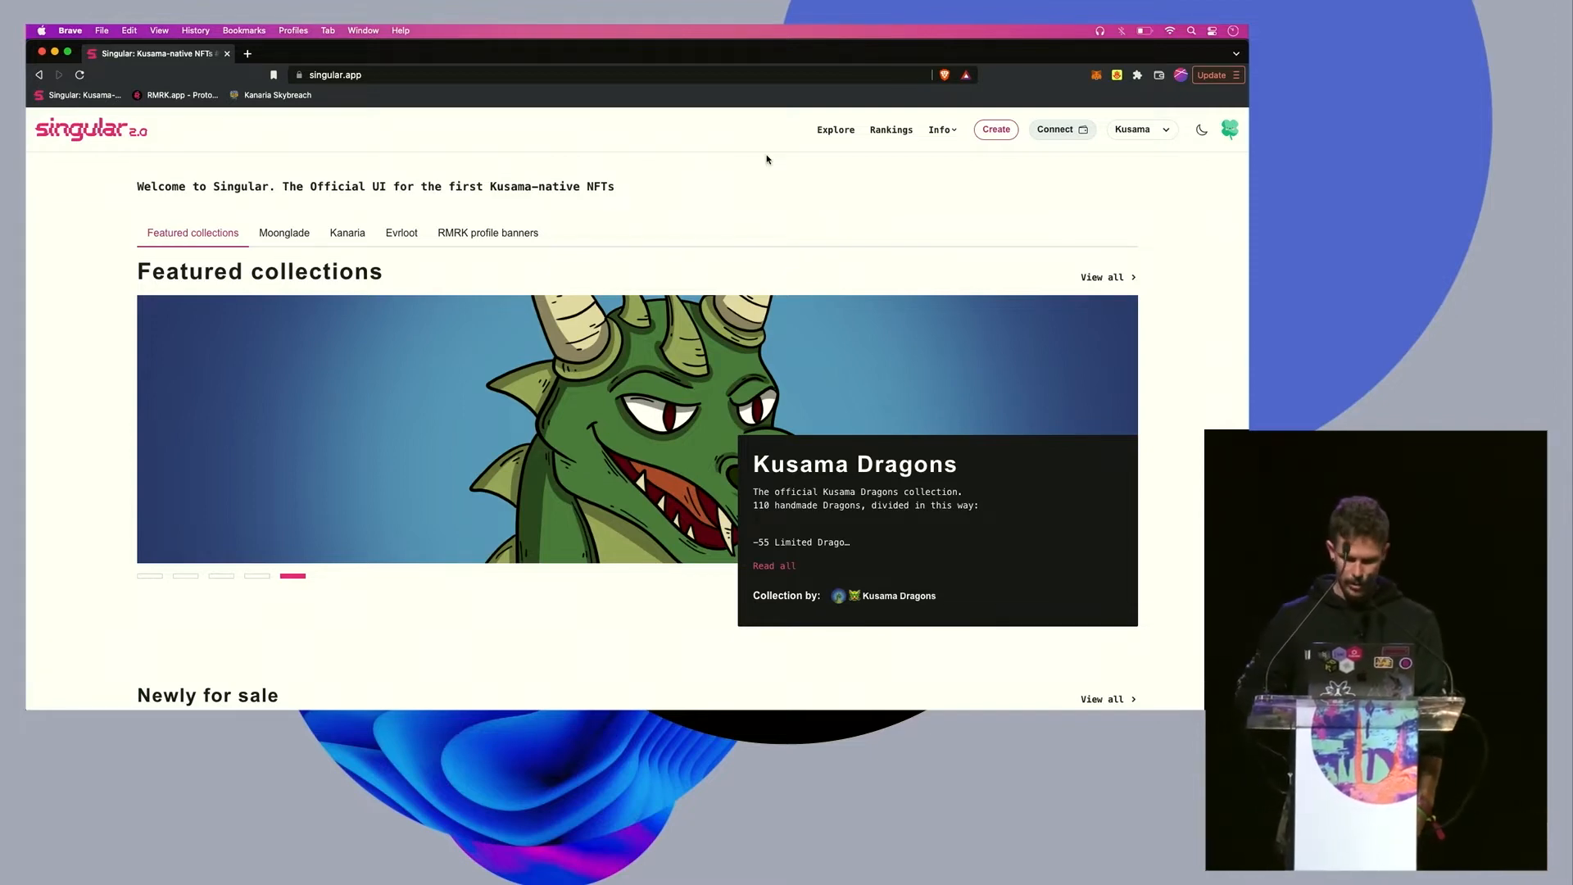
mouse_move(906, 218)
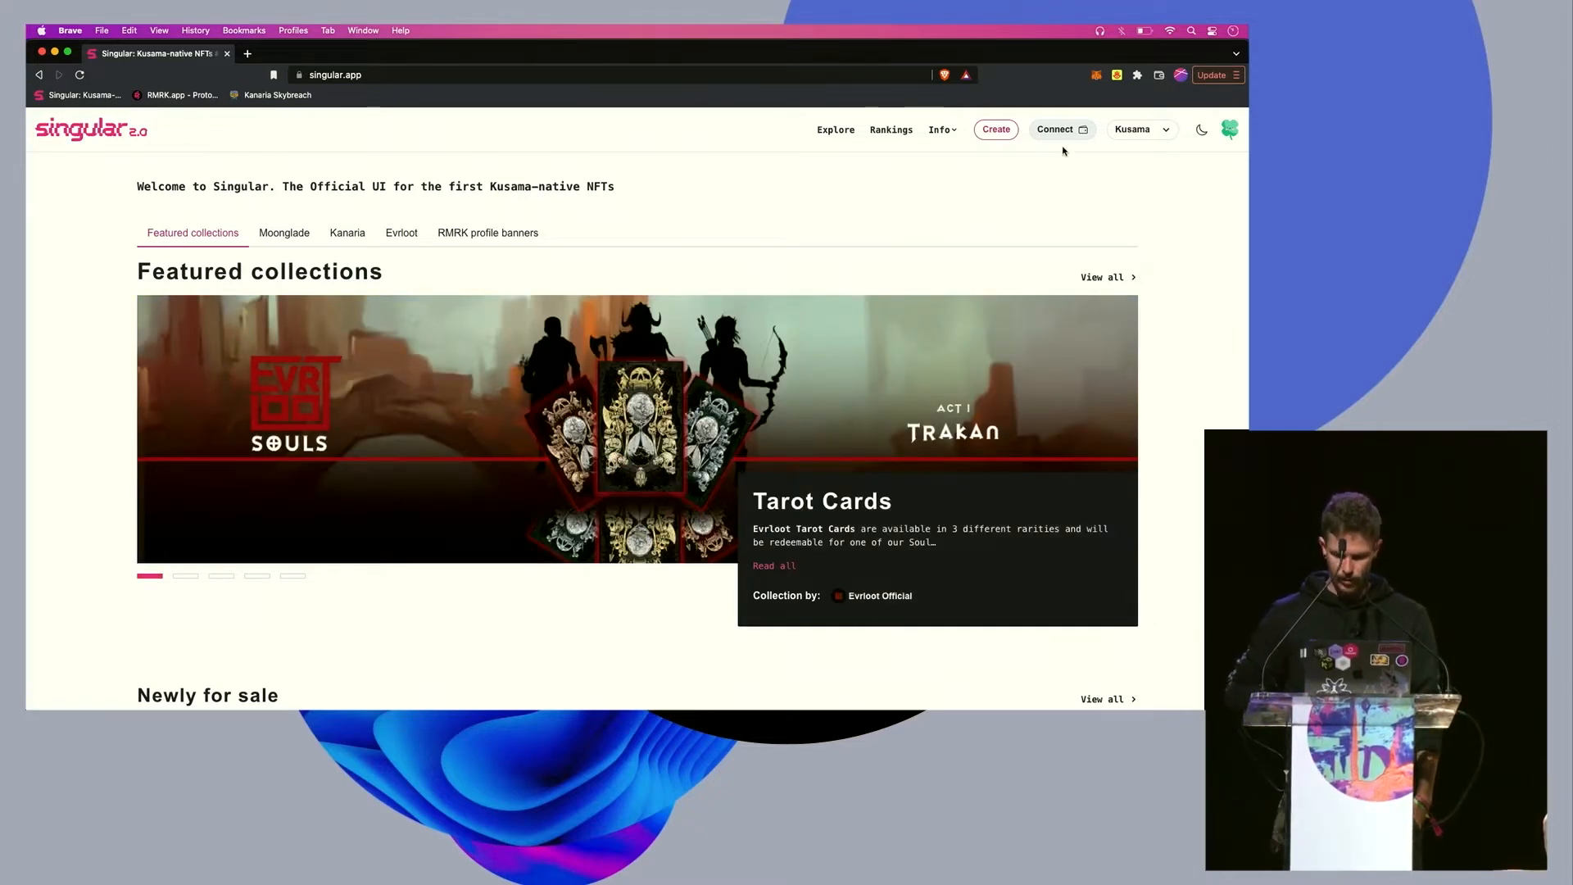
- Connect the Demo wallet account so the homepage shows the account signed in
left_click(1053, 129)
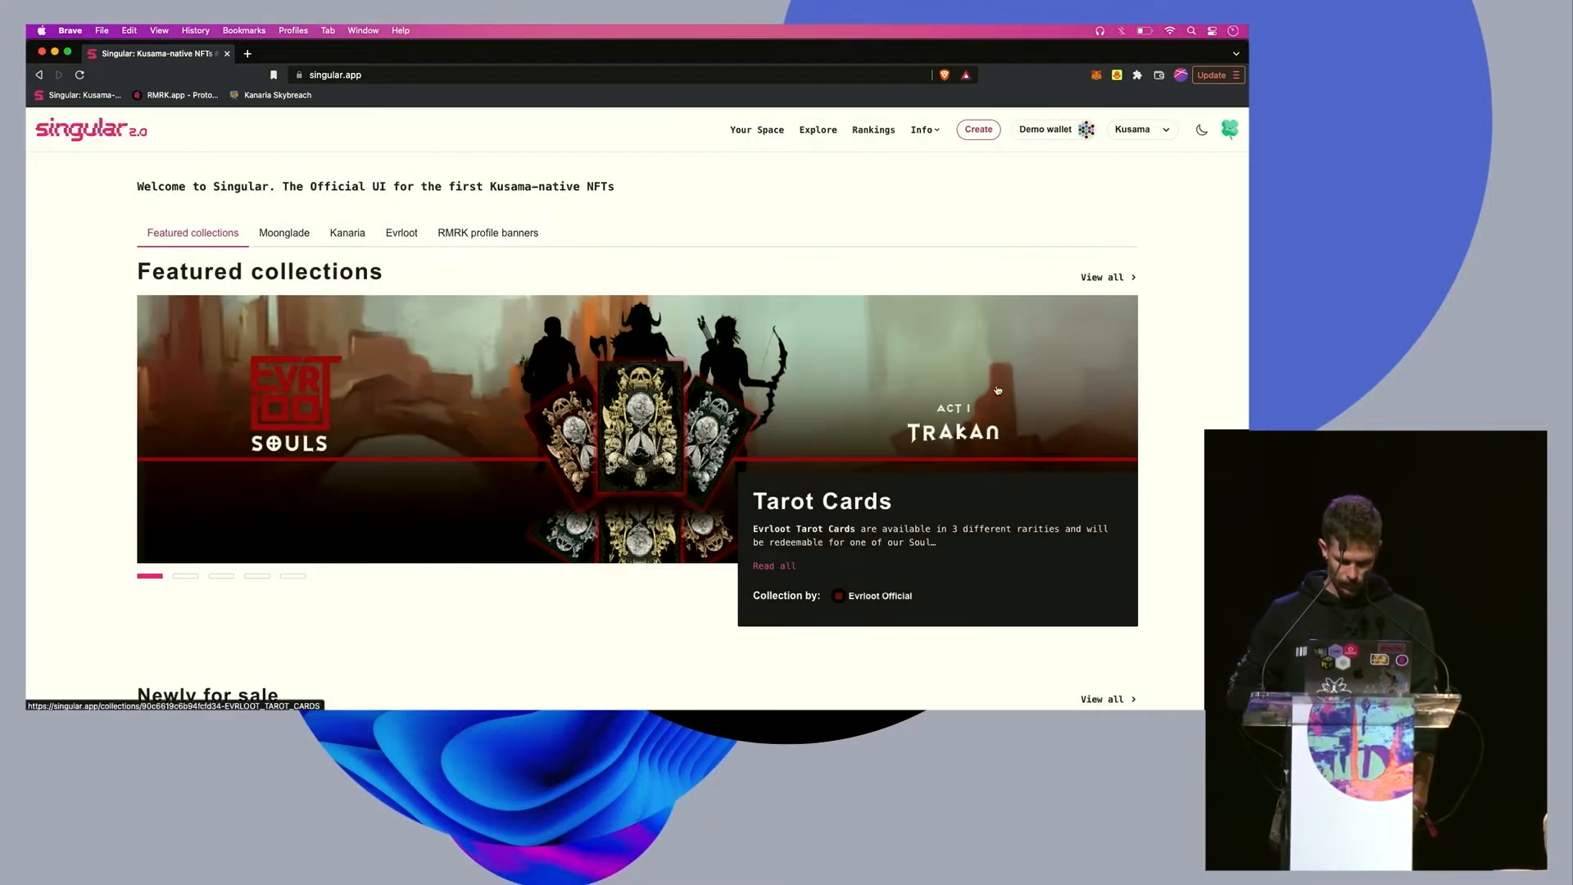
mouse_move(1047, 263)
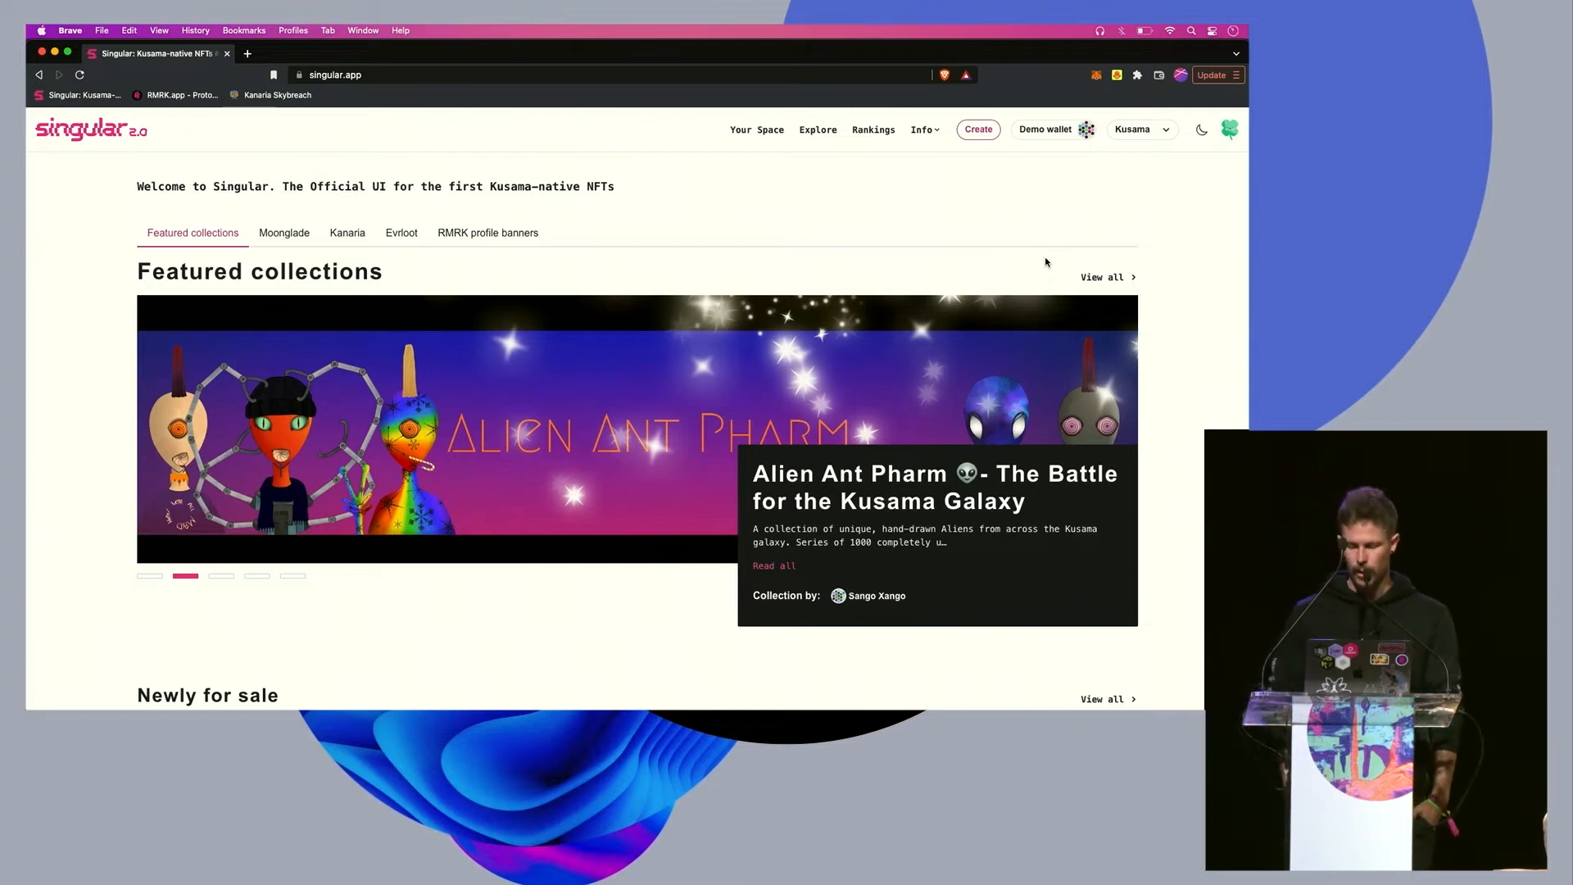
mouse_move(1080, 259)
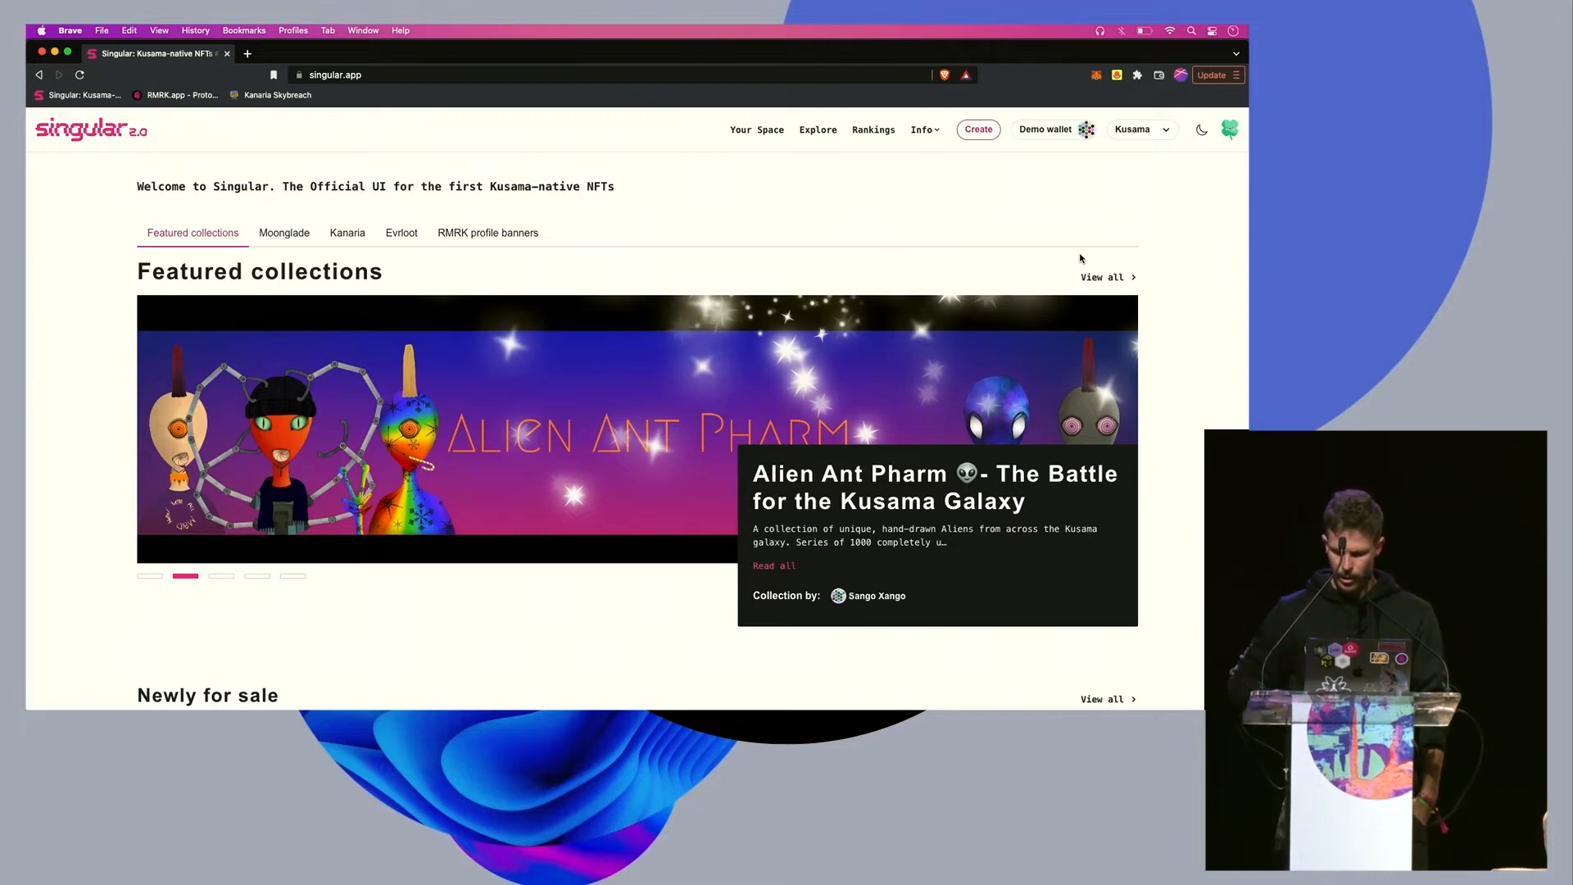
mouse_move(999, 187)
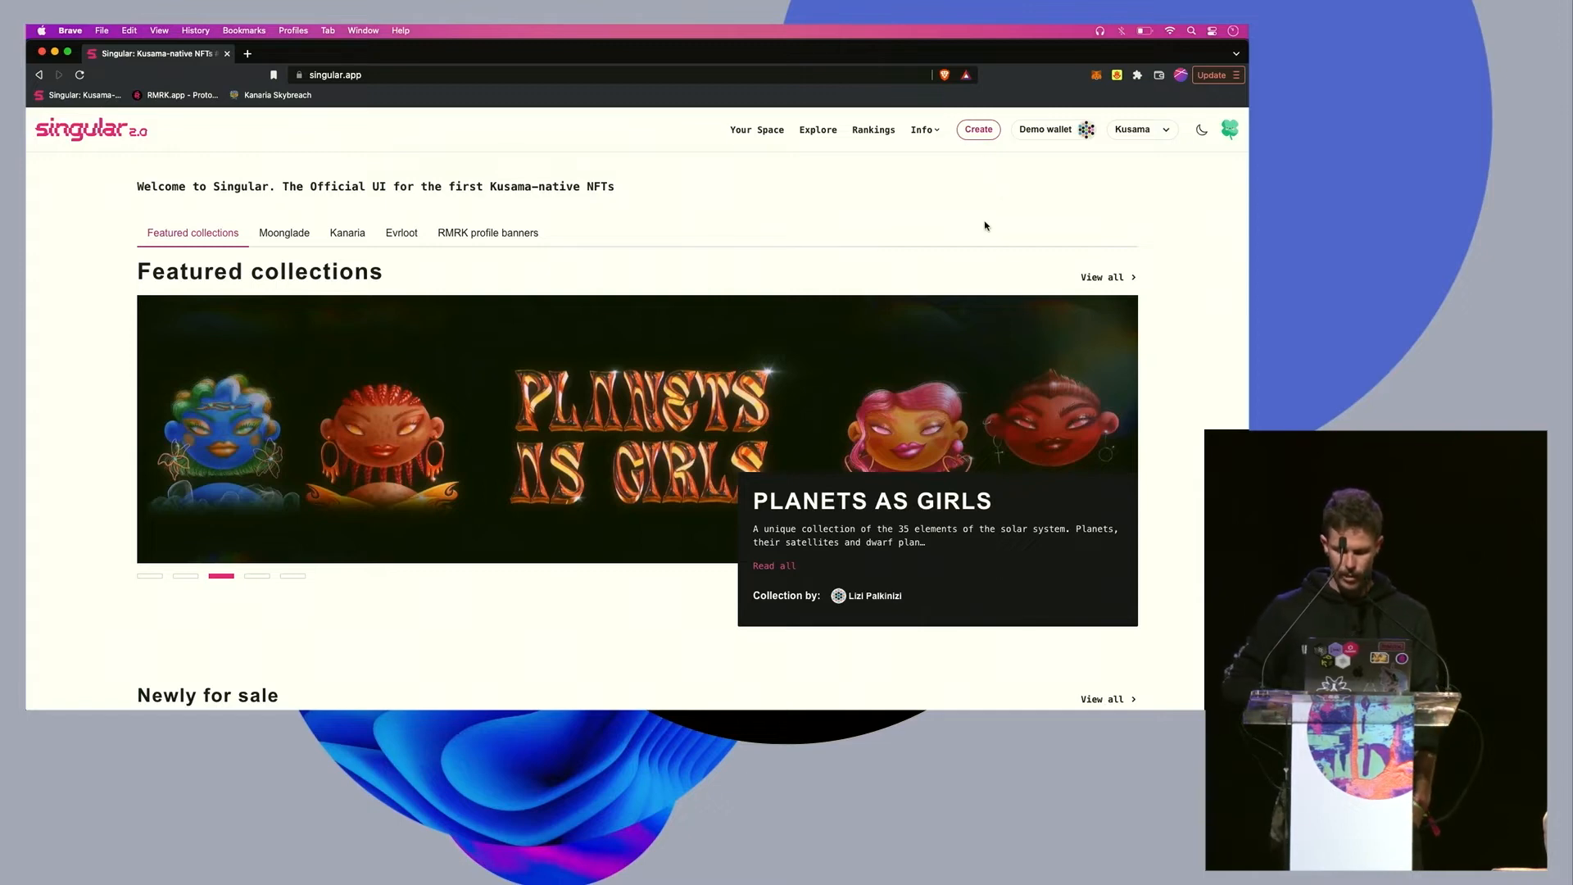
mouse_move(985, 231)
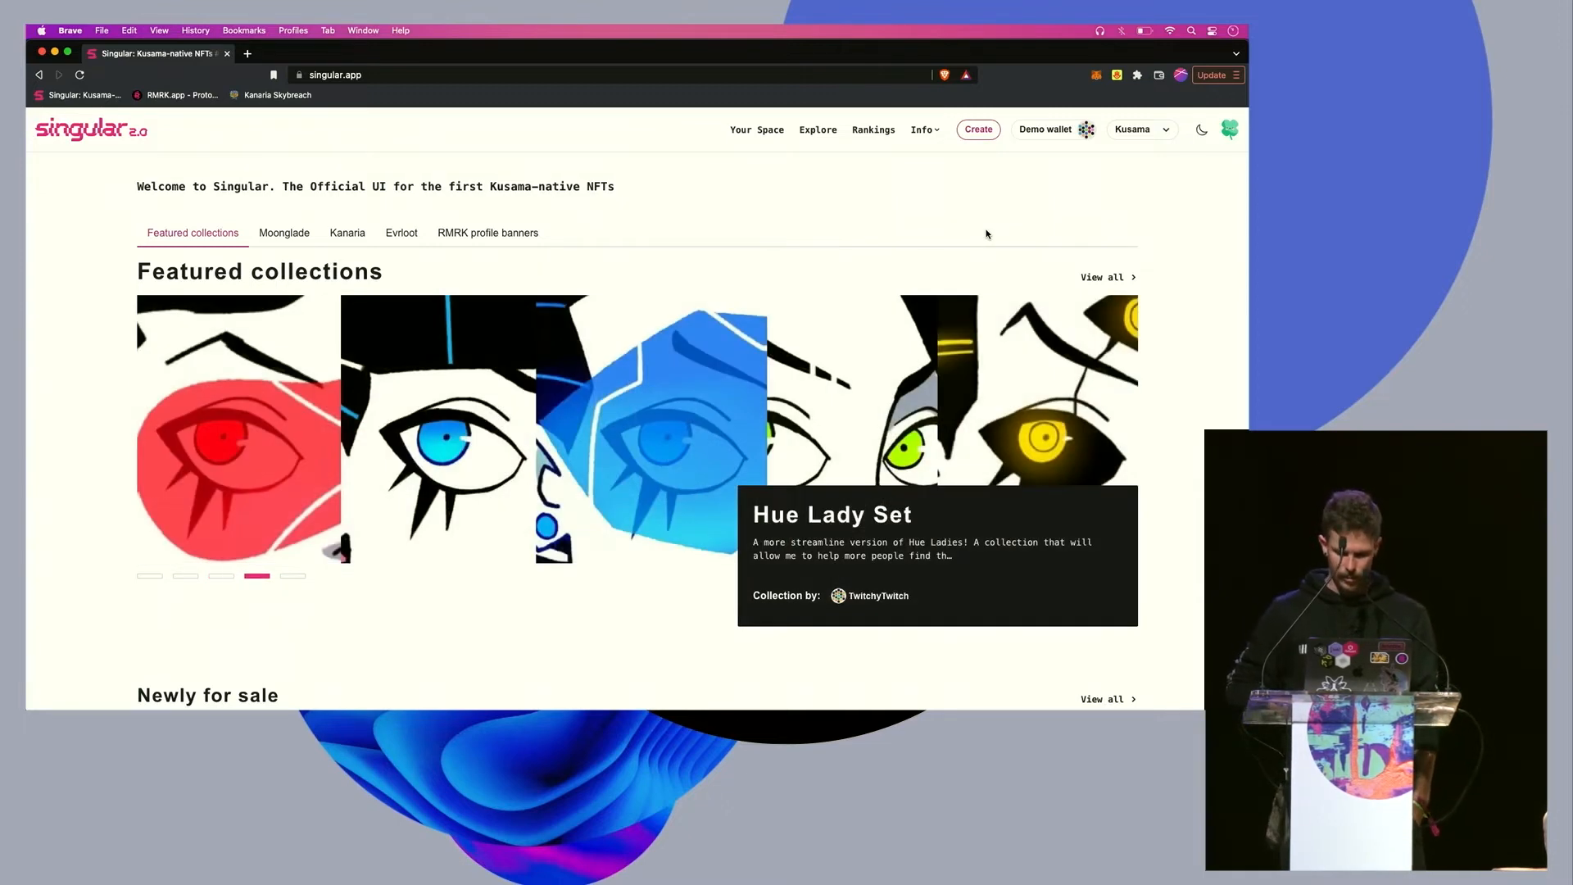
mouse_move(1019, 200)
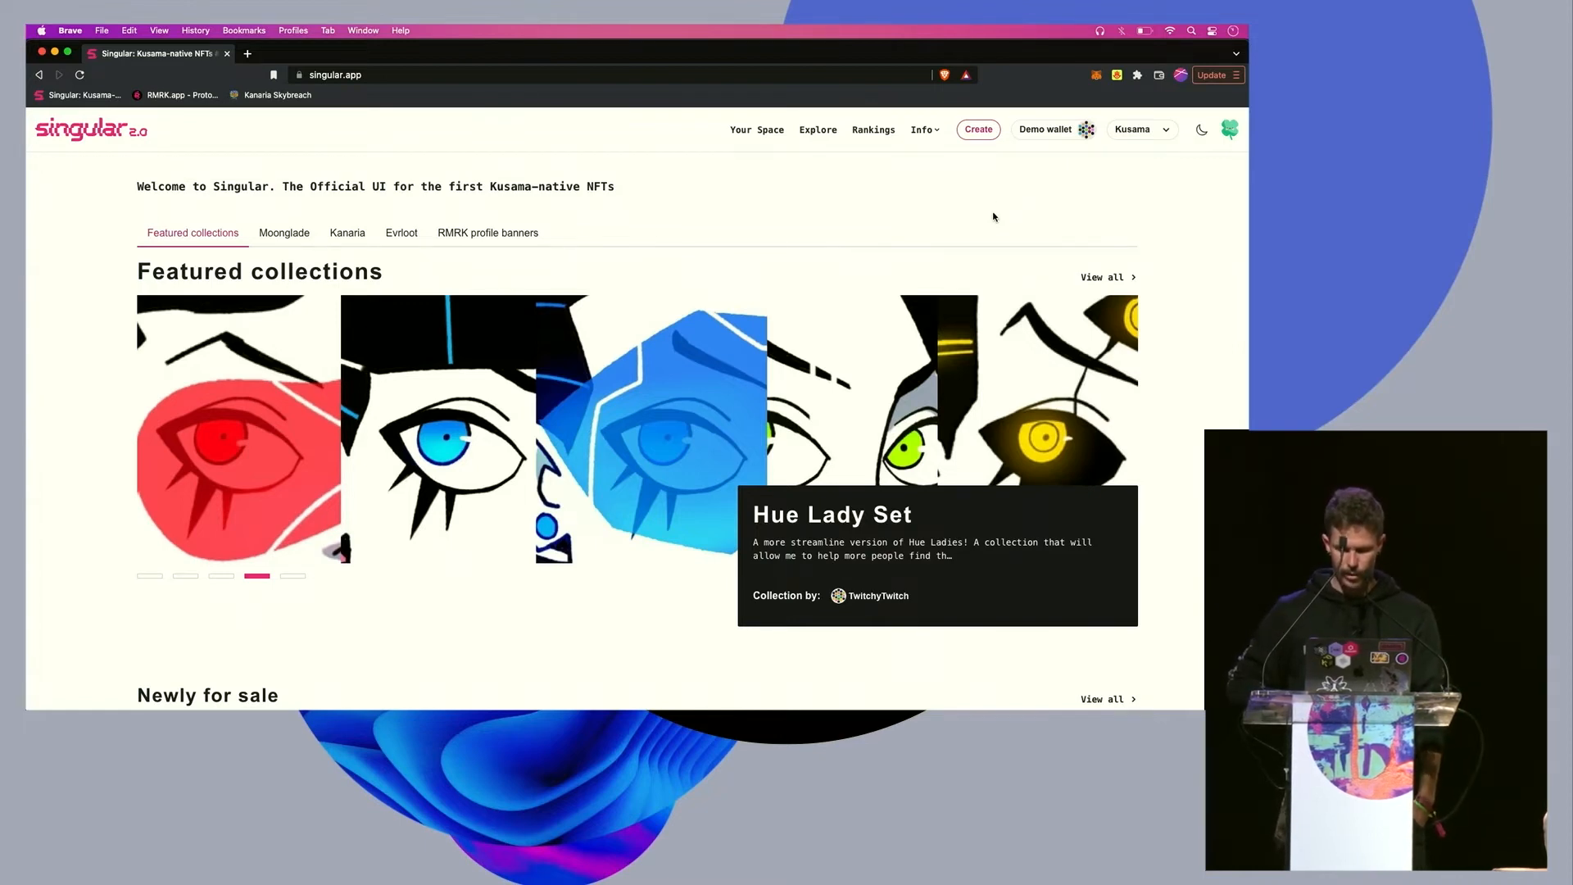
mouse_move(1038, 185)
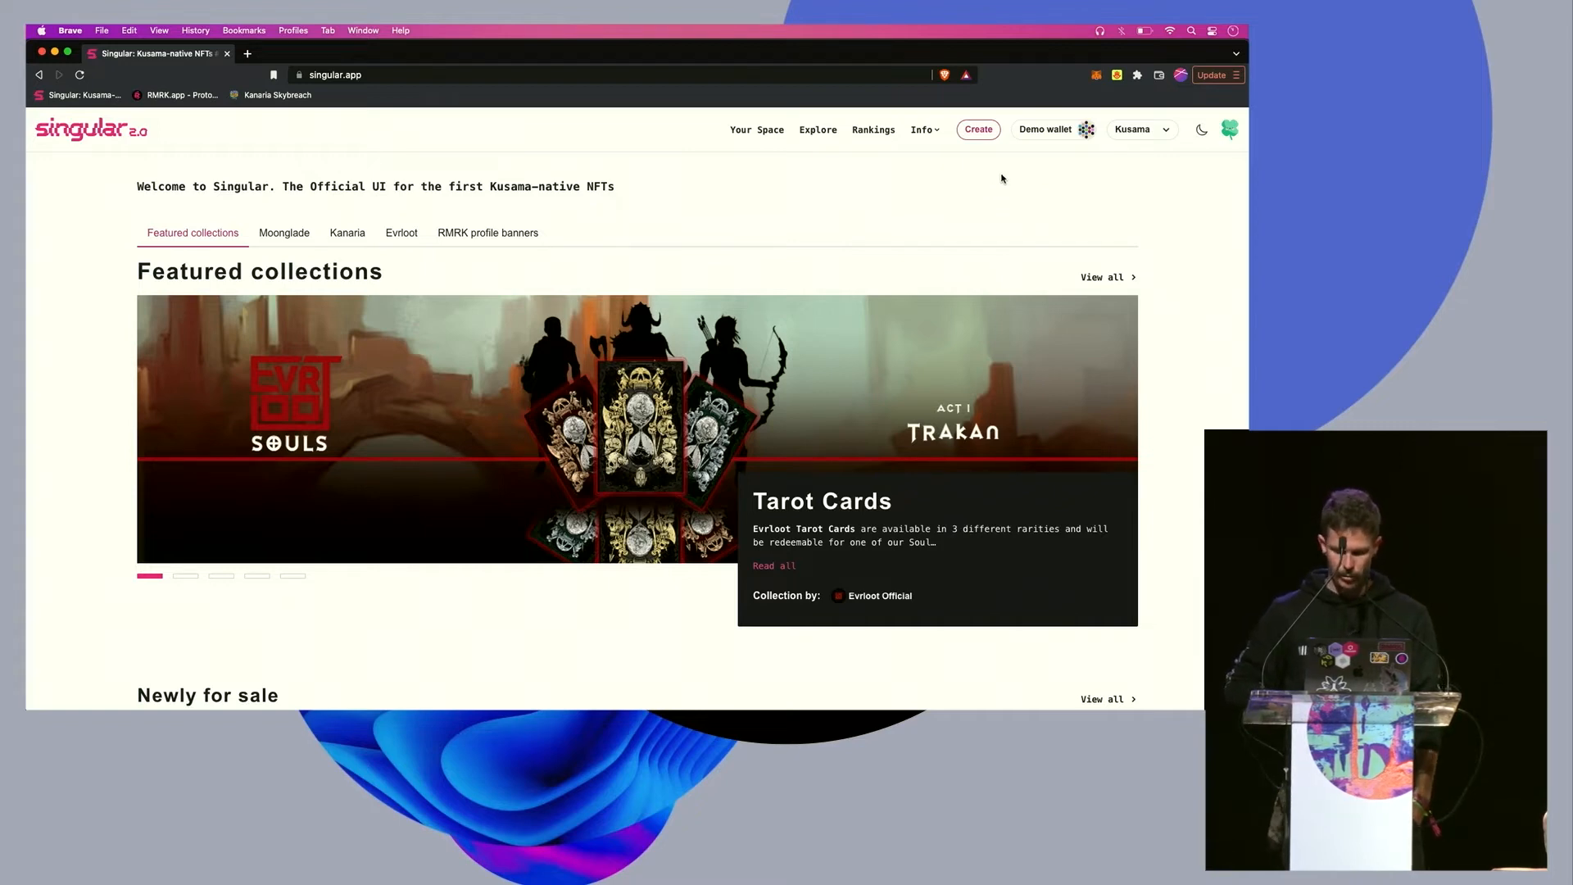
- Start a single NFT on the Kusama network and begin creating a new collection for it
left_click(976, 128)
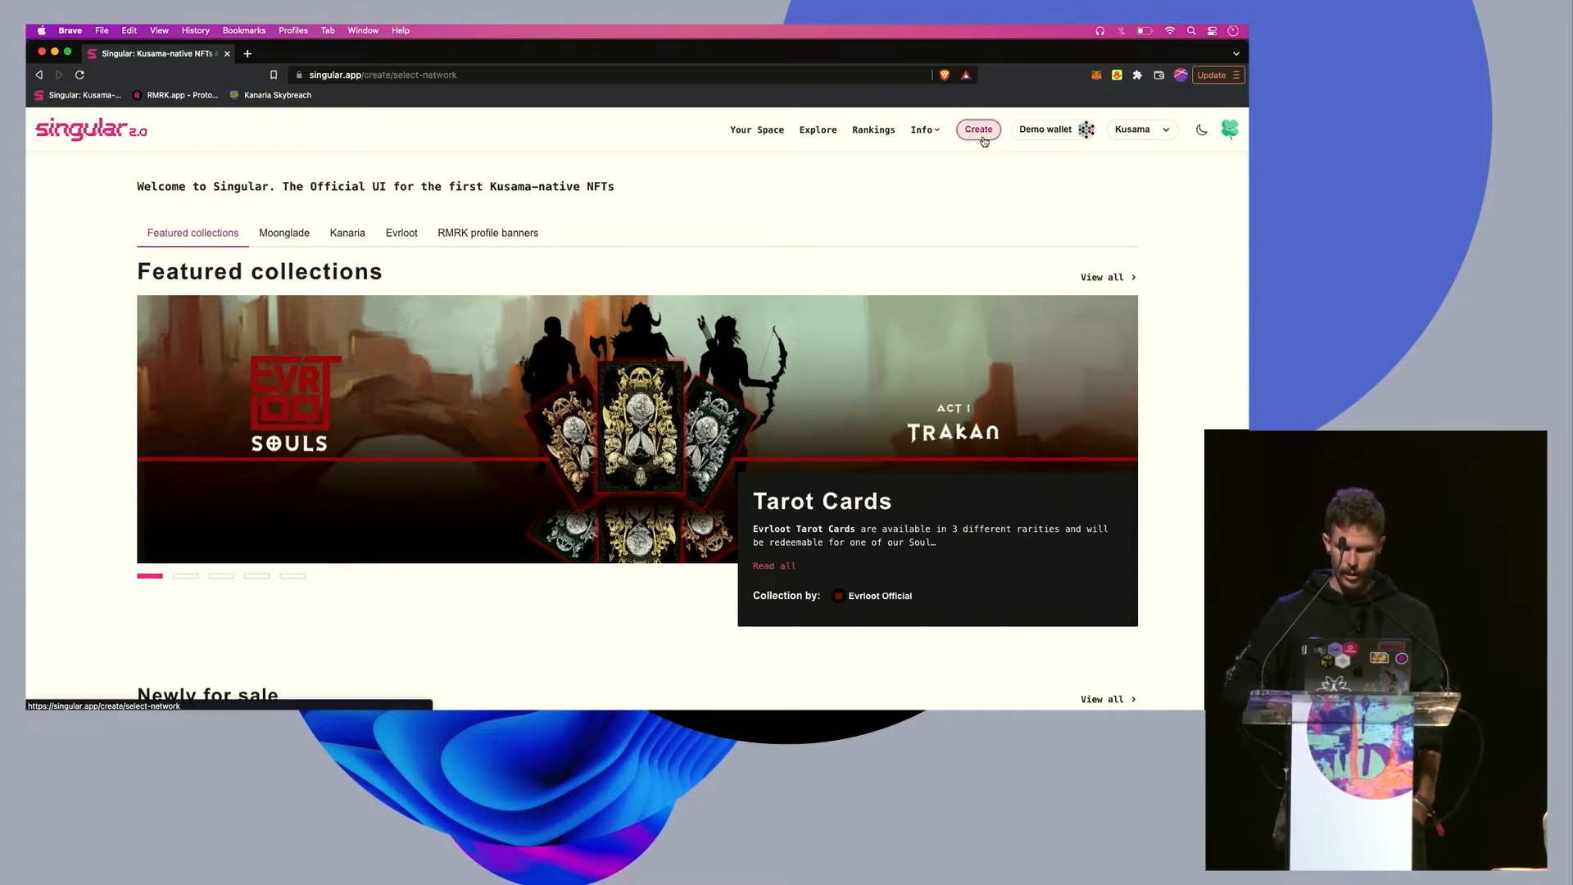
left_click(977, 128)
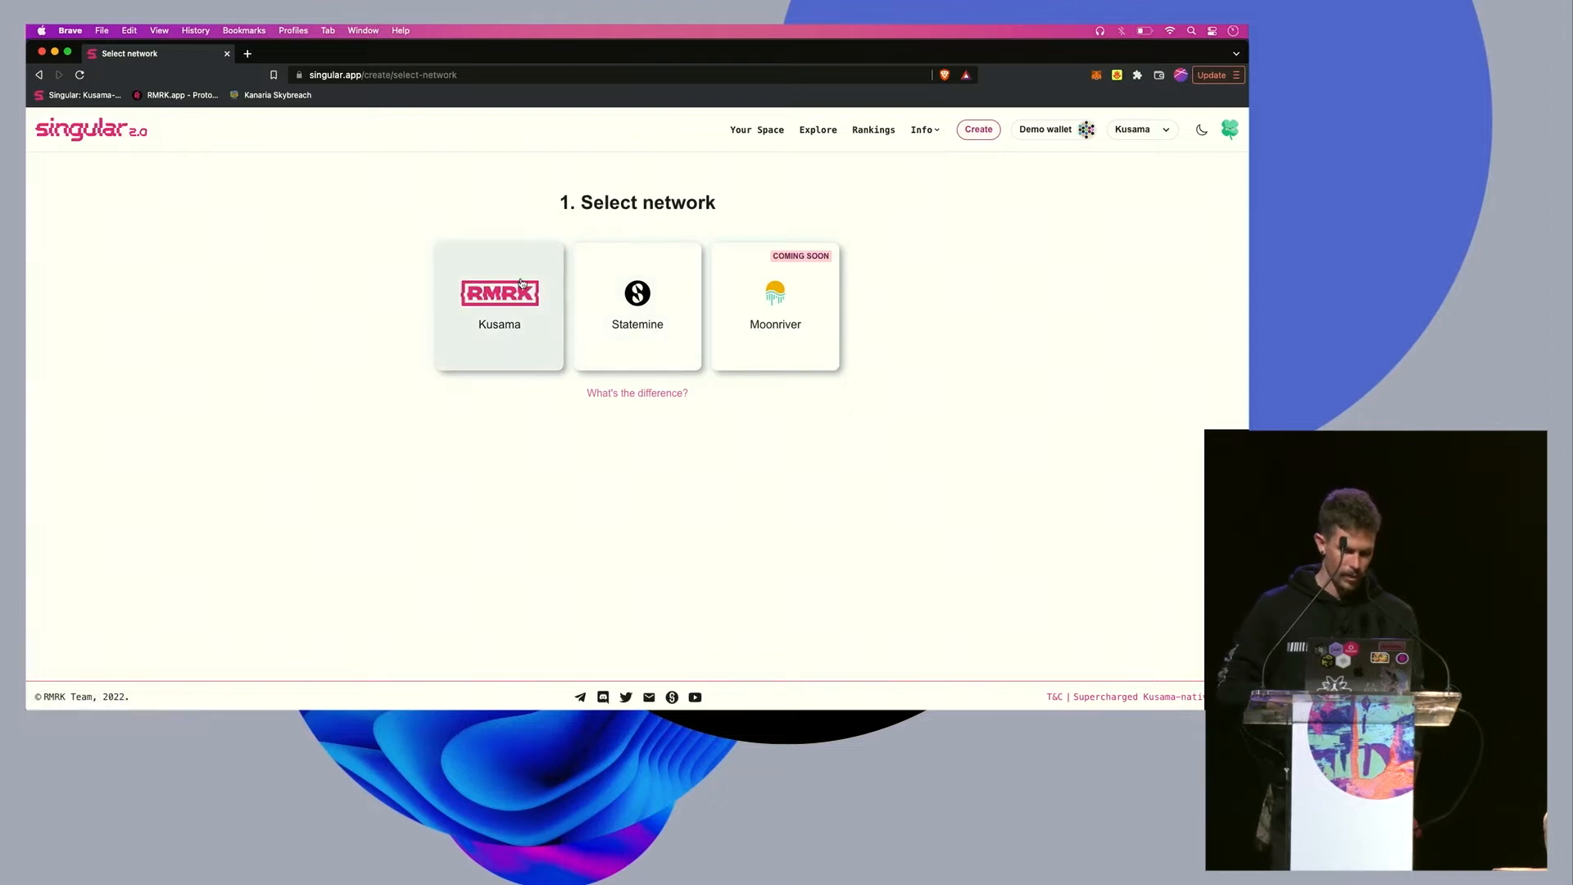
left_click(498, 304)
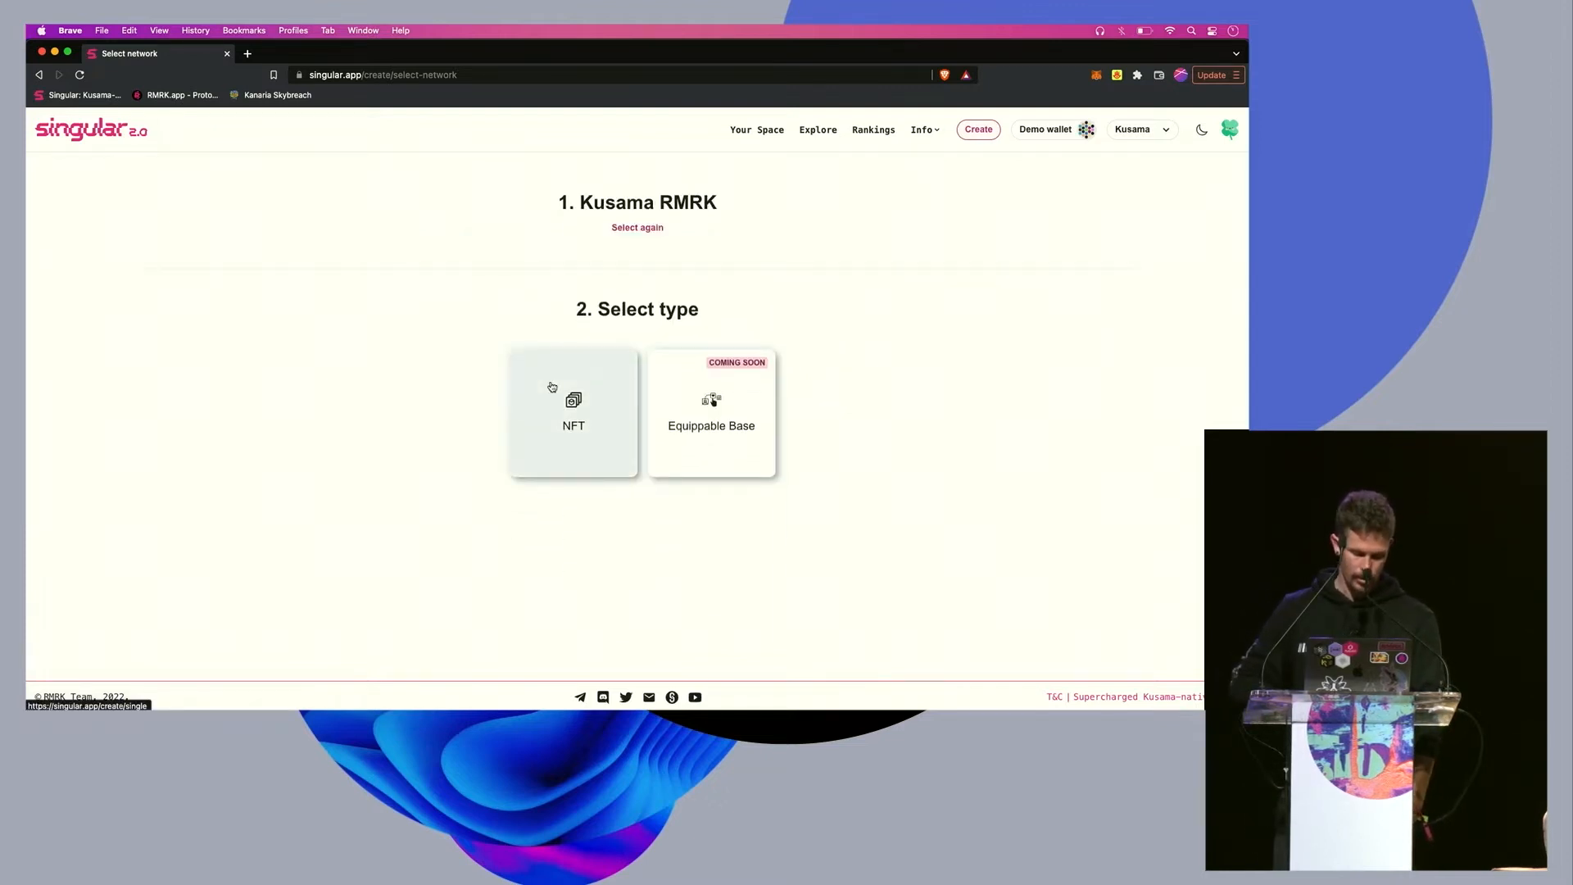
left_click(573, 411)
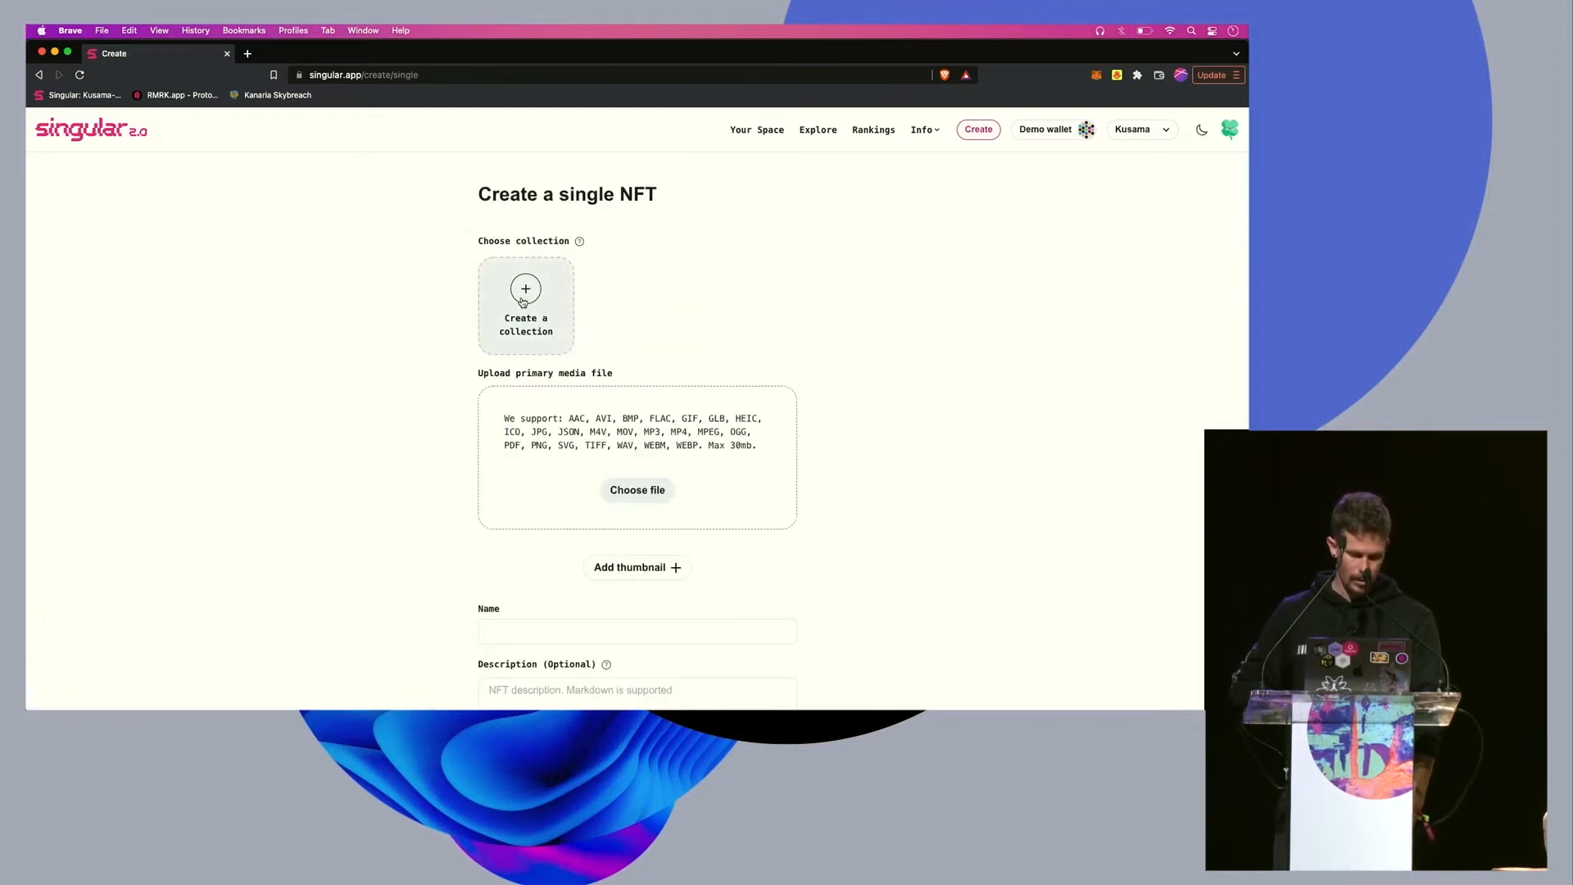
left_click(524, 305)
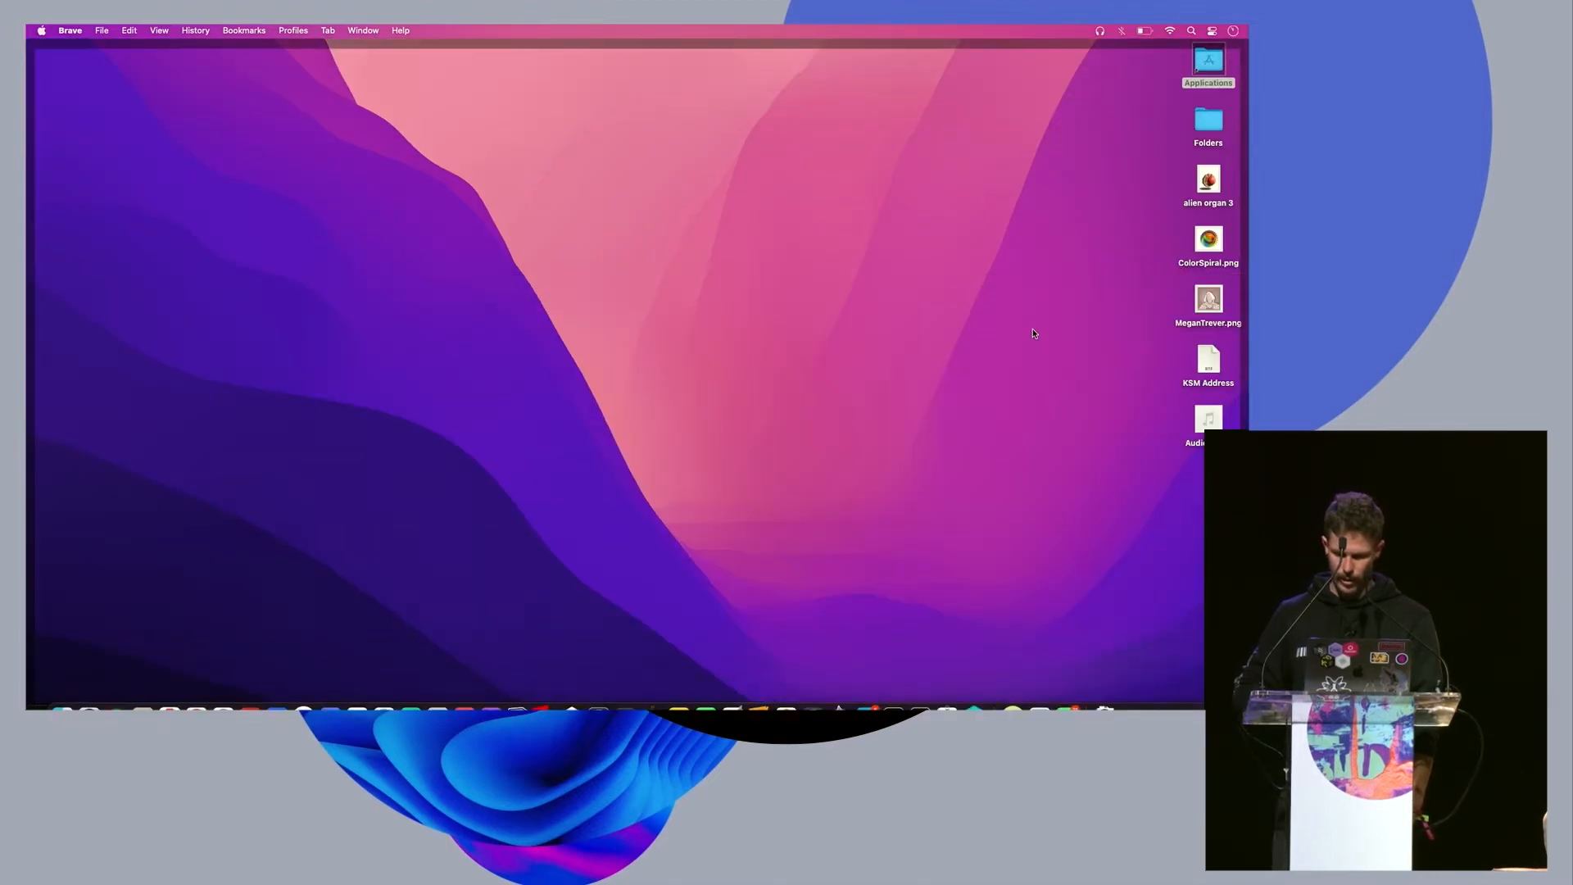
- Upload the red sphere logo and name the collection Decoded Forever
left_click_drag(1207, 185, 983, 126)
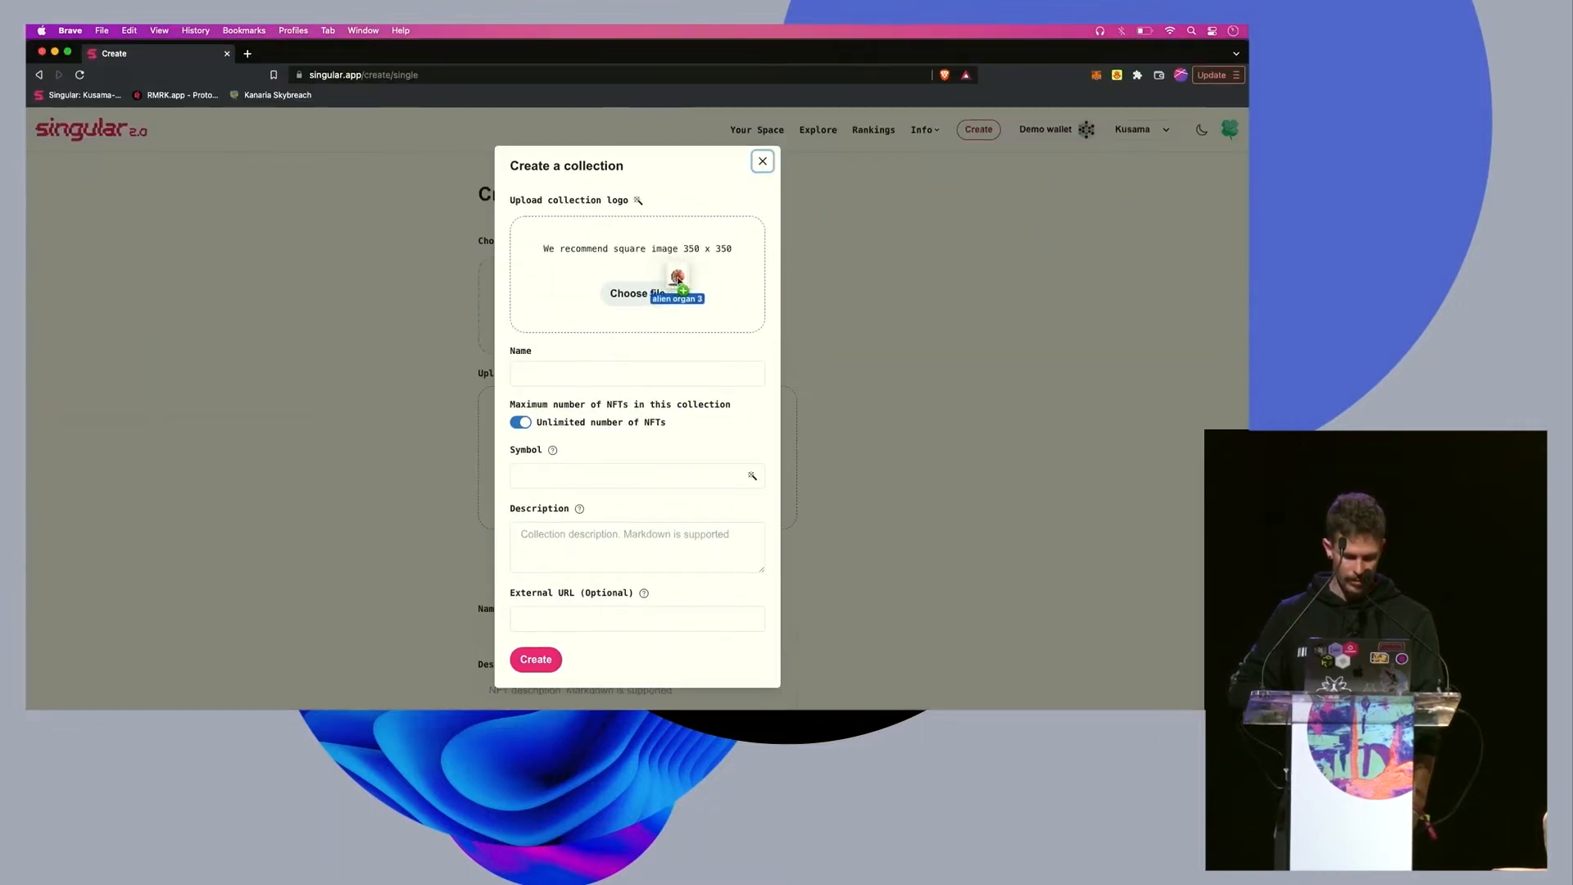
left_click(638, 293)
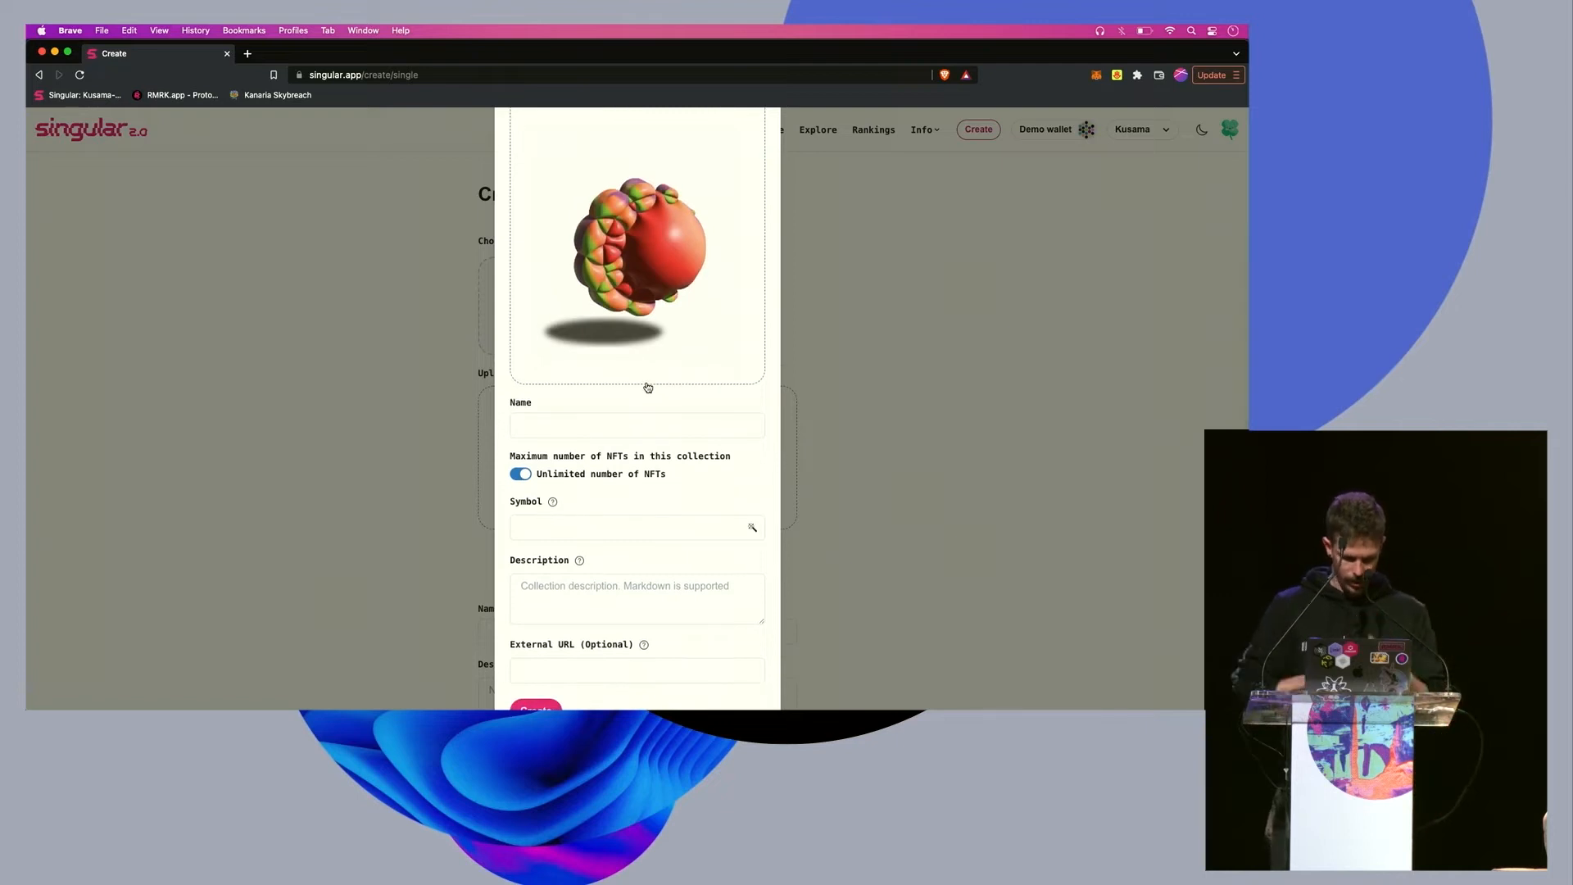
type("Decoded F")
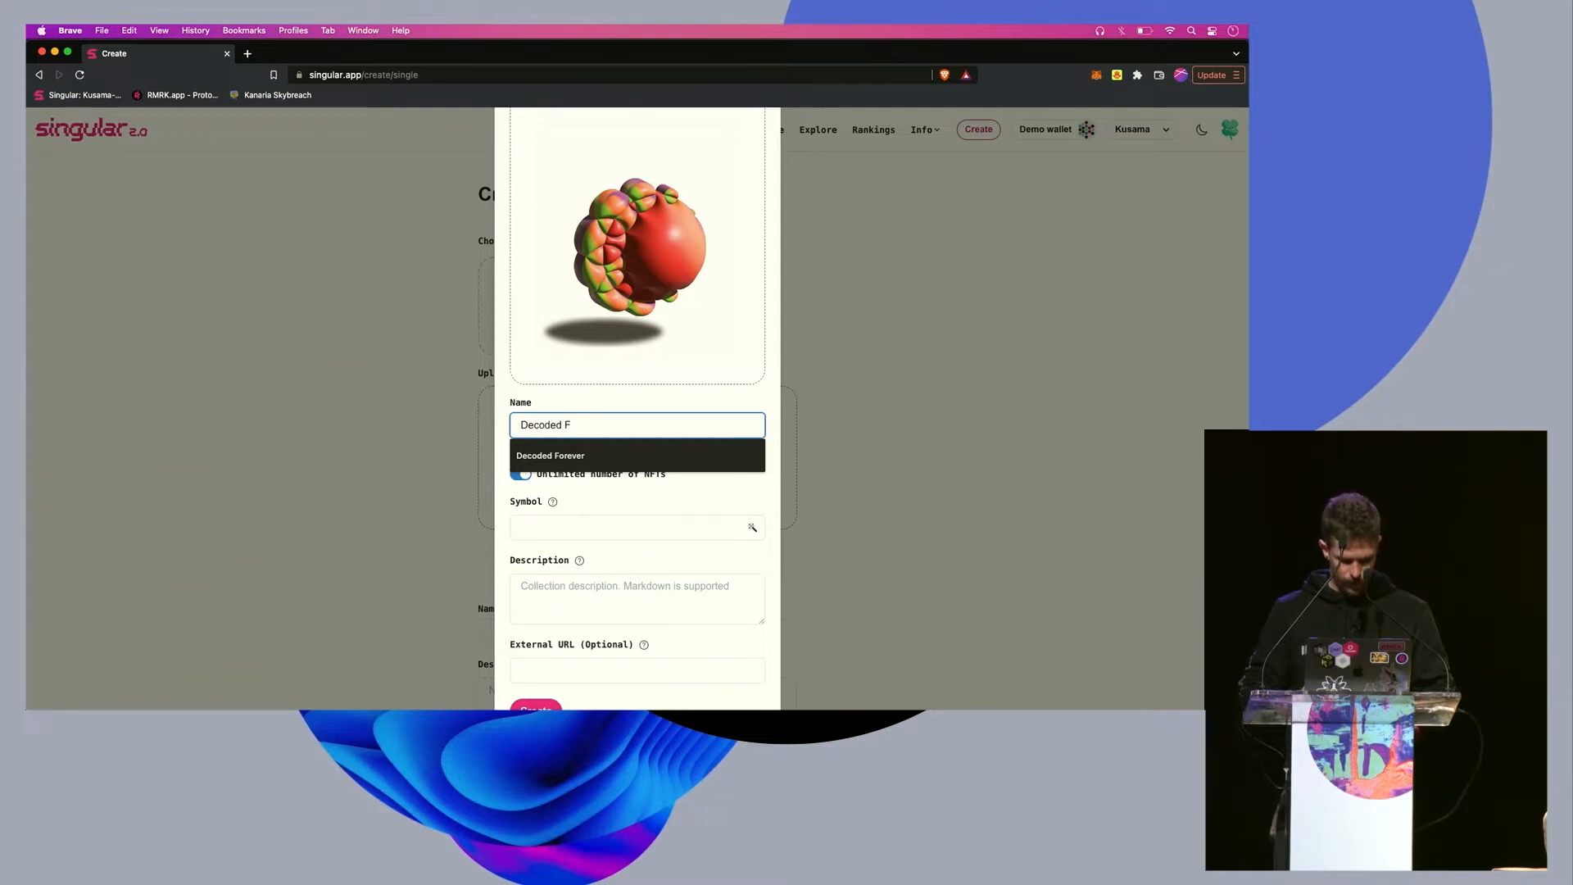
left_click(636, 525)
type("MMMM")
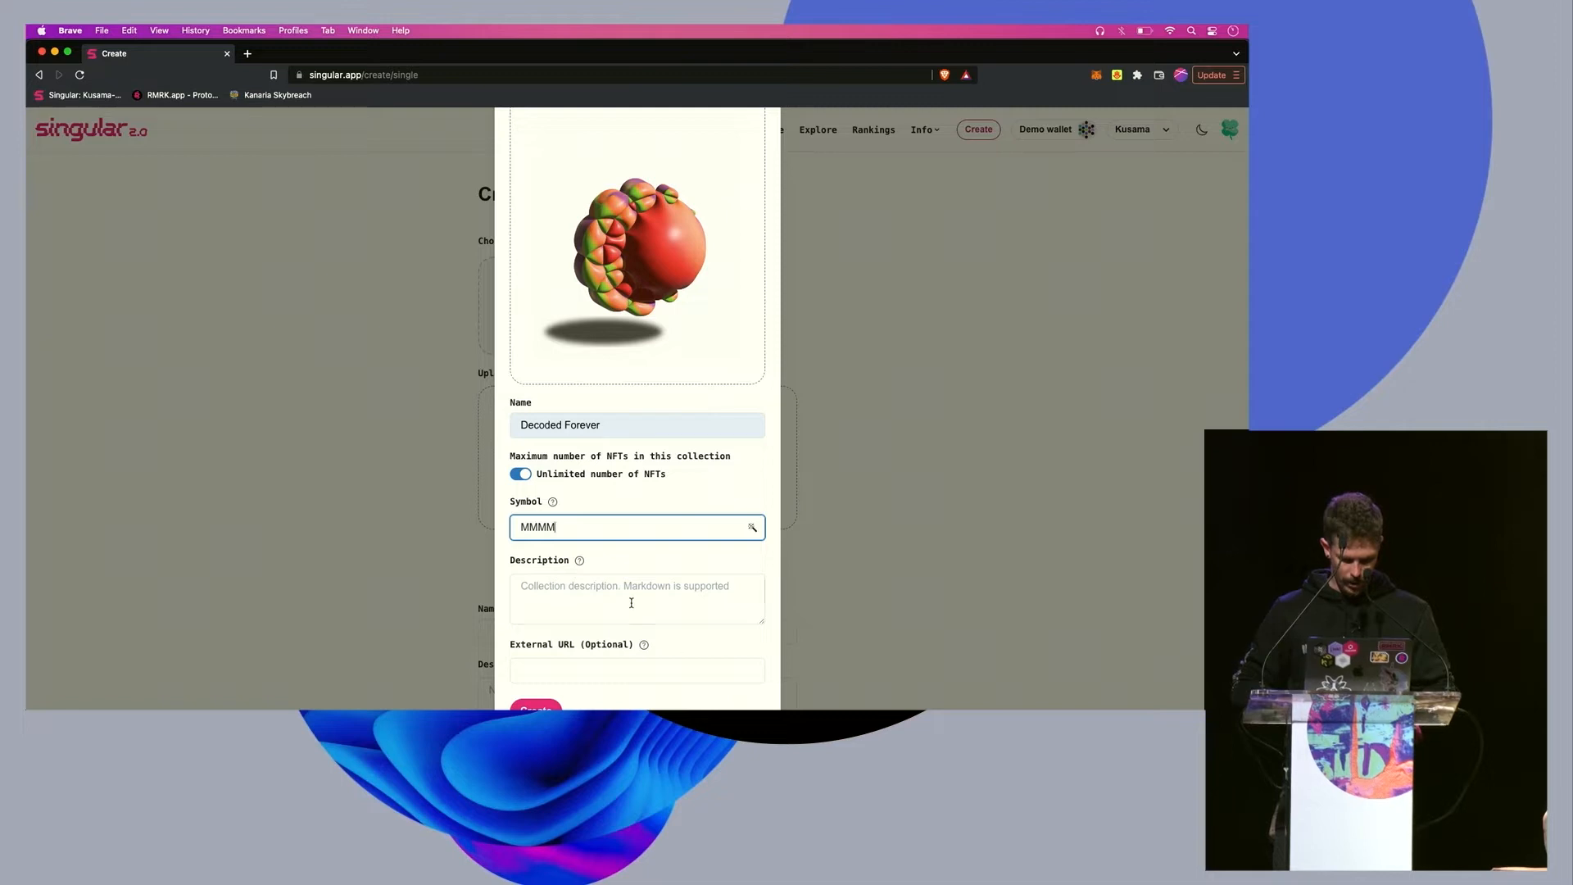
- Add a description mentioning Megan and Mark and submit the collection
left_click(636, 598)
type("Decoded C")
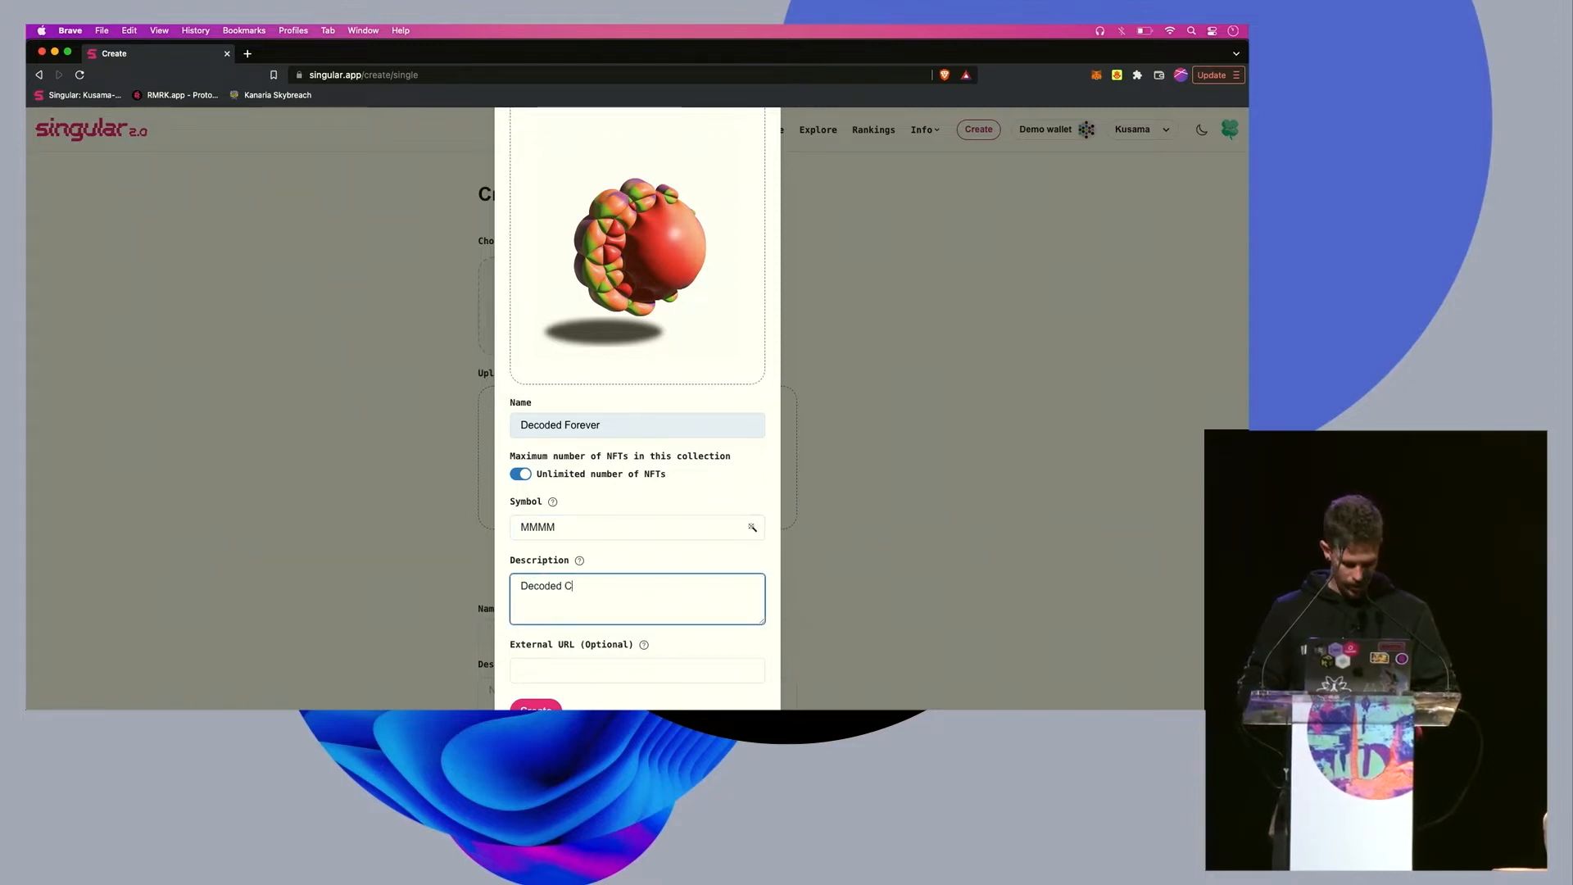
type("olledtion by")
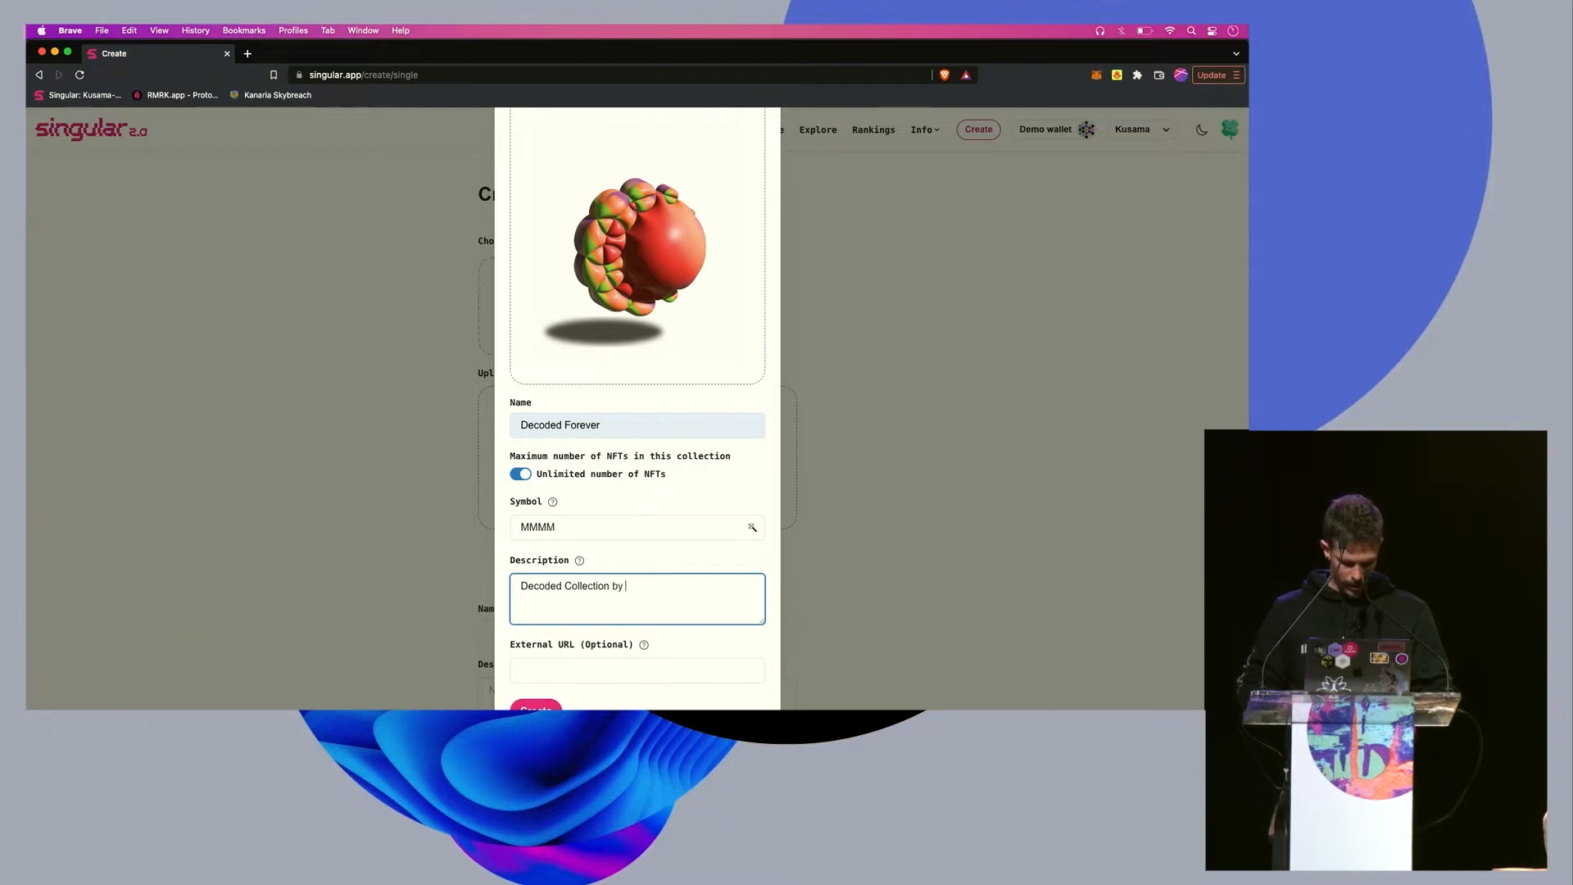
type("Megan and Mark")
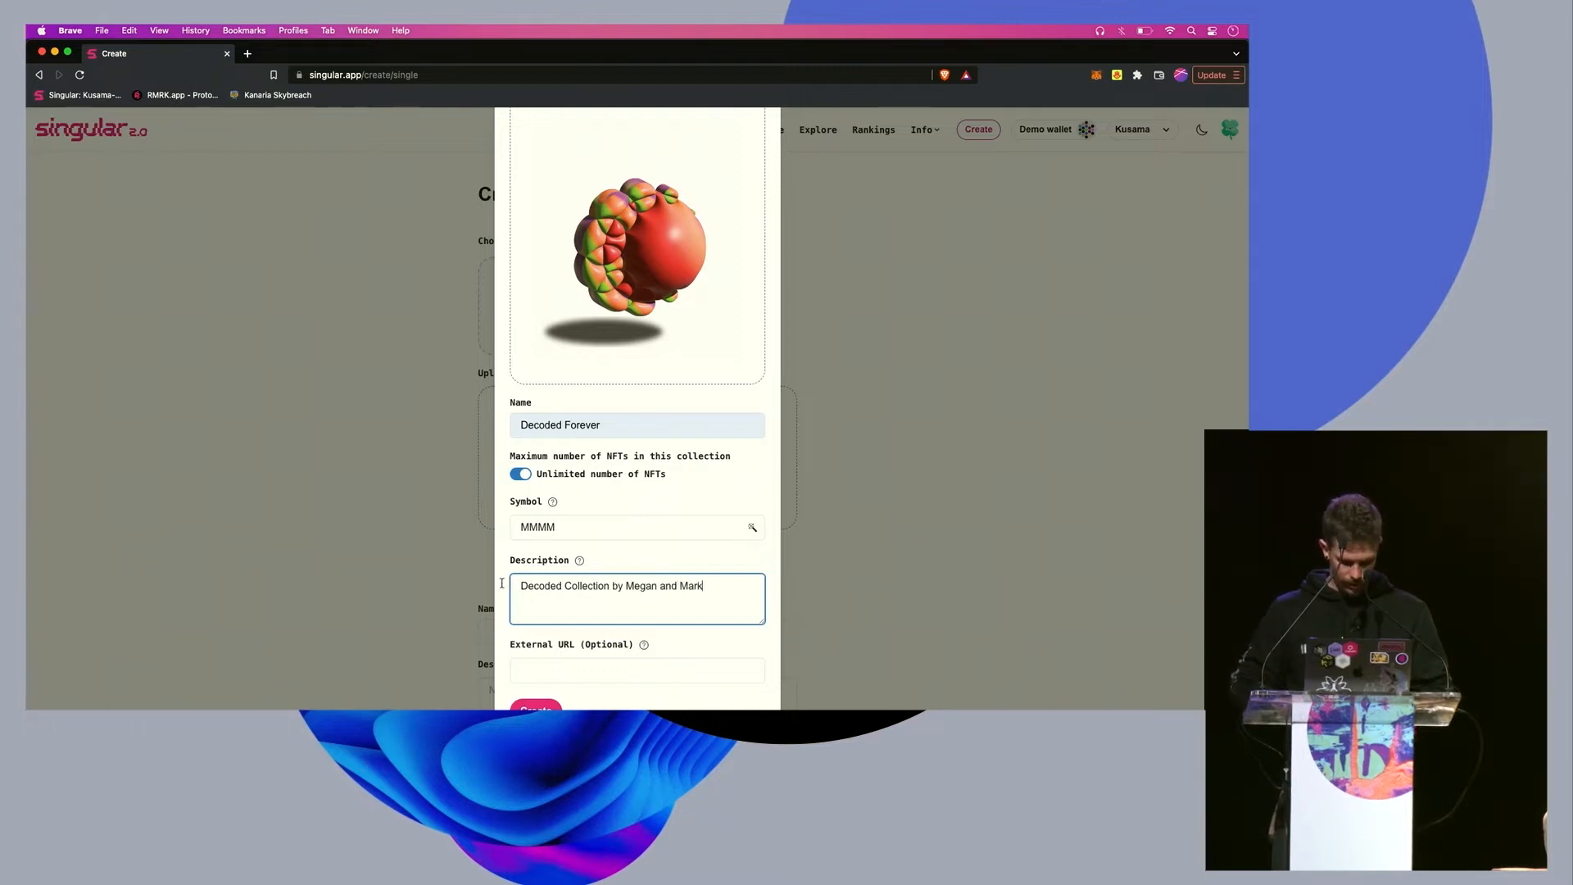
left_click(536, 709)
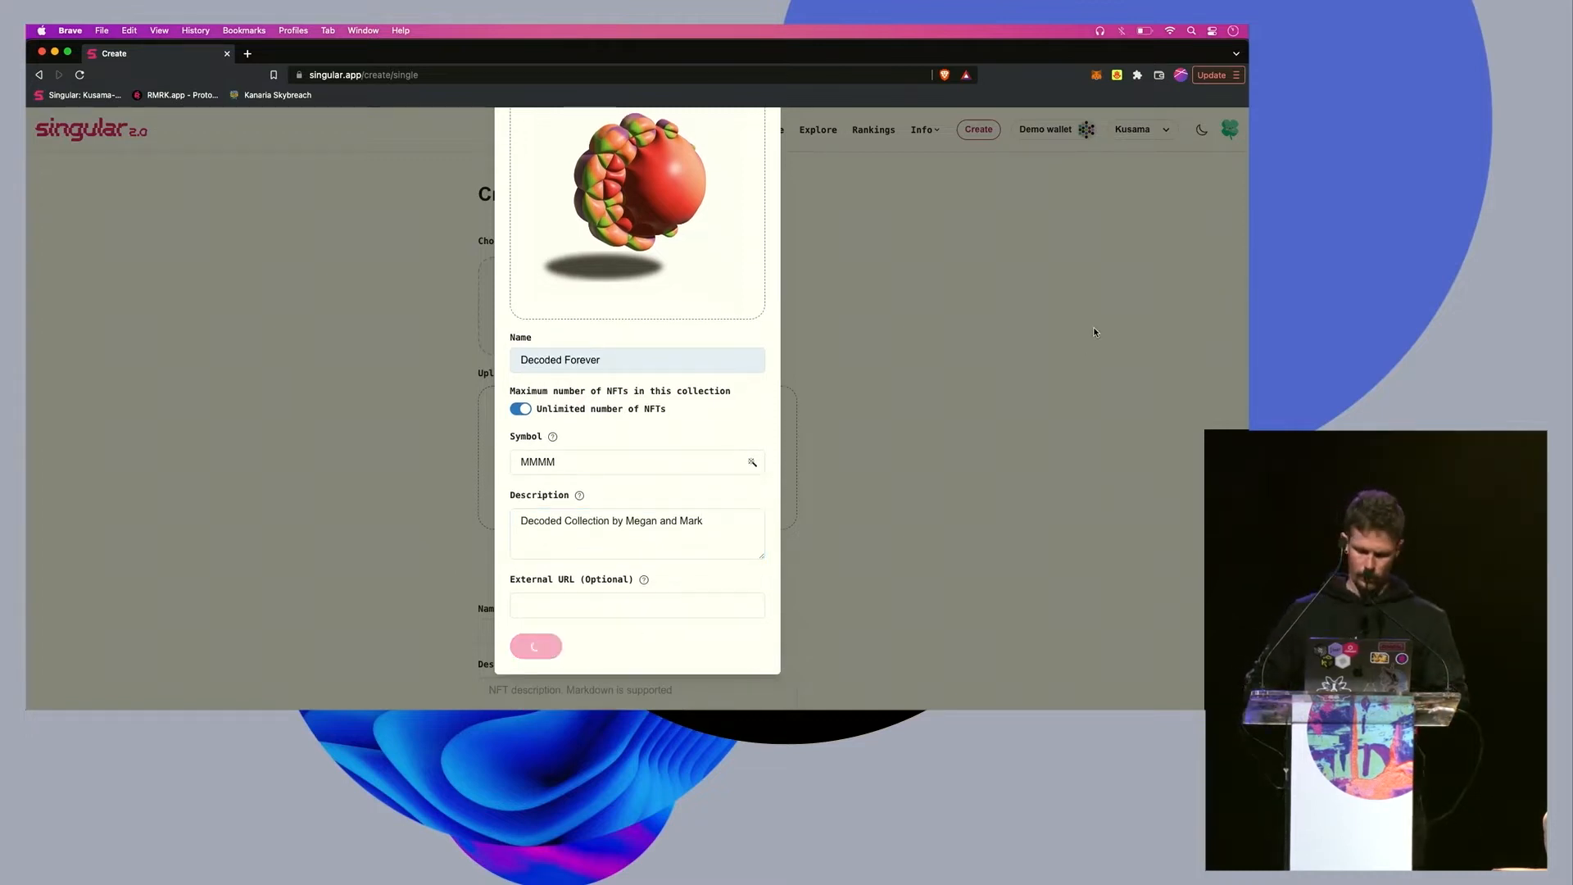
mouse_move(1101, 246)
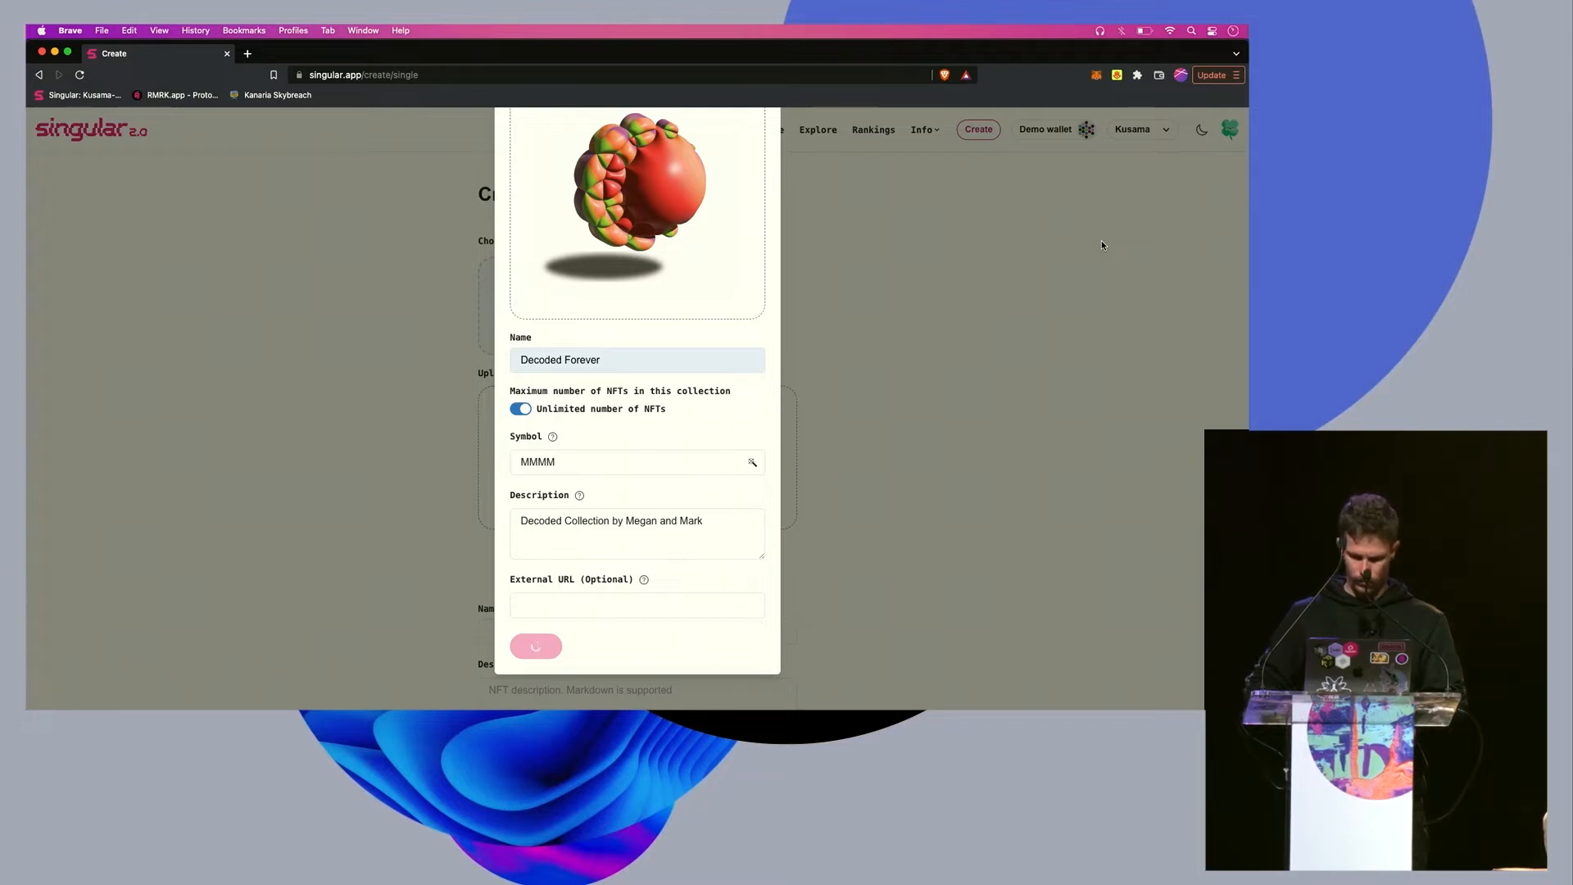
- Approve the wallet request so Decoded Forever is minted and selectable for the NFT
left_click(534, 646)
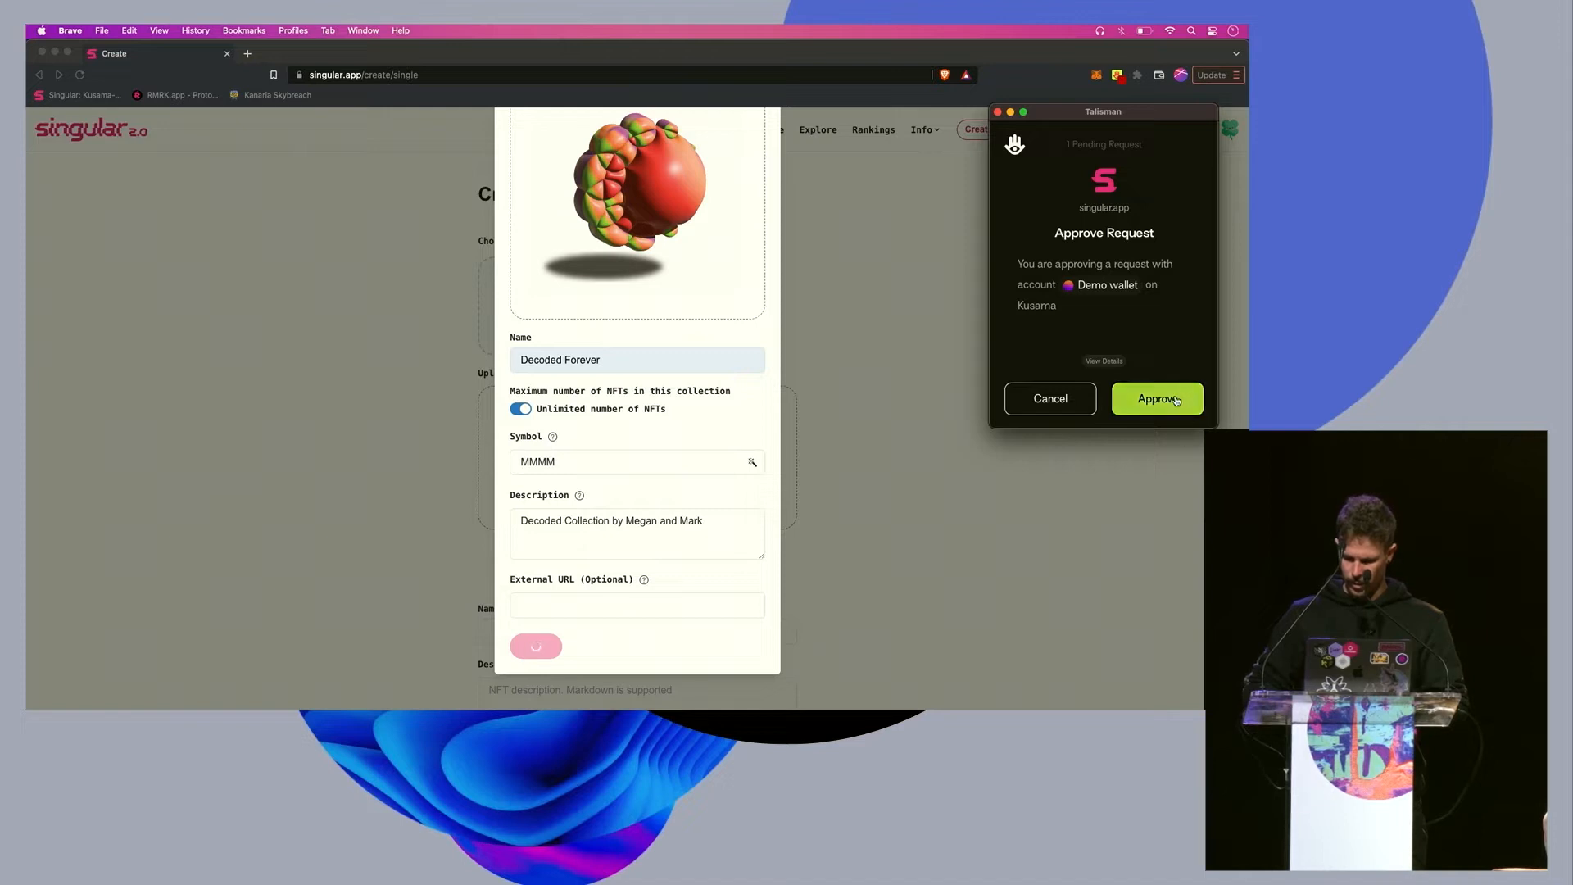
left_click(1154, 399)
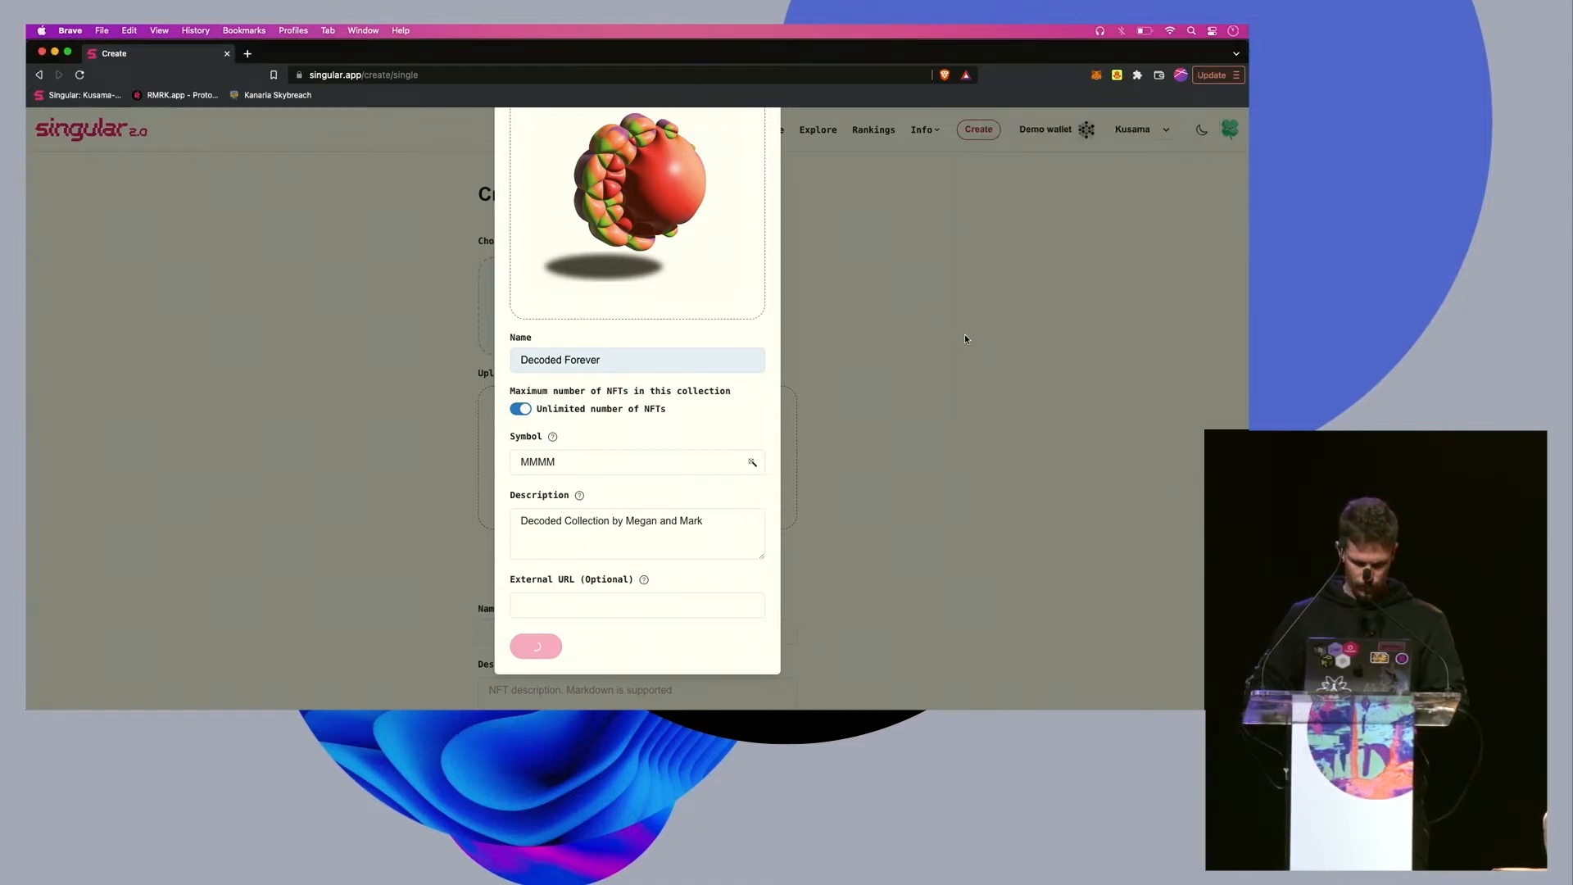
left_click(534, 646)
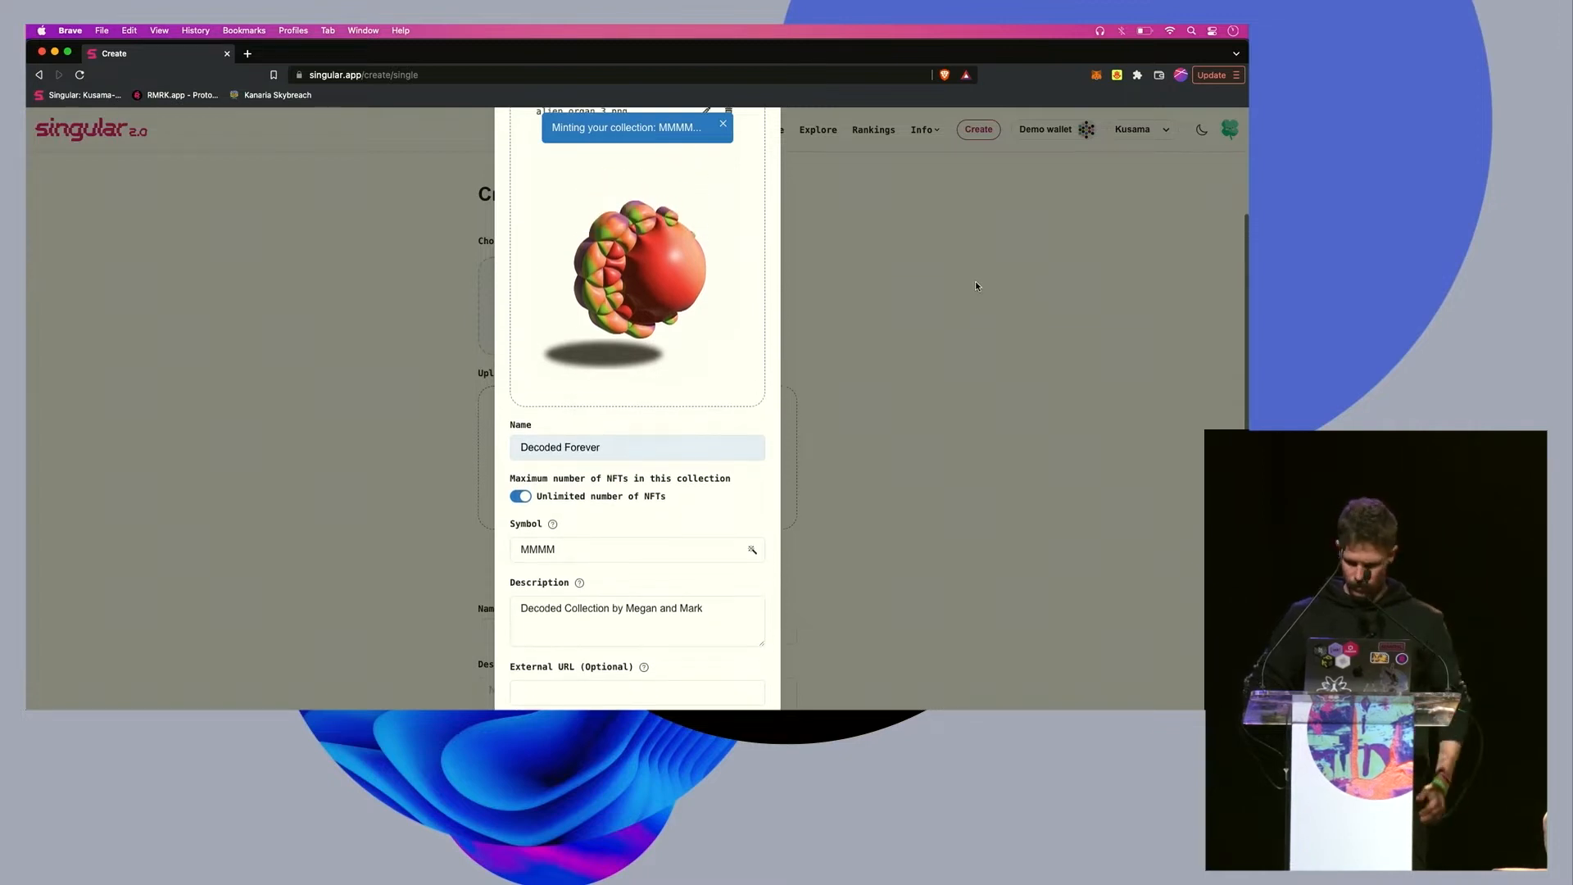
scroll("up", 3)
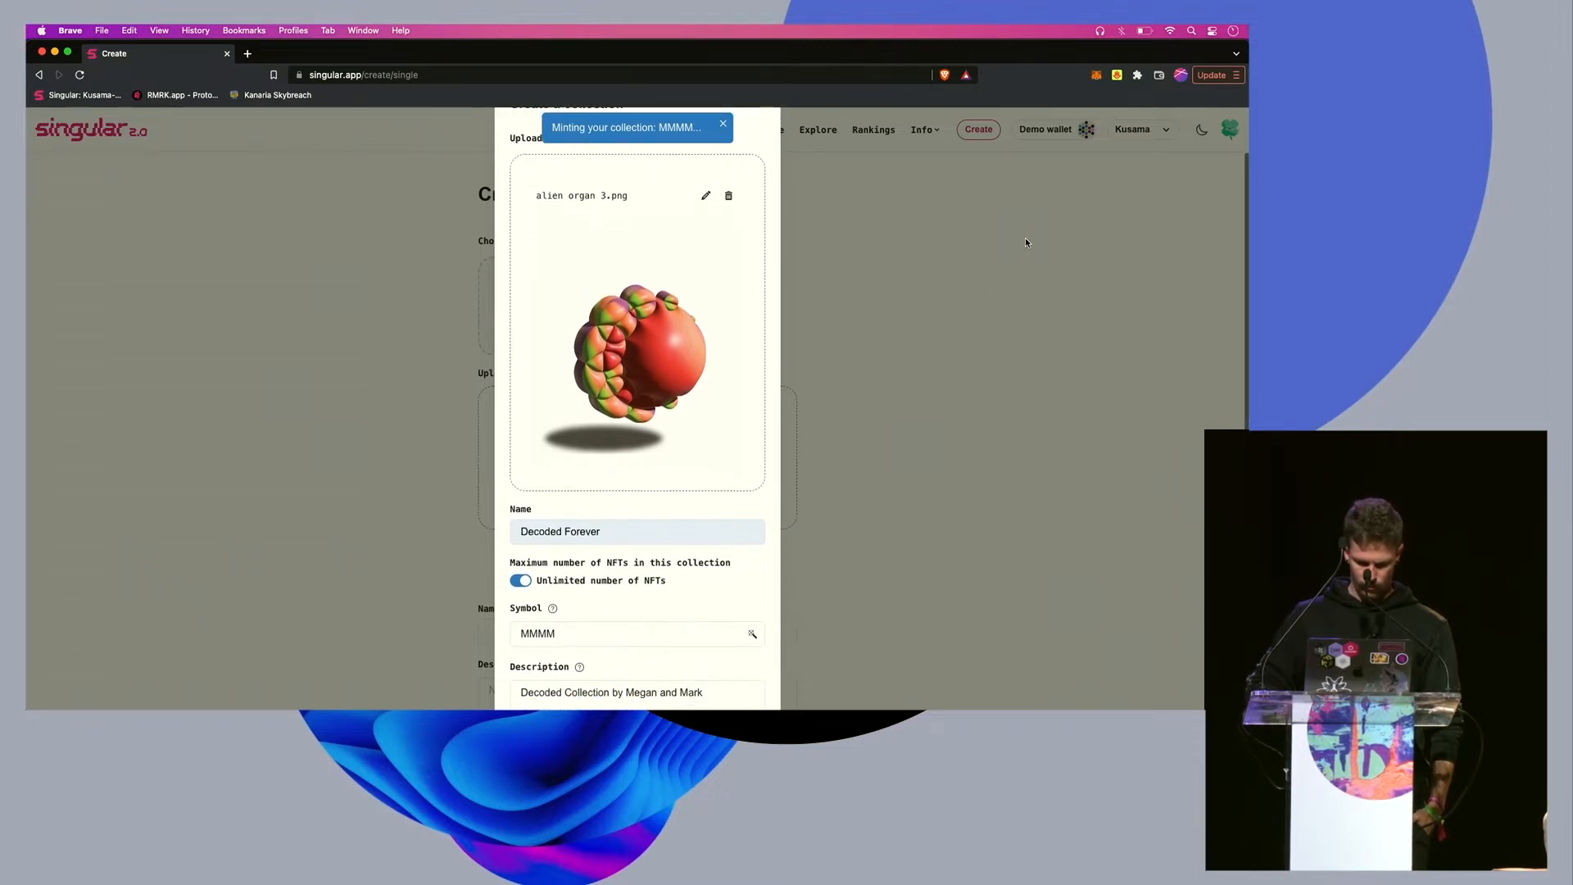
scroll("down", 3)
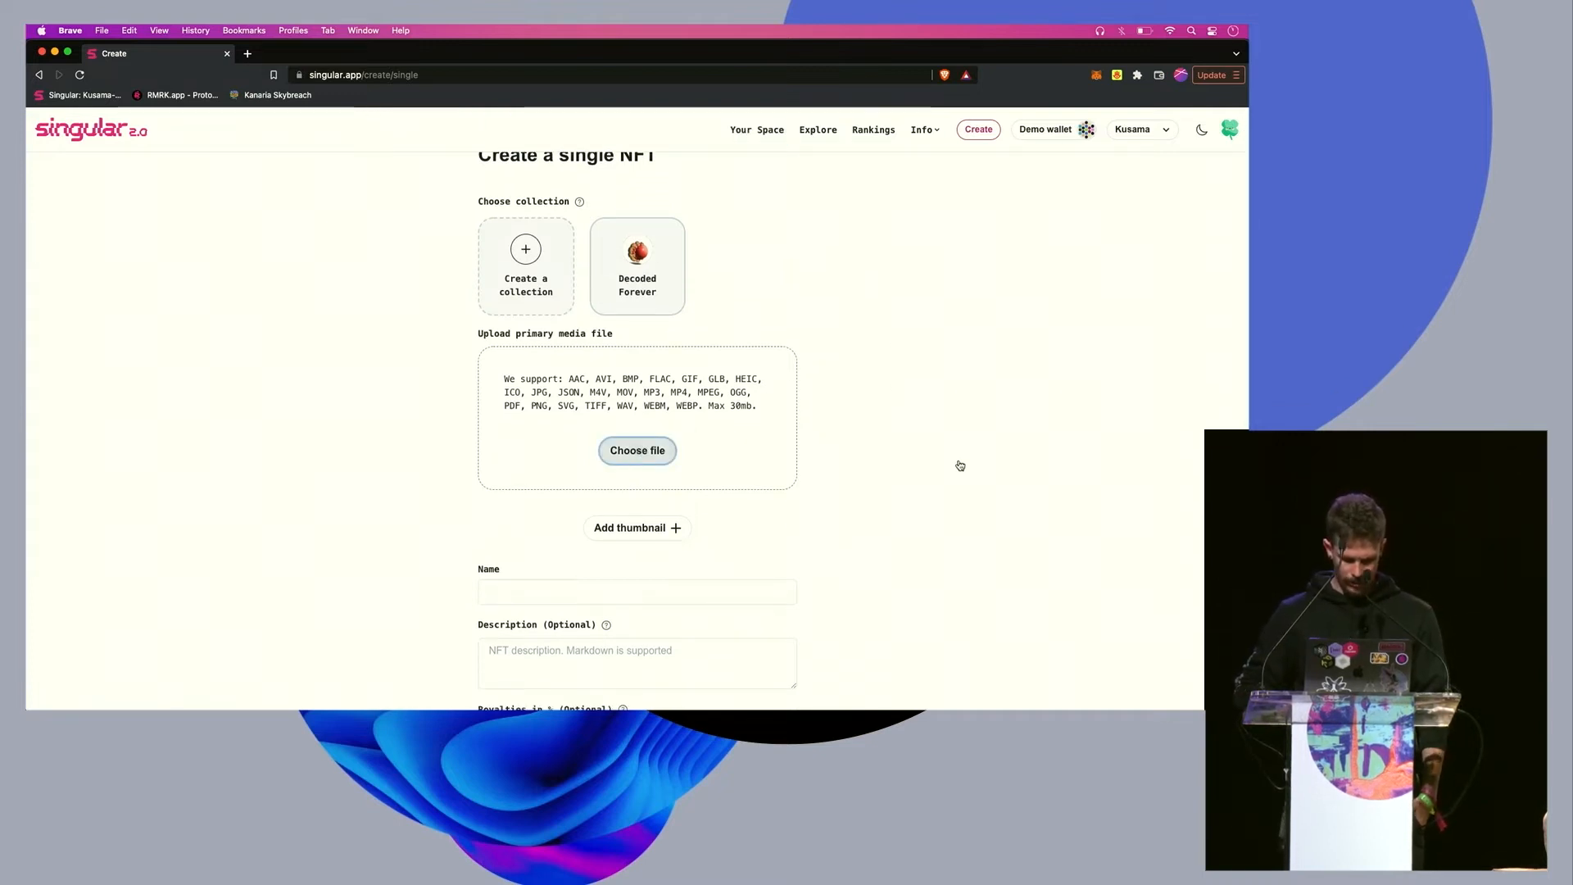
- Upload ColorSpiral.png as the primary media and name the NFT Color Spiral
left_click(637, 449)
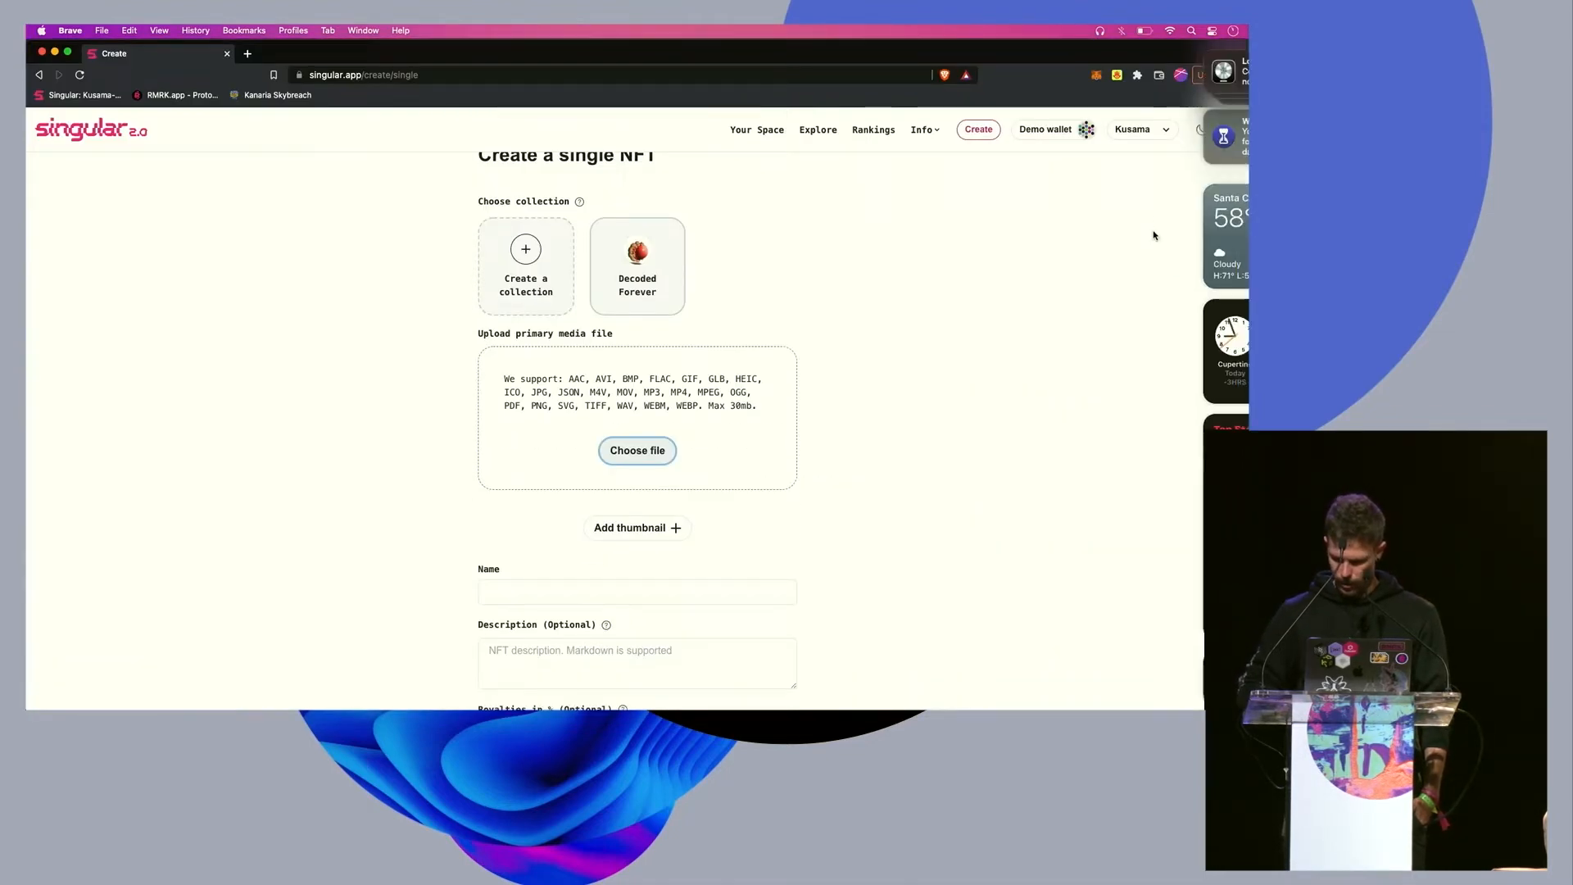
left_click(637, 449)
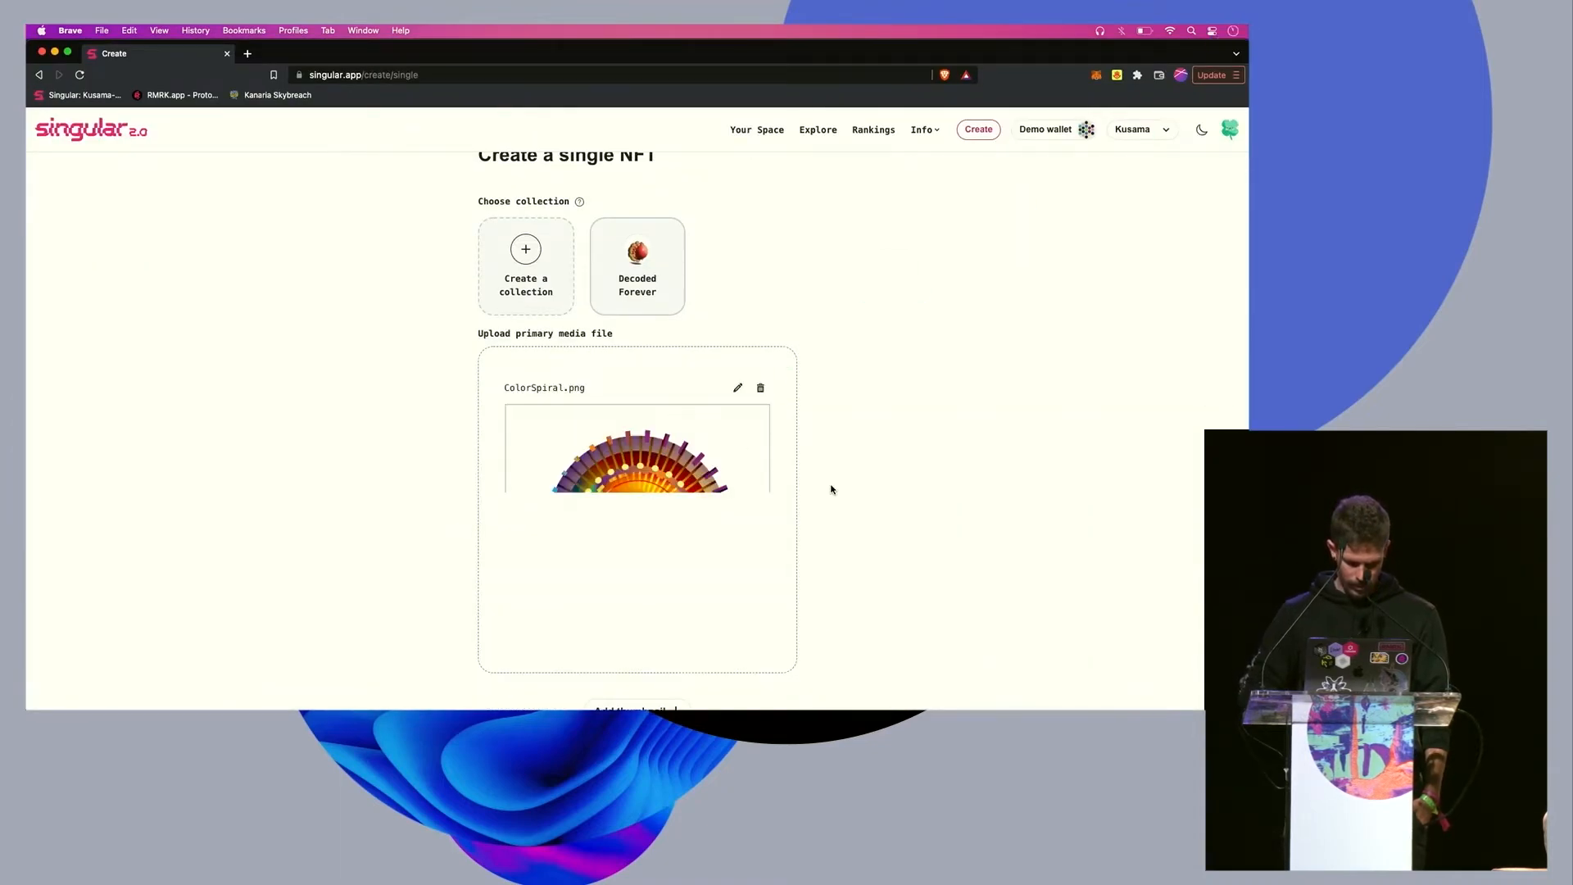
scroll("down", 3)
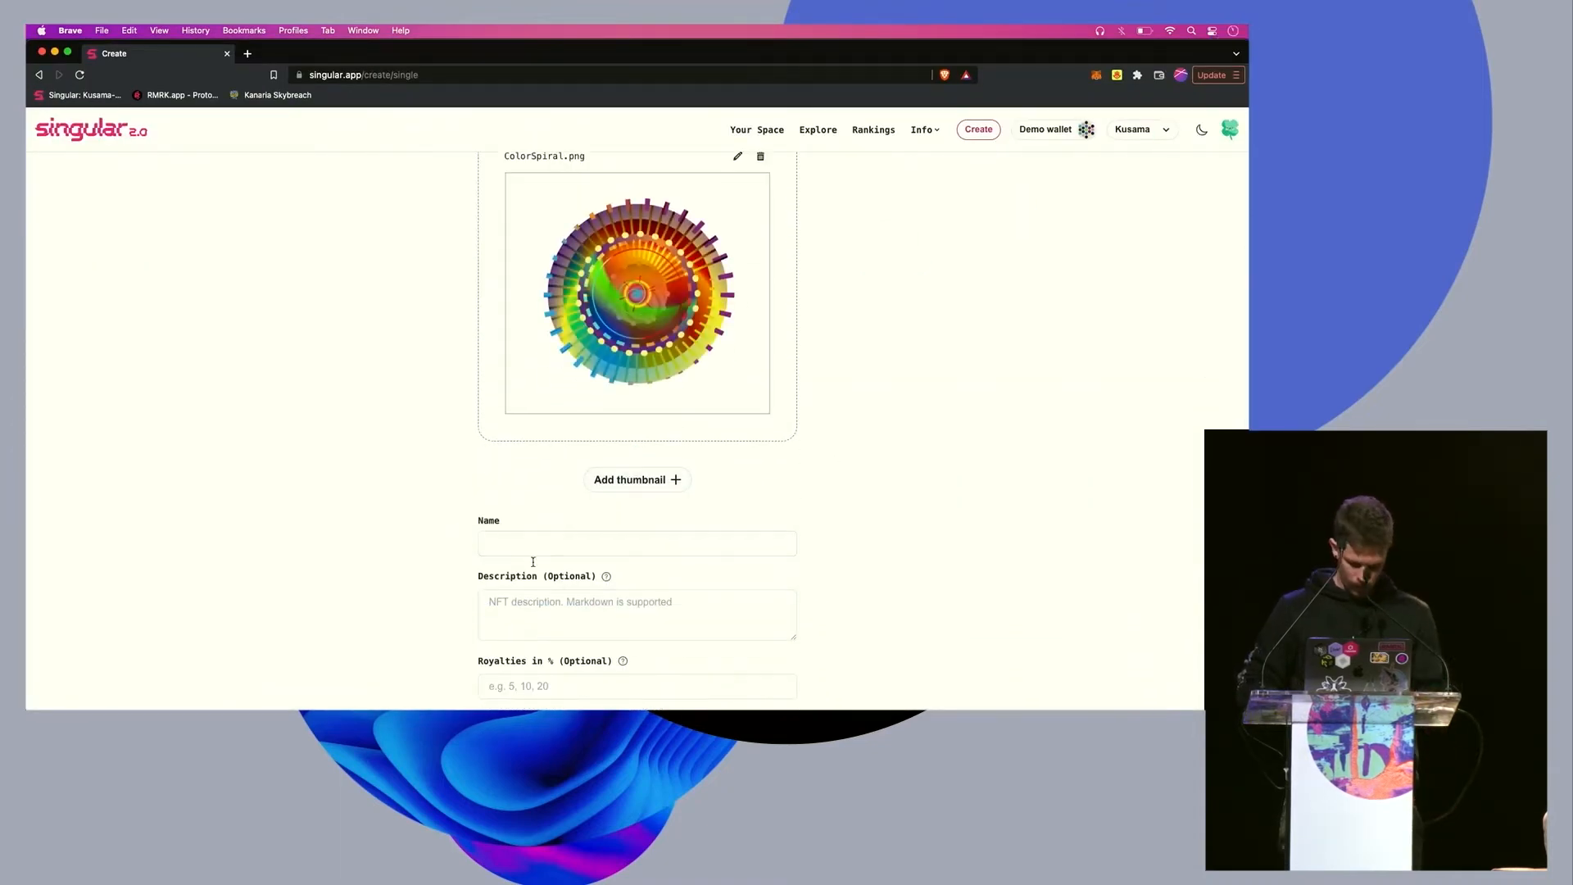
type("Color Spiral")
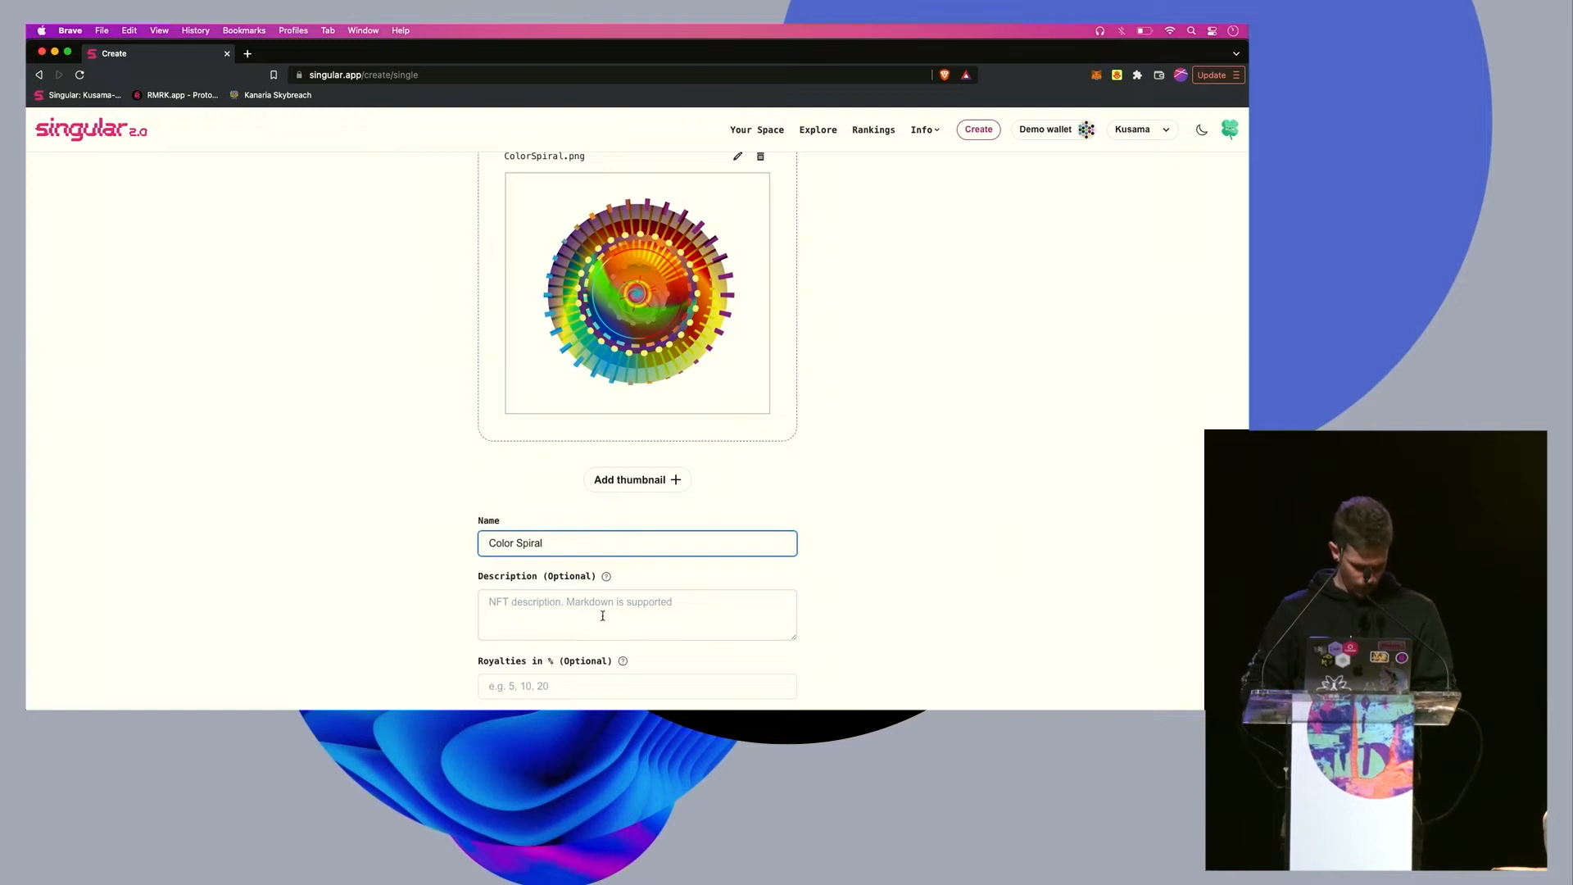
- Add the description, set 10% royalties in Decoded Forever, and submit the NFT
type("Exoeru")
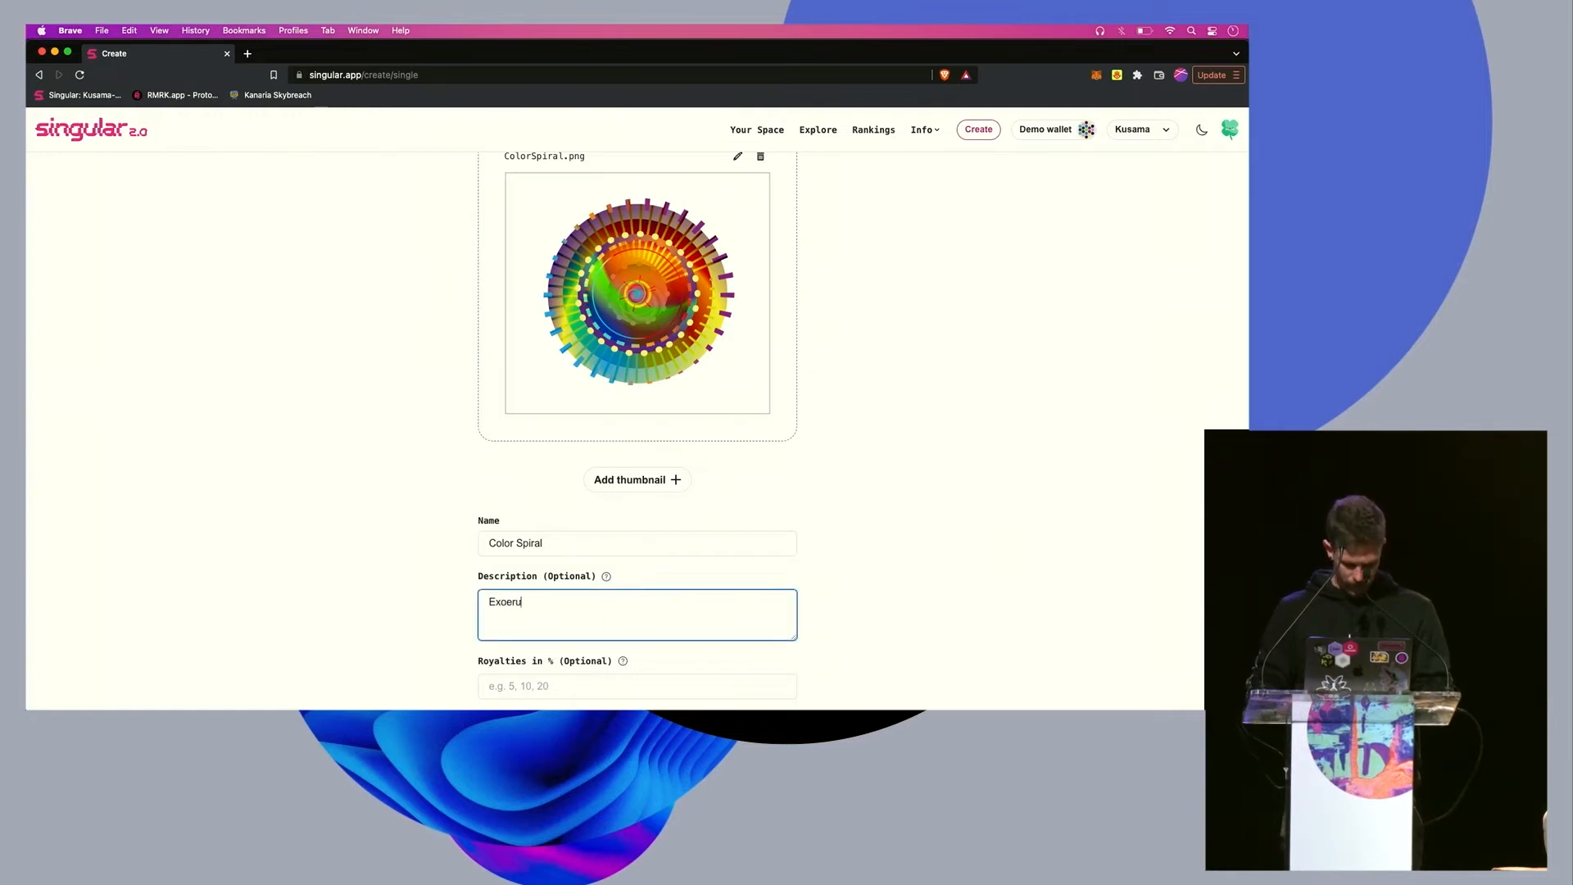
key("backspace")
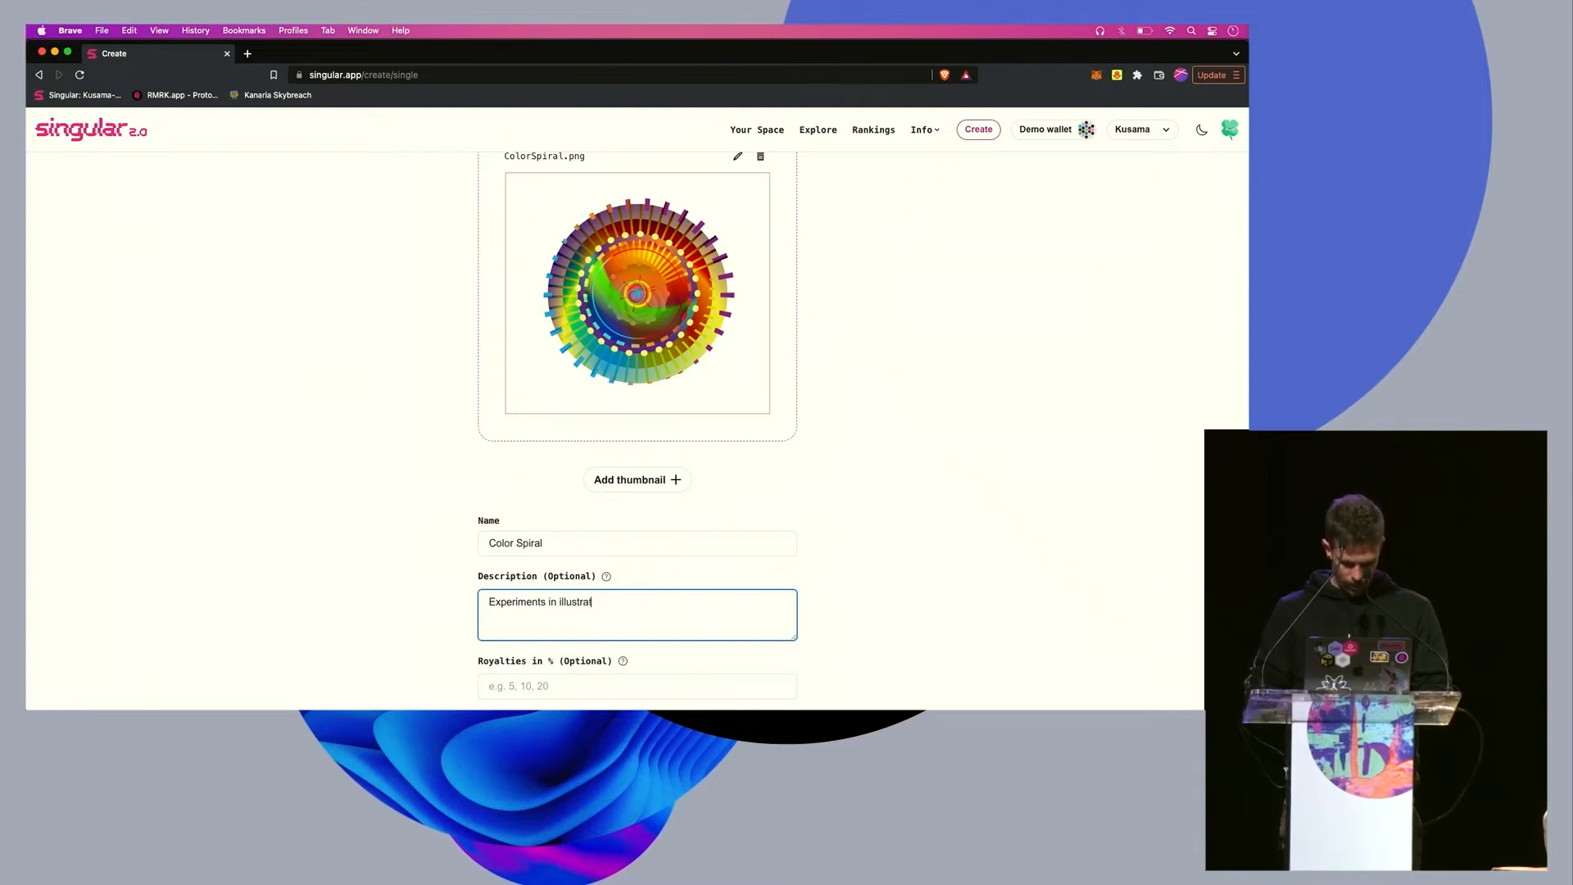
type("ion and music")
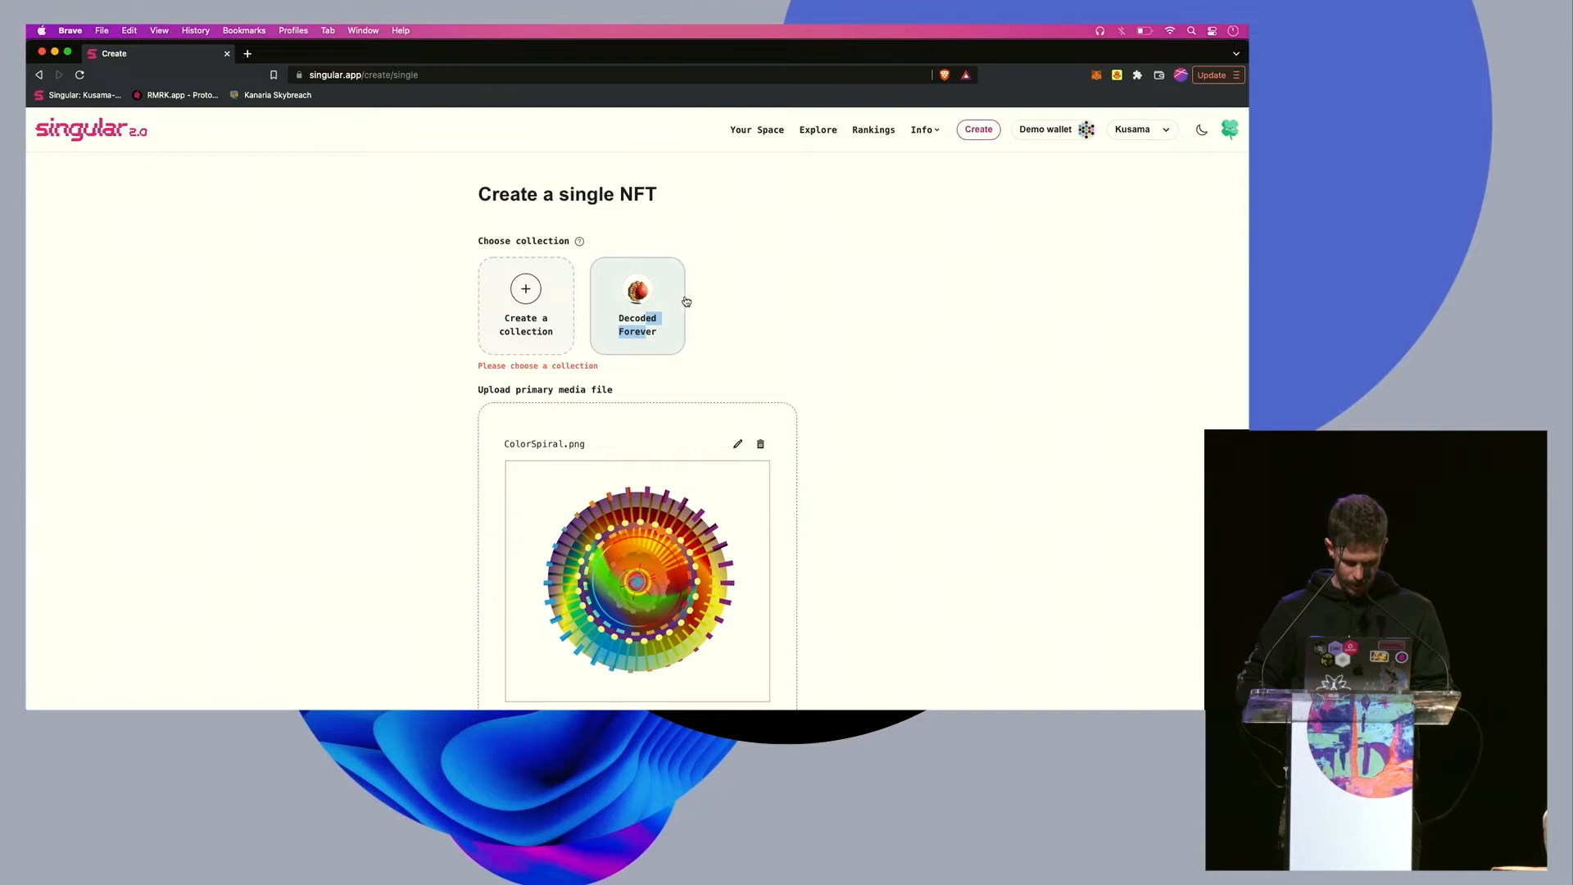
scroll("down", 3)
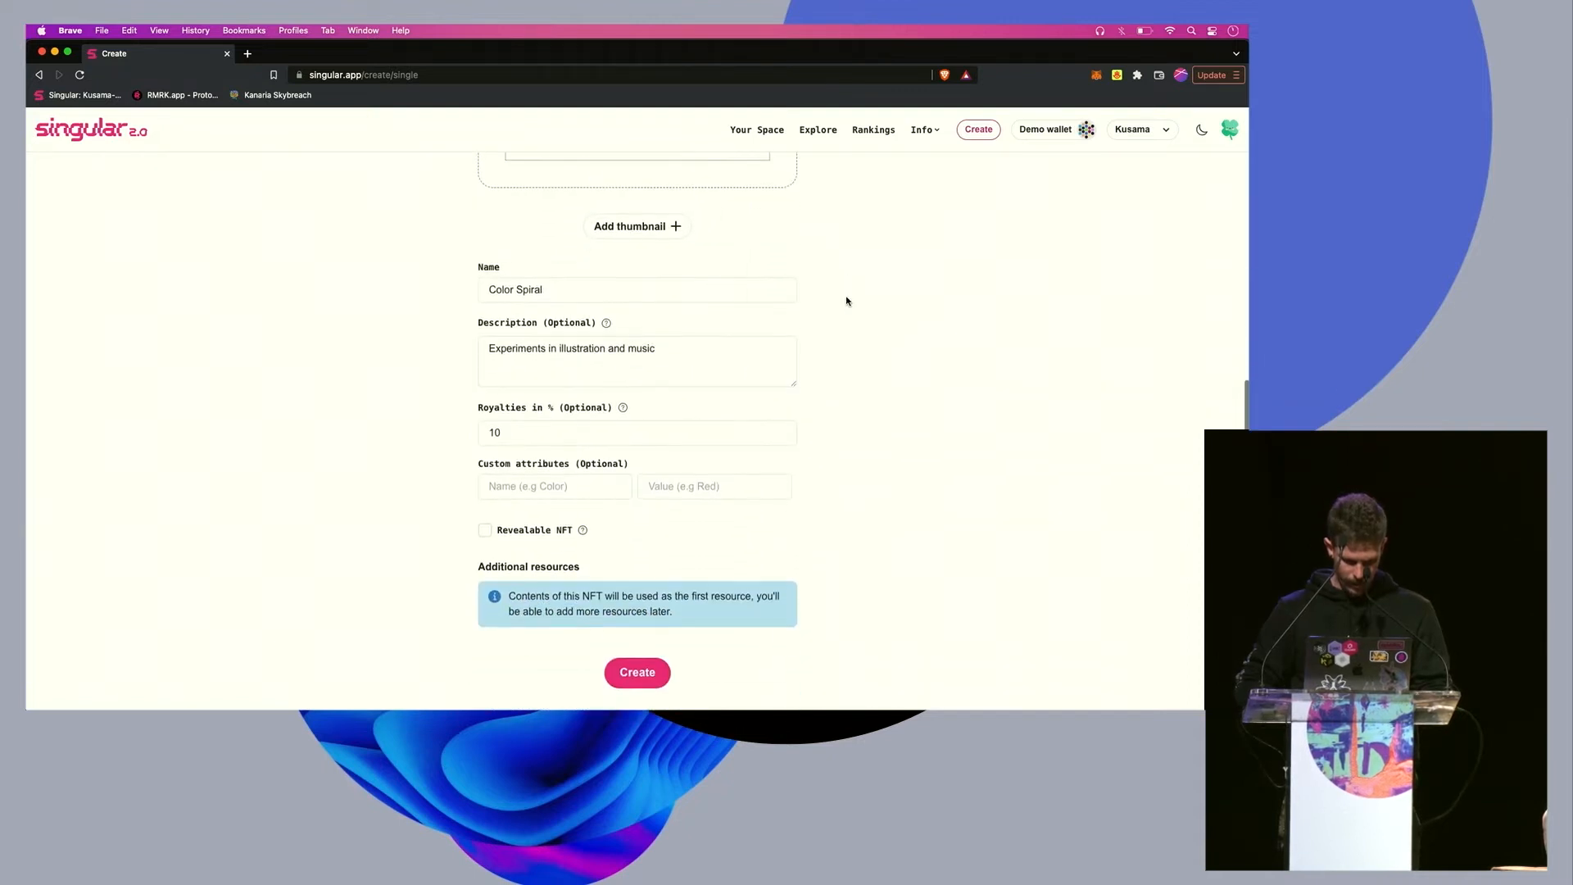
scroll("down", 3)
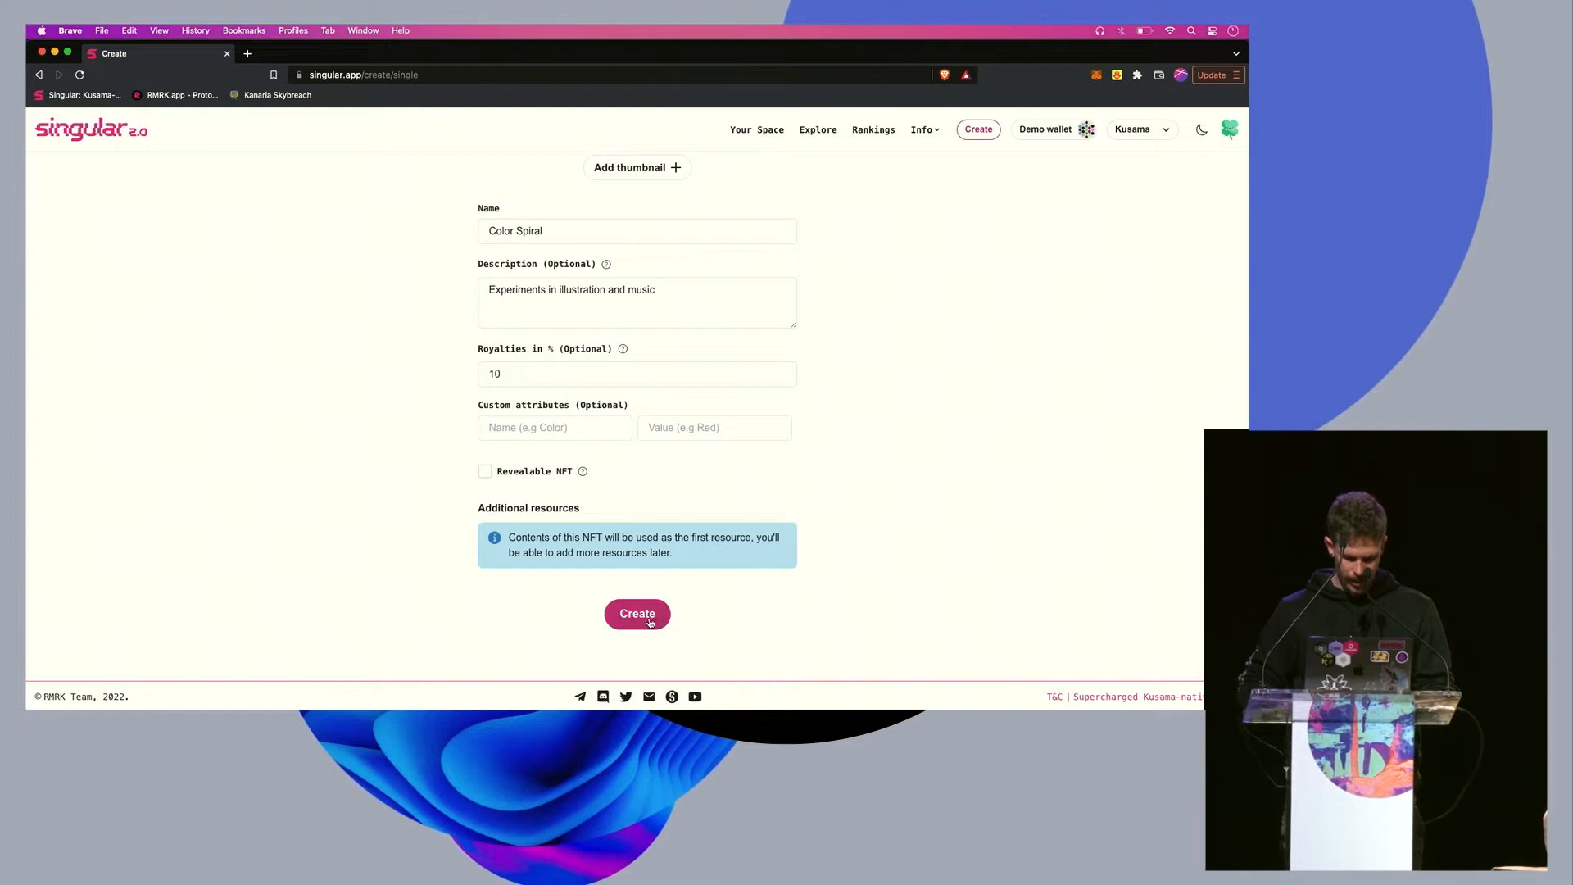
left_click(636, 613)
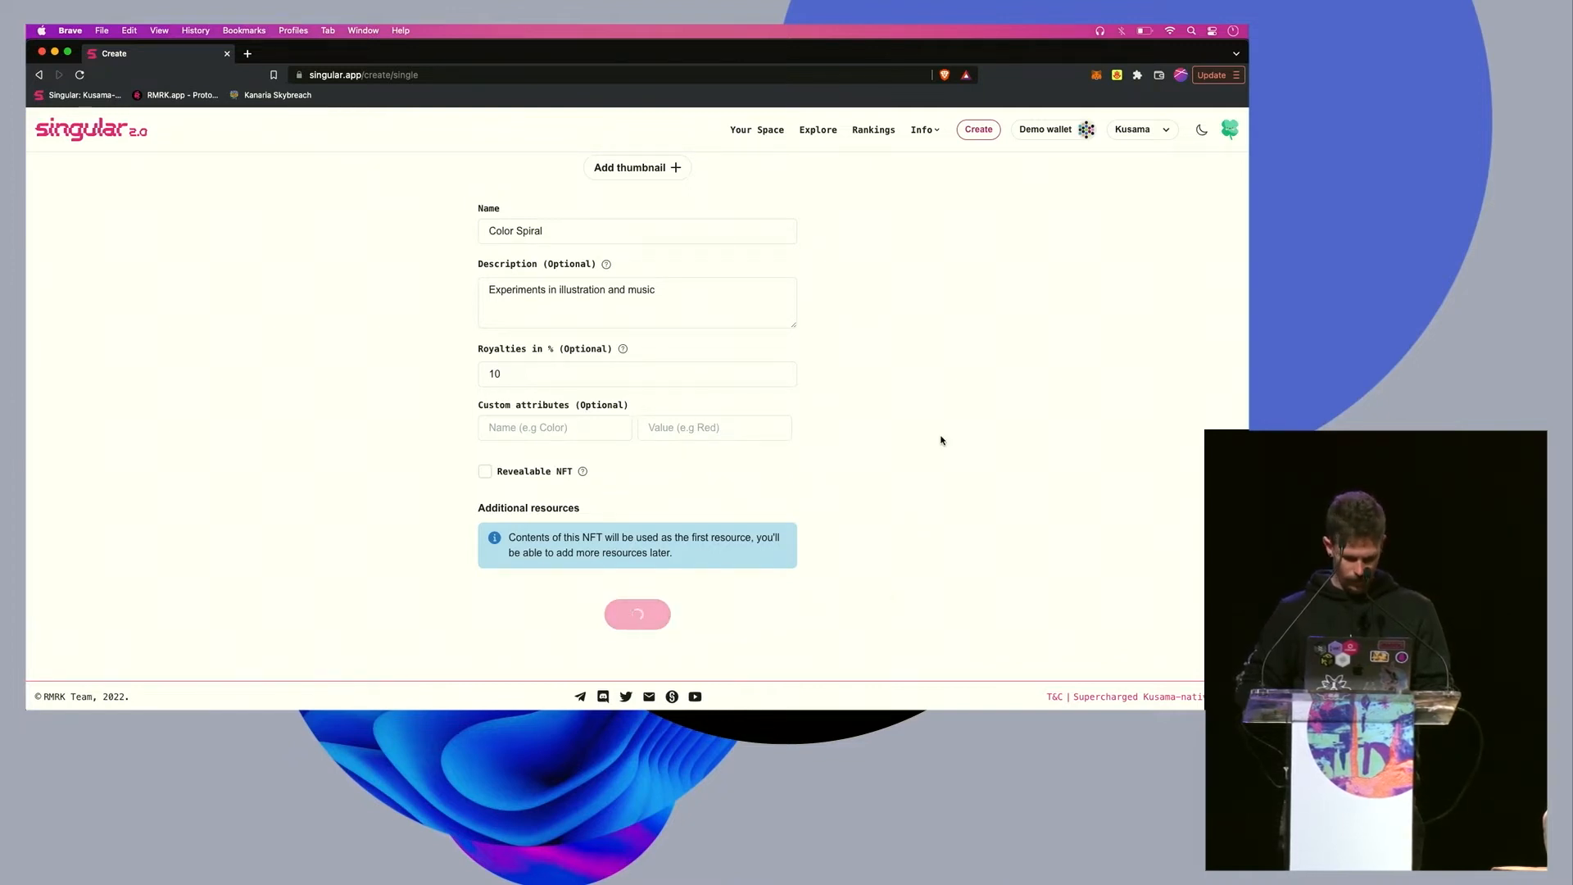
left_click(637, 615)
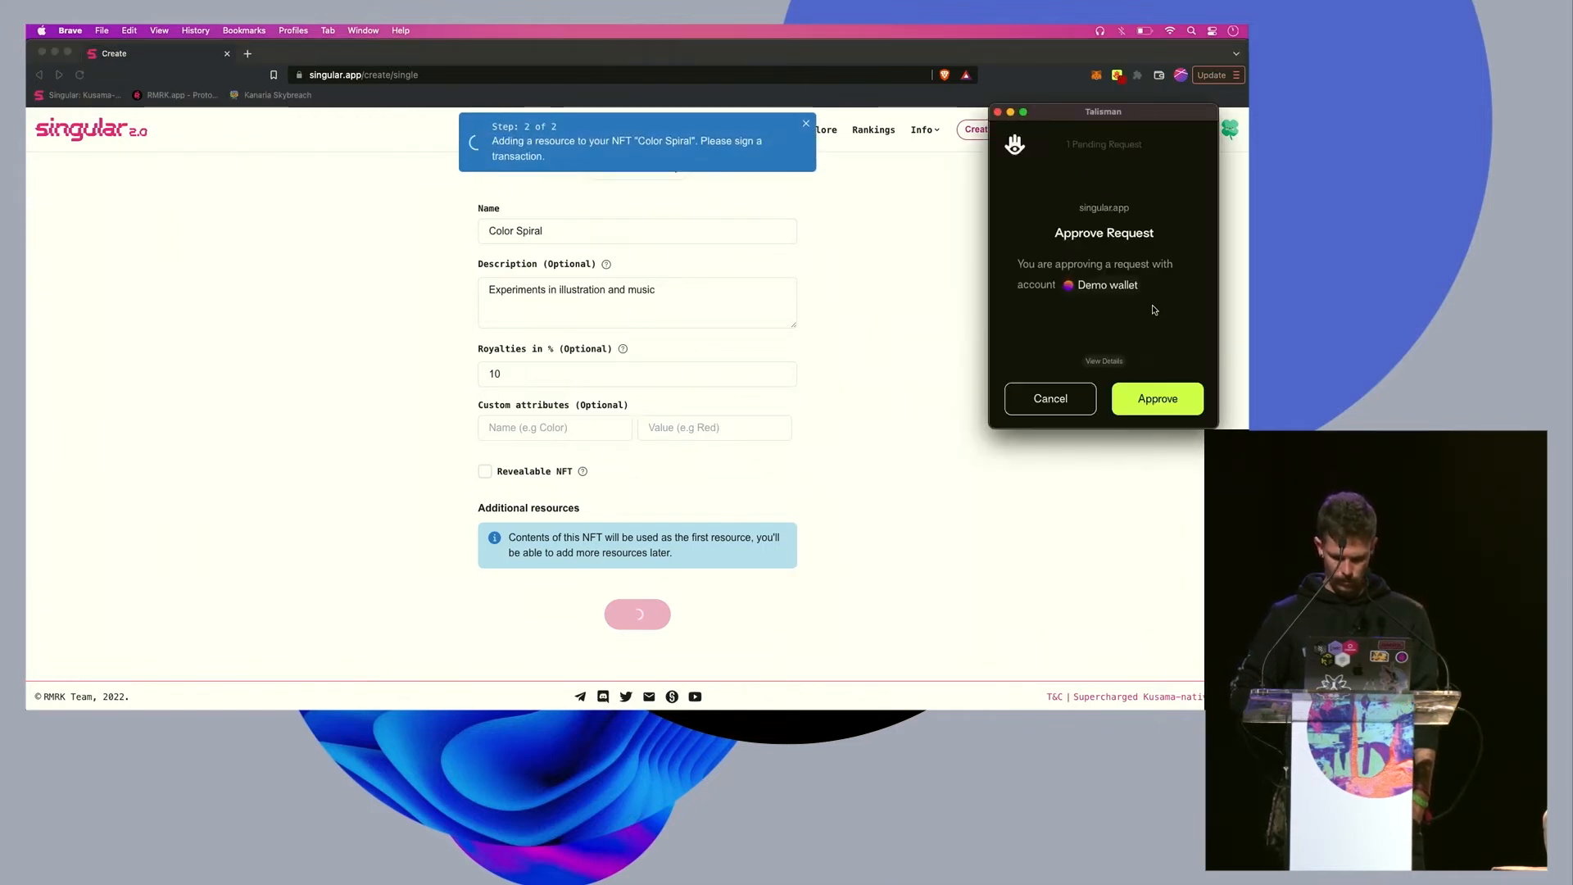
- Approve the Talisman request adding the Color Spiral resource so the NFT is minted
left_click(1155, 398)
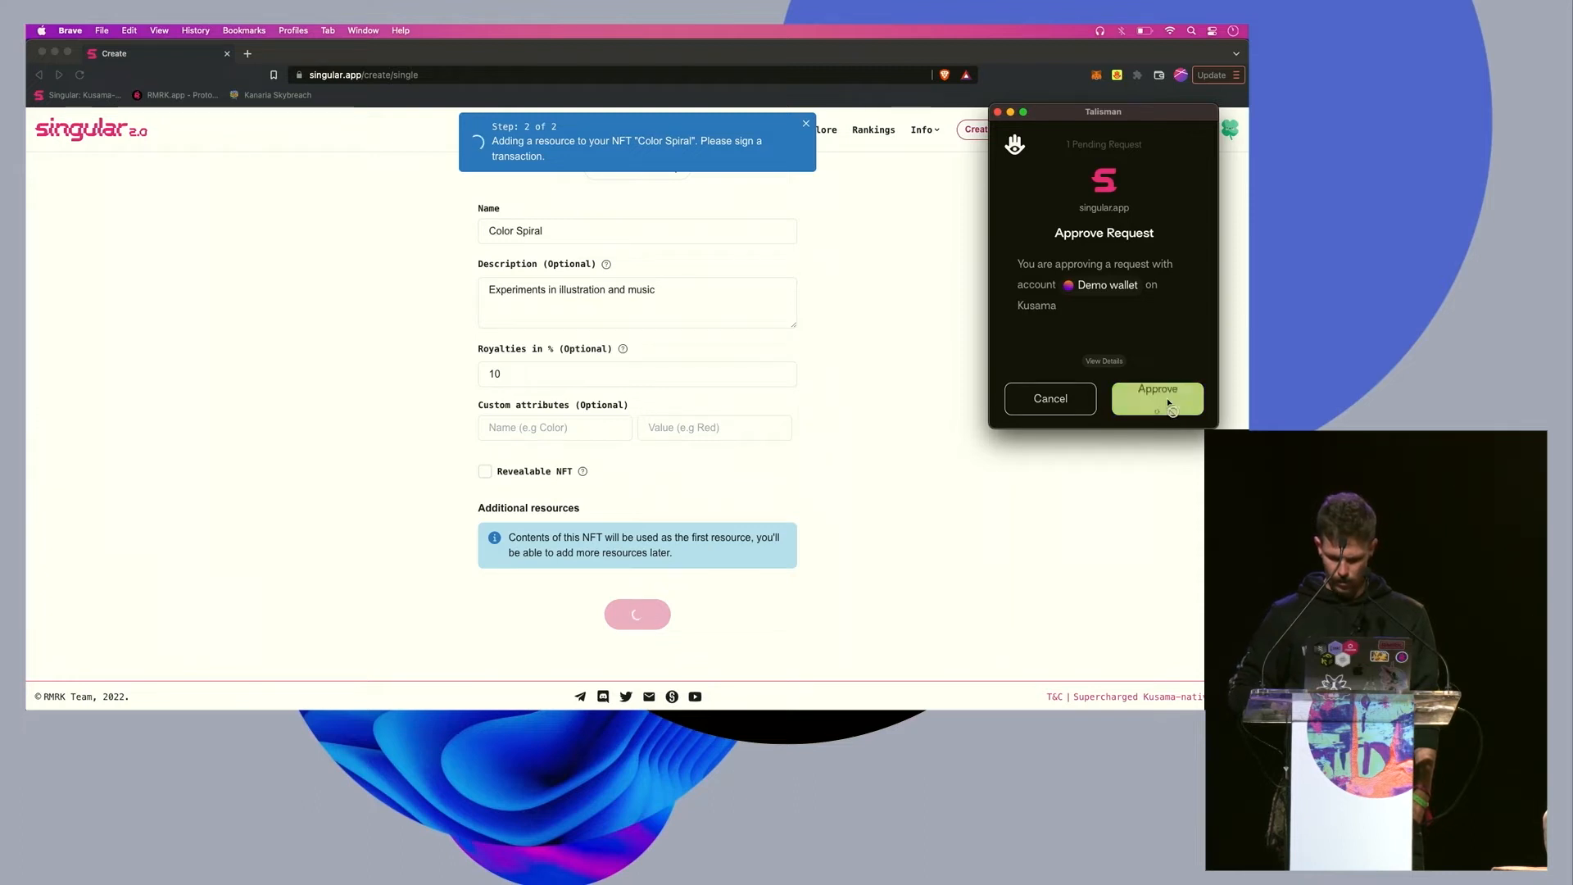
left_click(1155, 396)
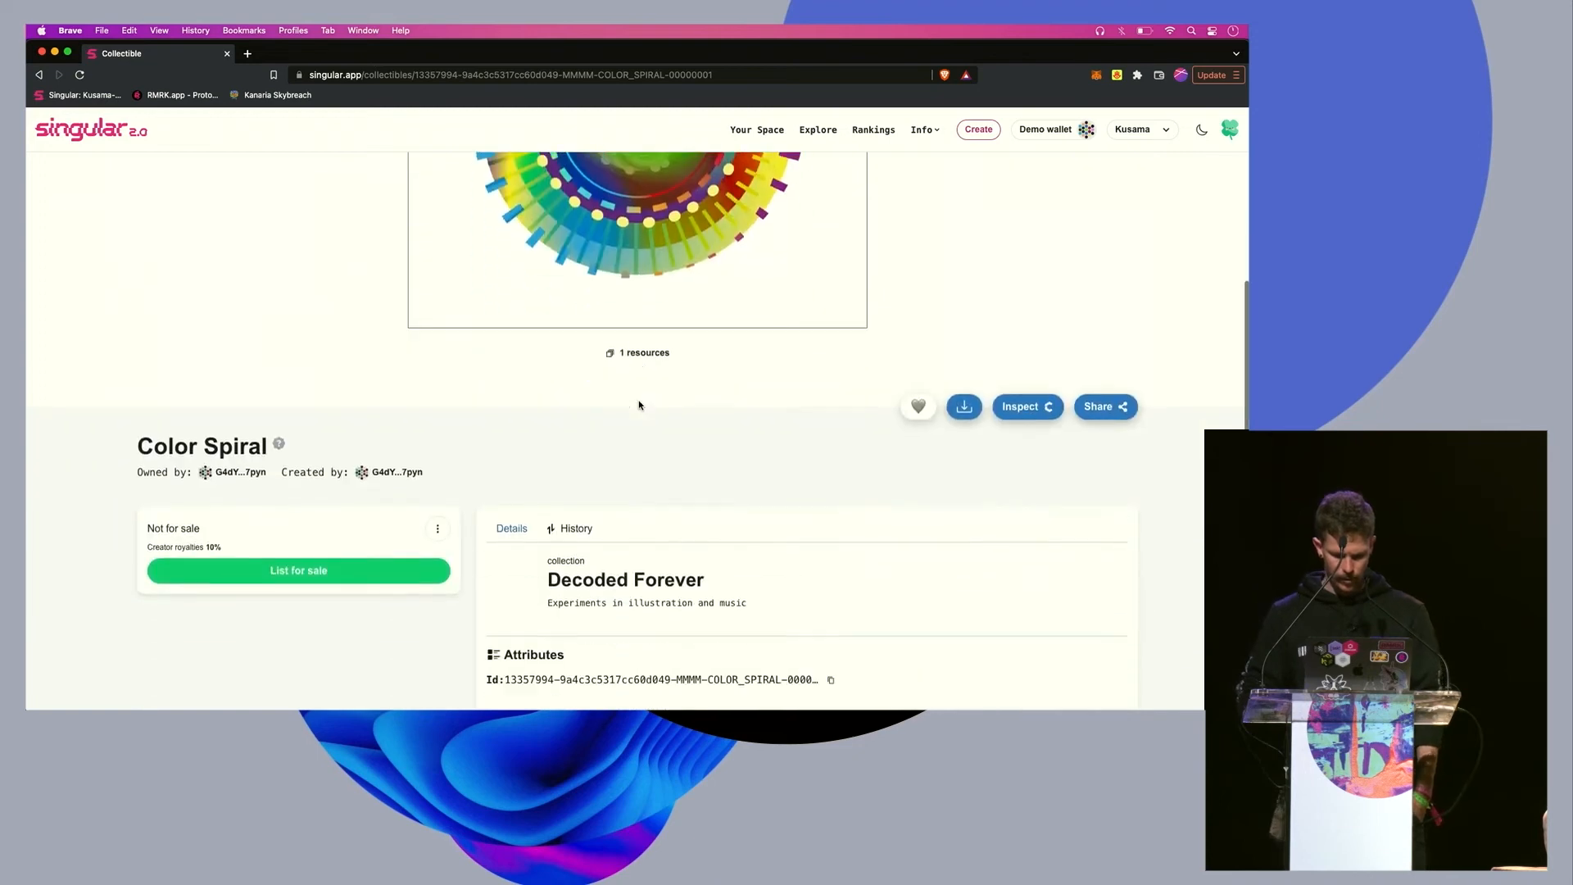
- Start adding a resource to Color Spiral and drop in an image file that gets rejected
scroll("down", 3)
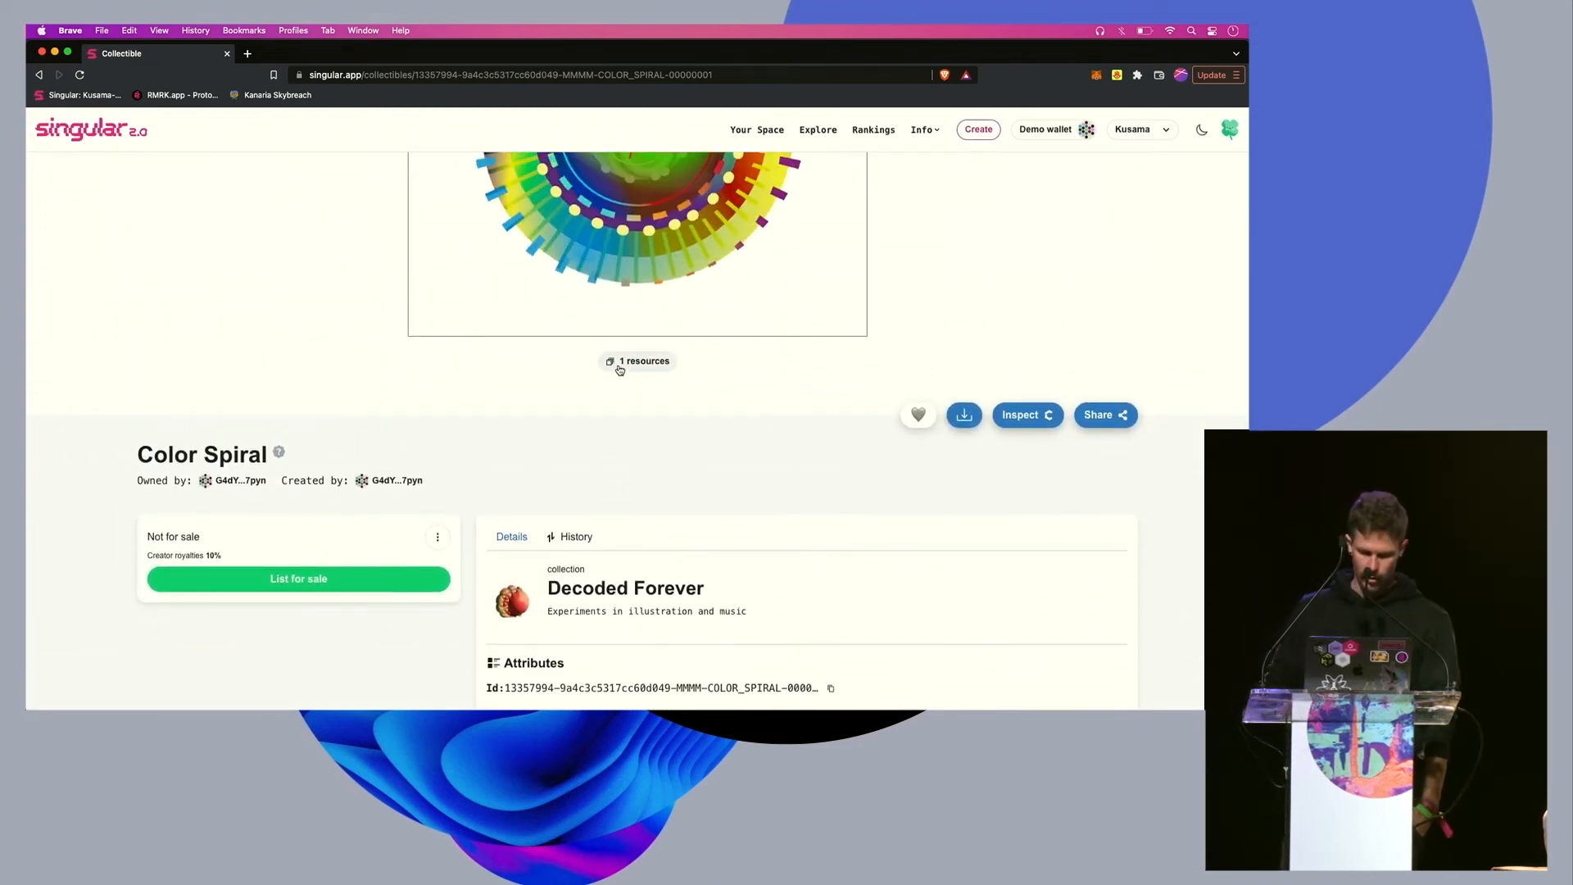
scroll("down", 3)
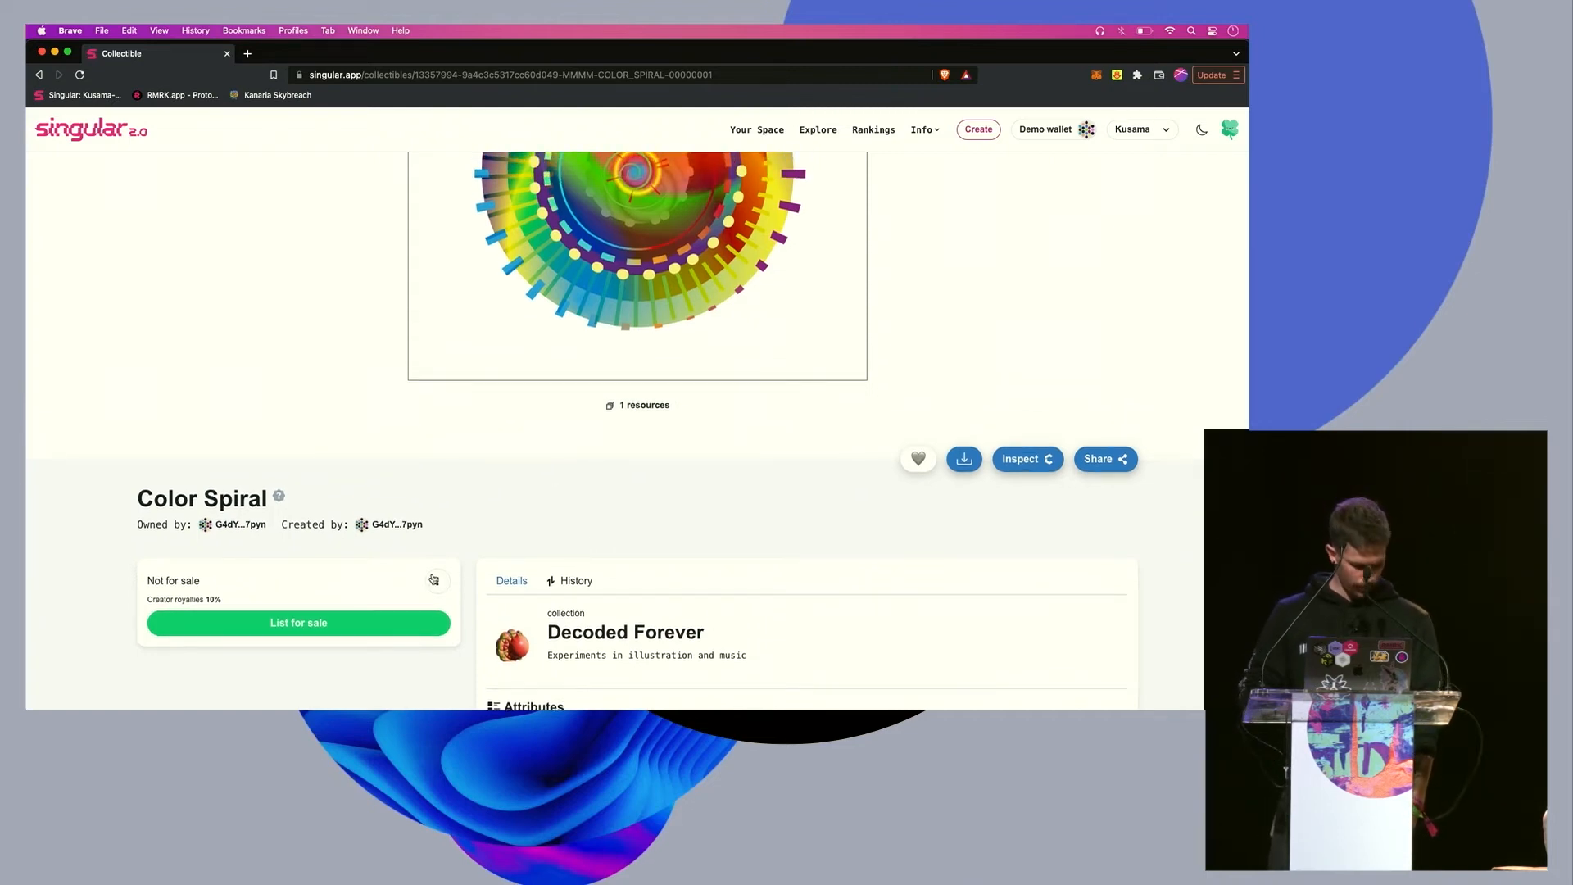
left_click(432, 580)
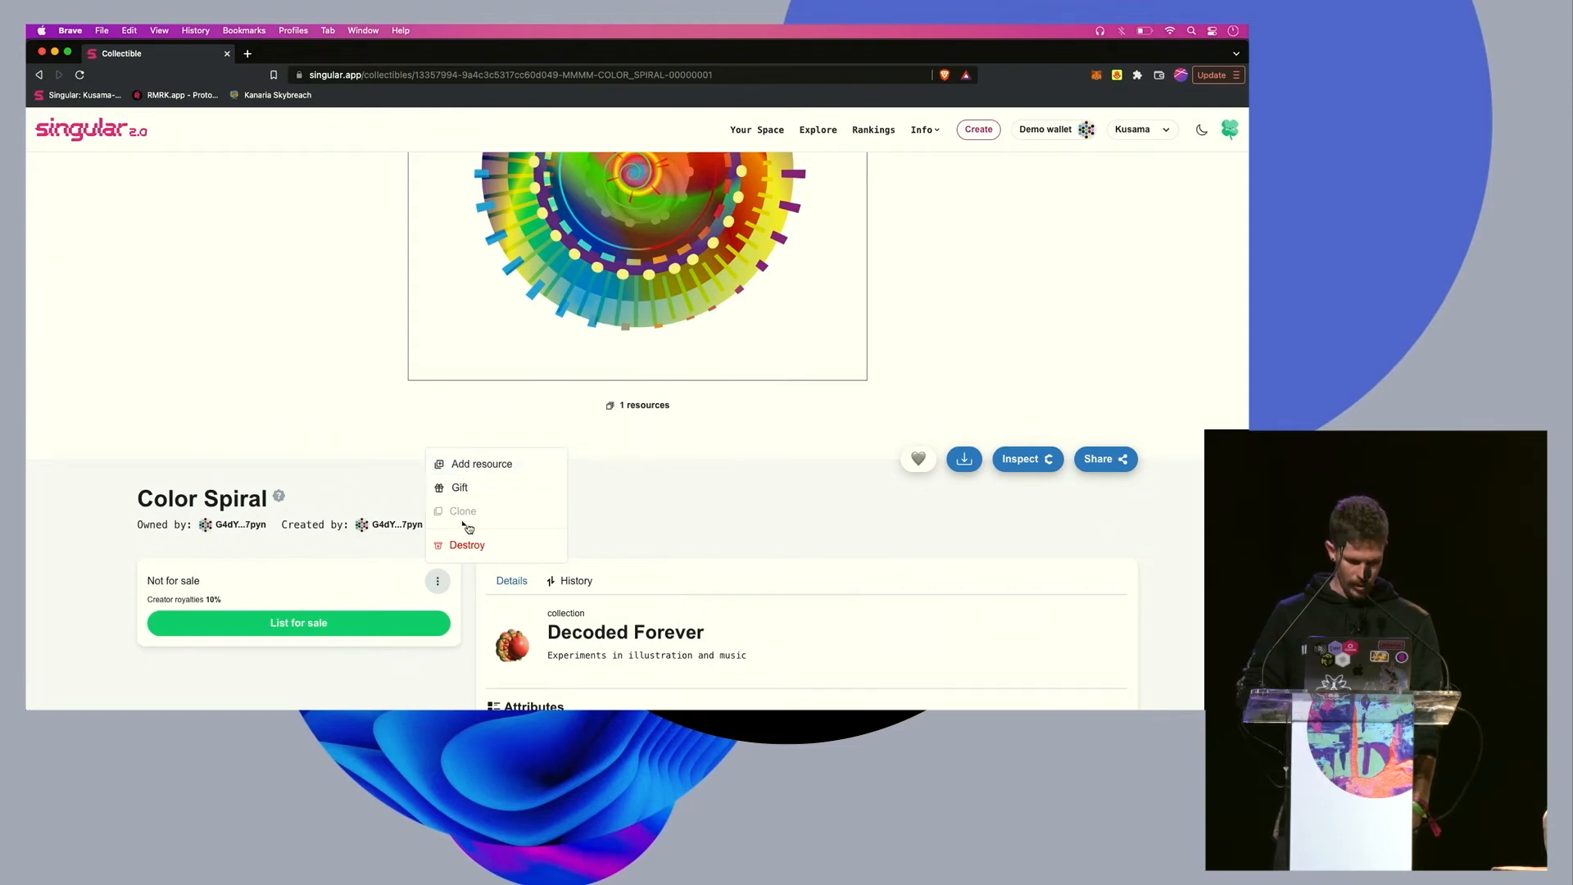
left_click(482, 464)
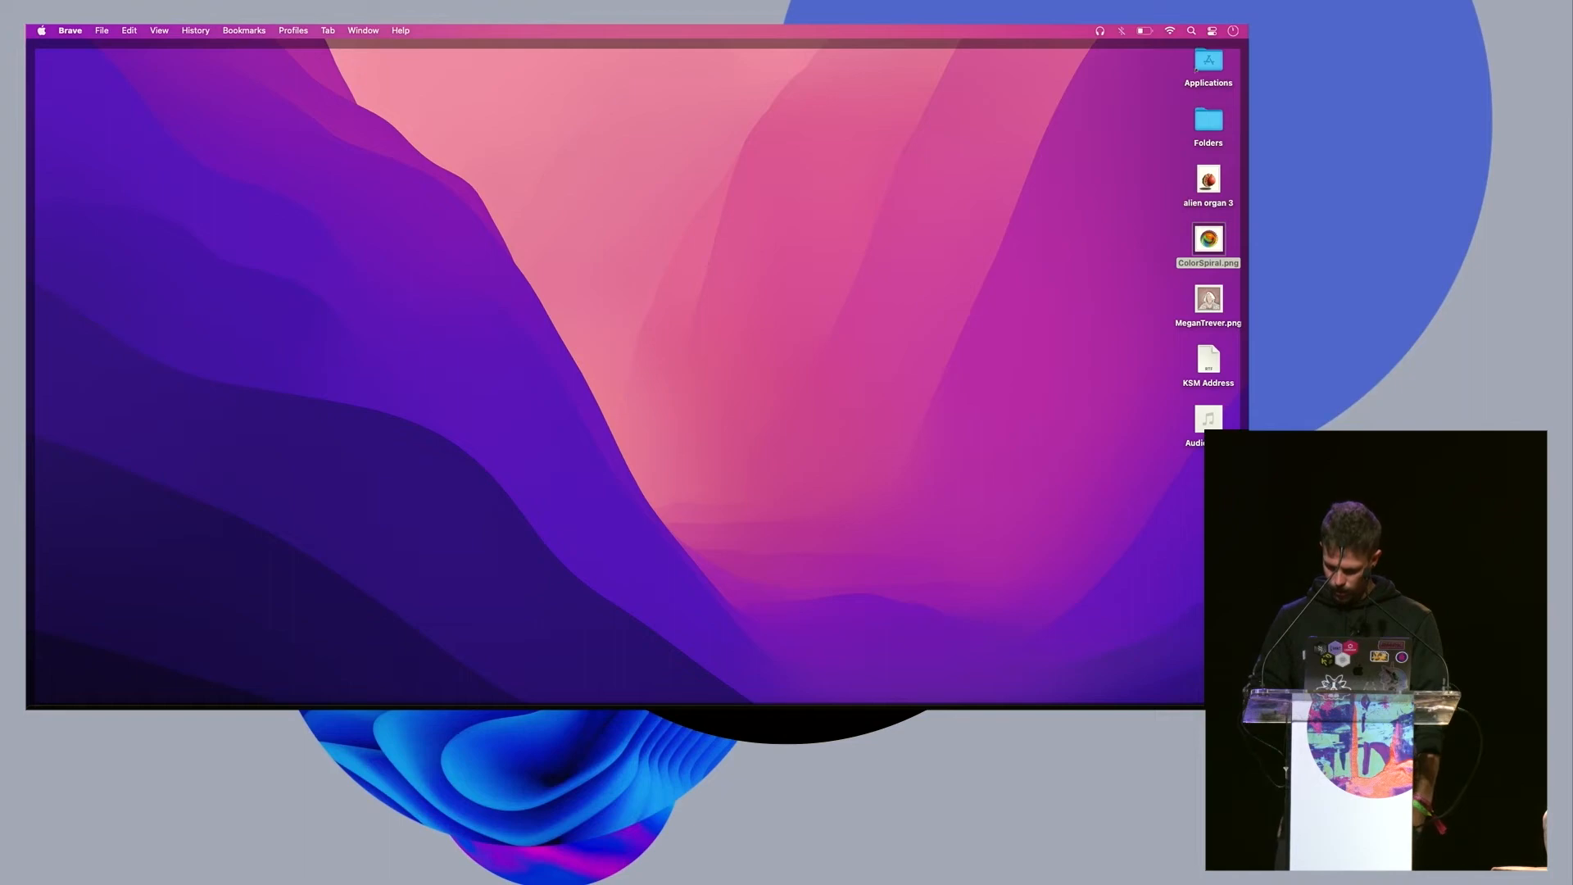
left_click_drag(1207, 419, 976, 446)
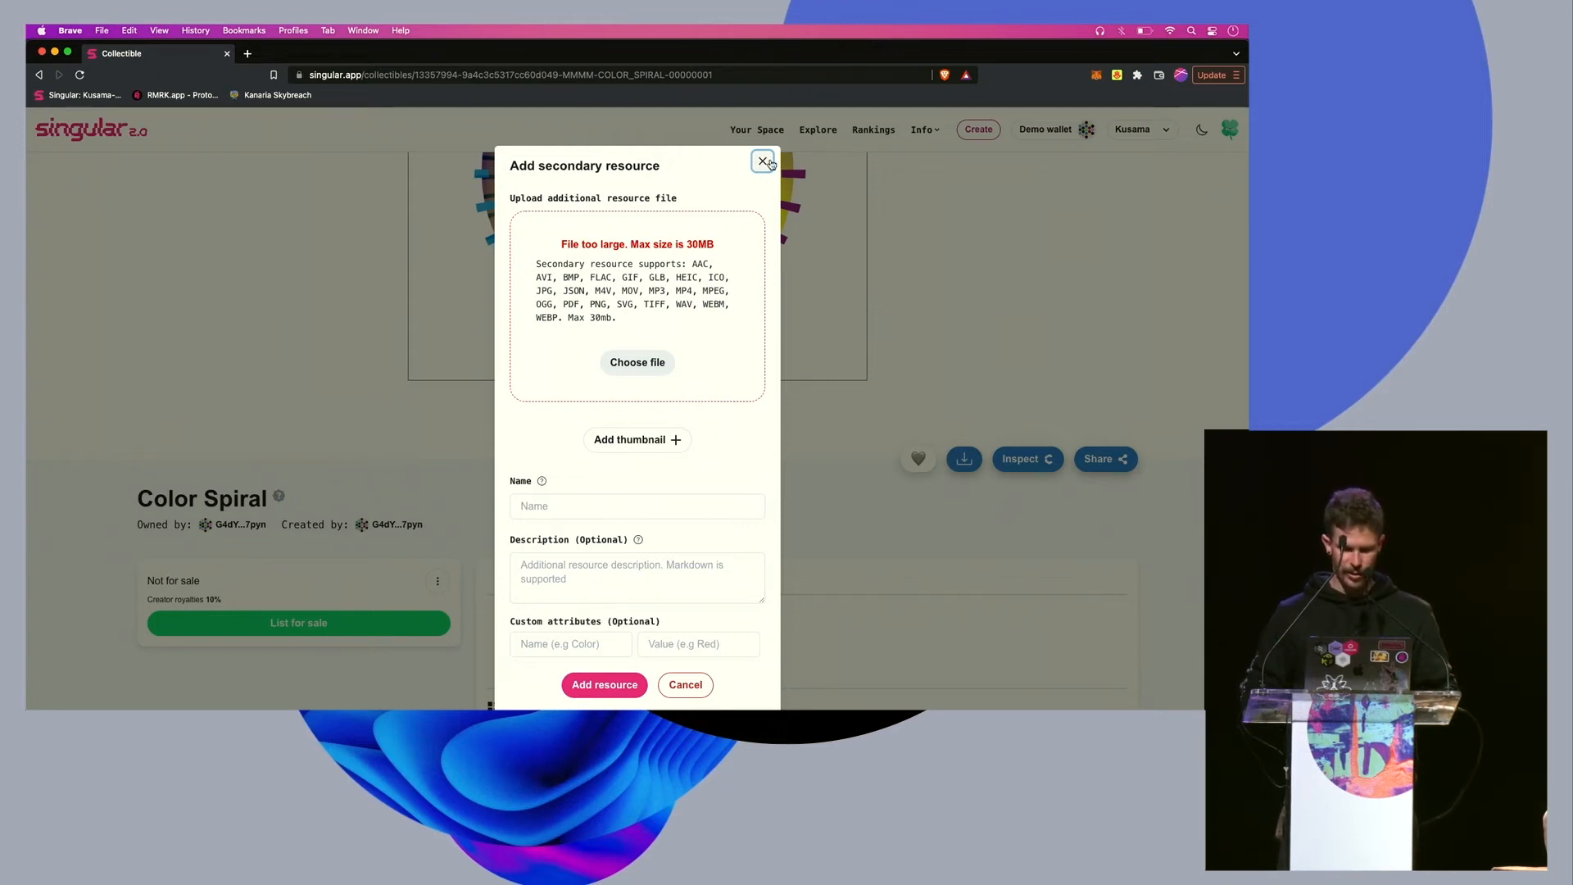
- Dismiss the rejected form and reopen the Add resource form for Color Spiral
left_click(765, 162)
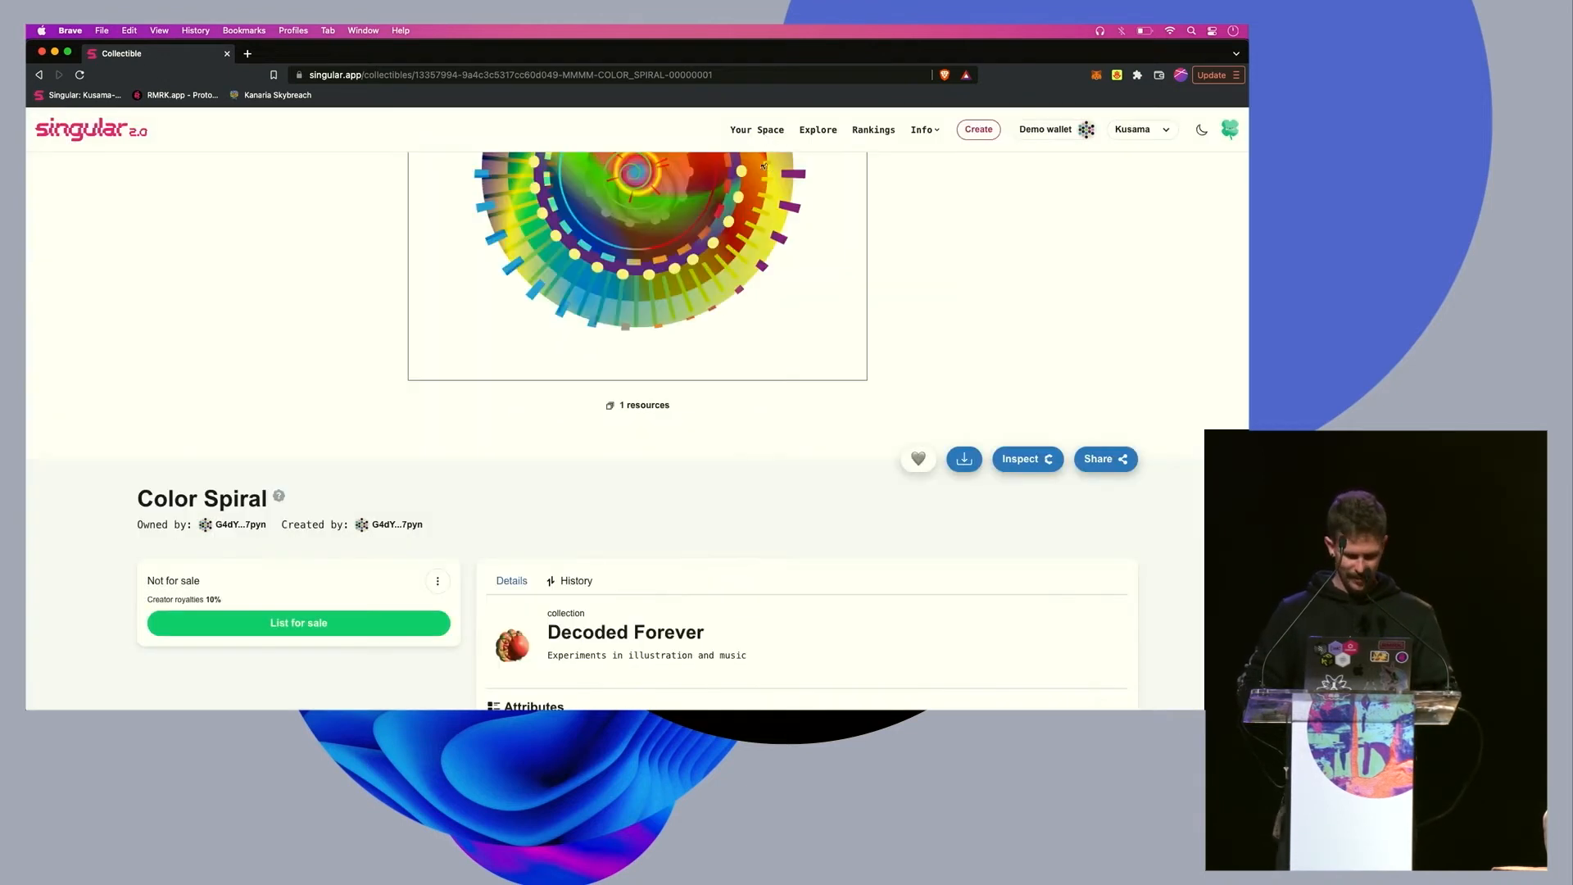
left_click(438, 580)
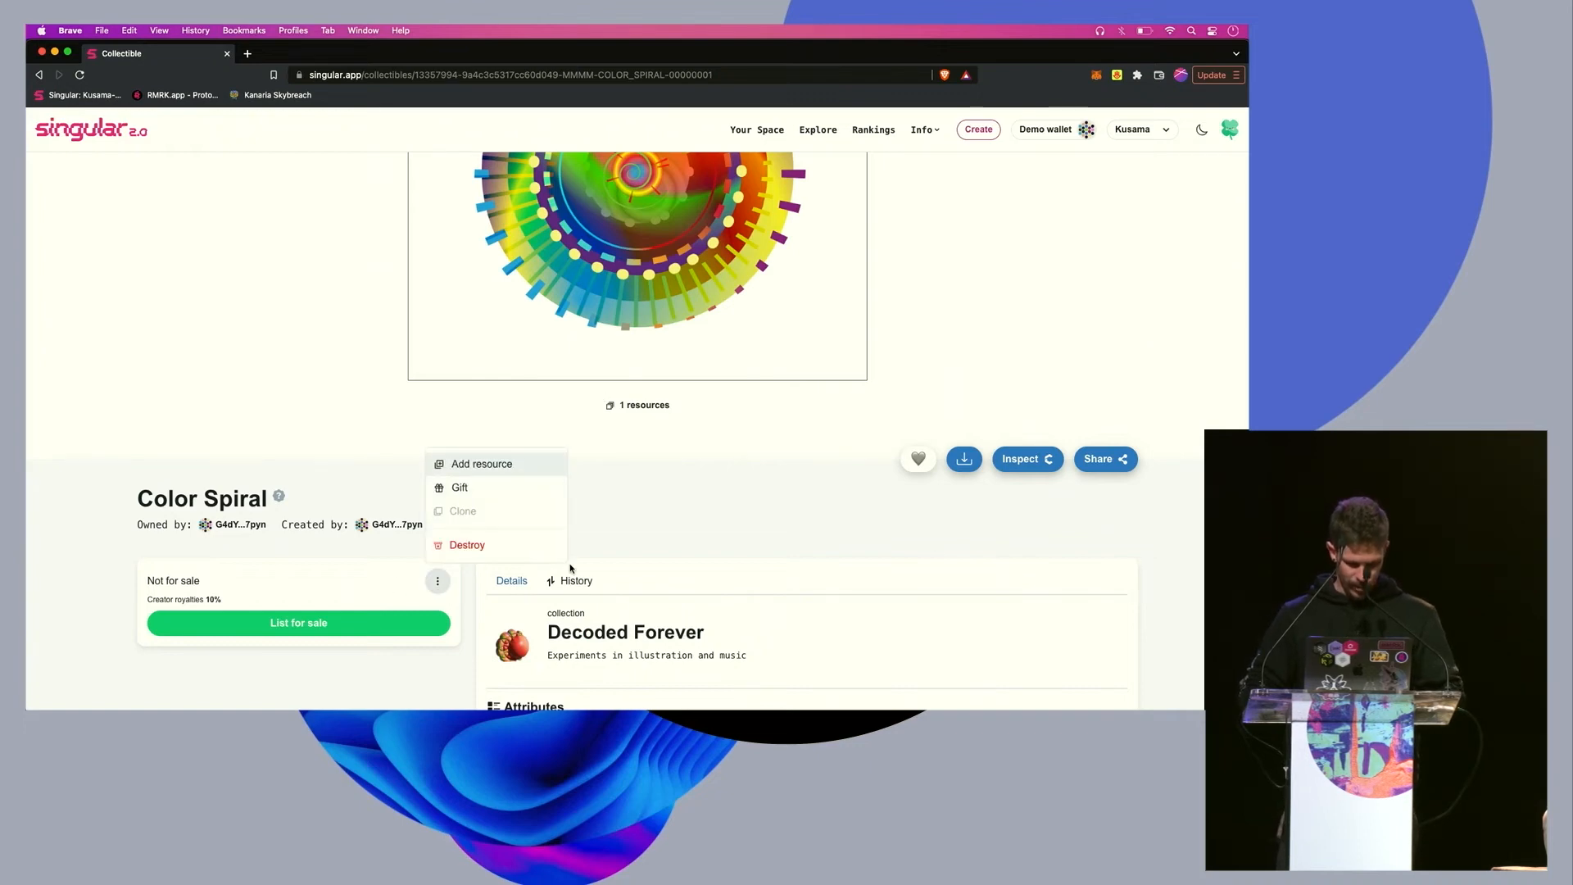
left_click(481, 463)
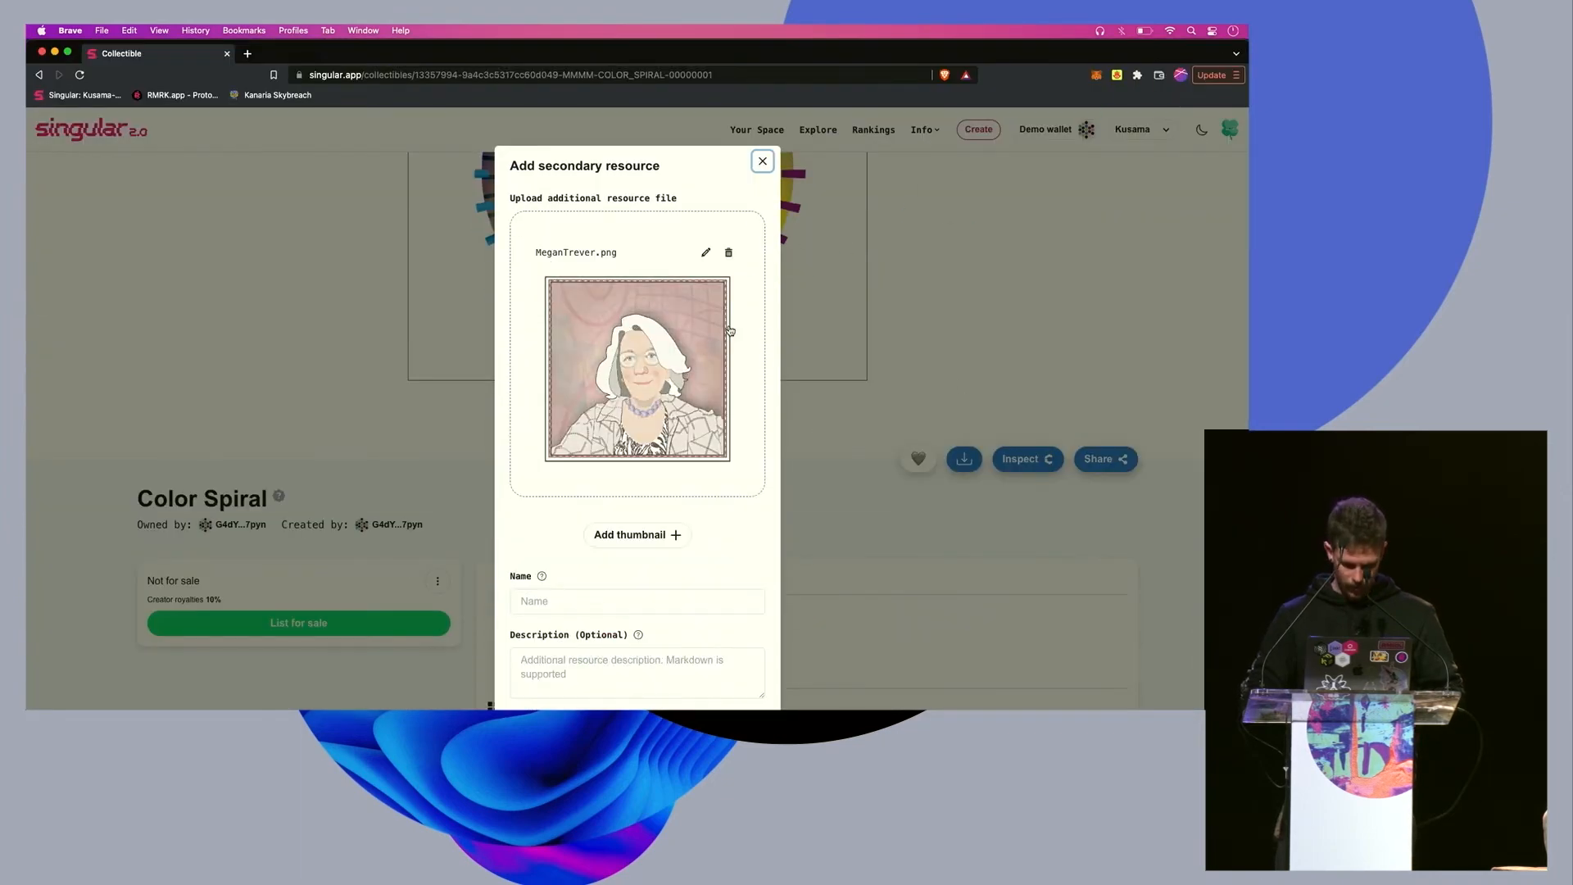
scroll("down", 3)
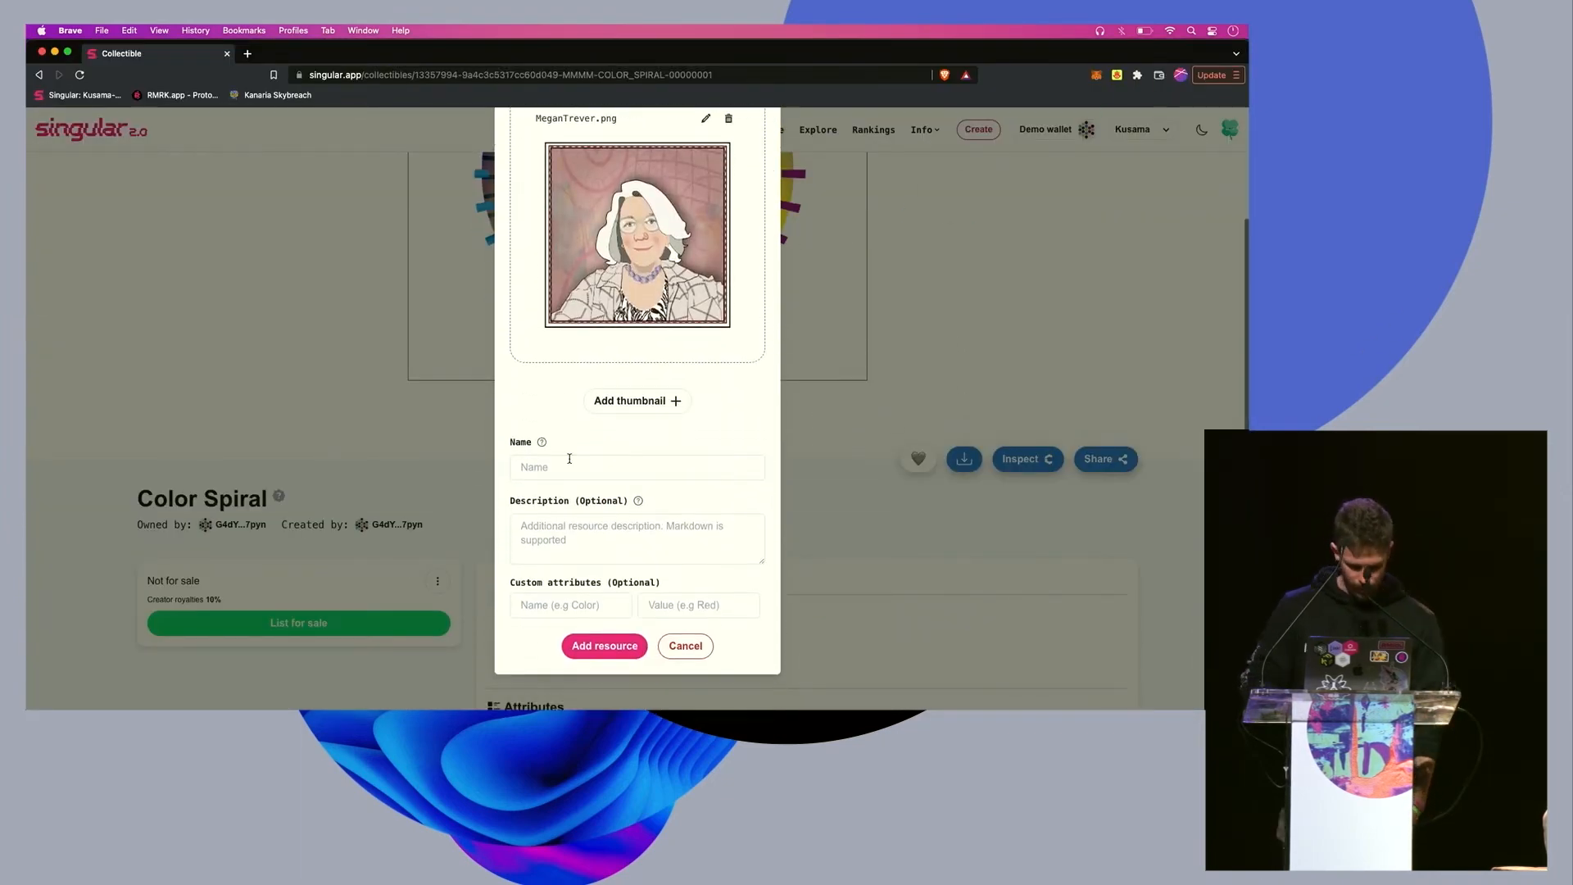
type("Meganb")
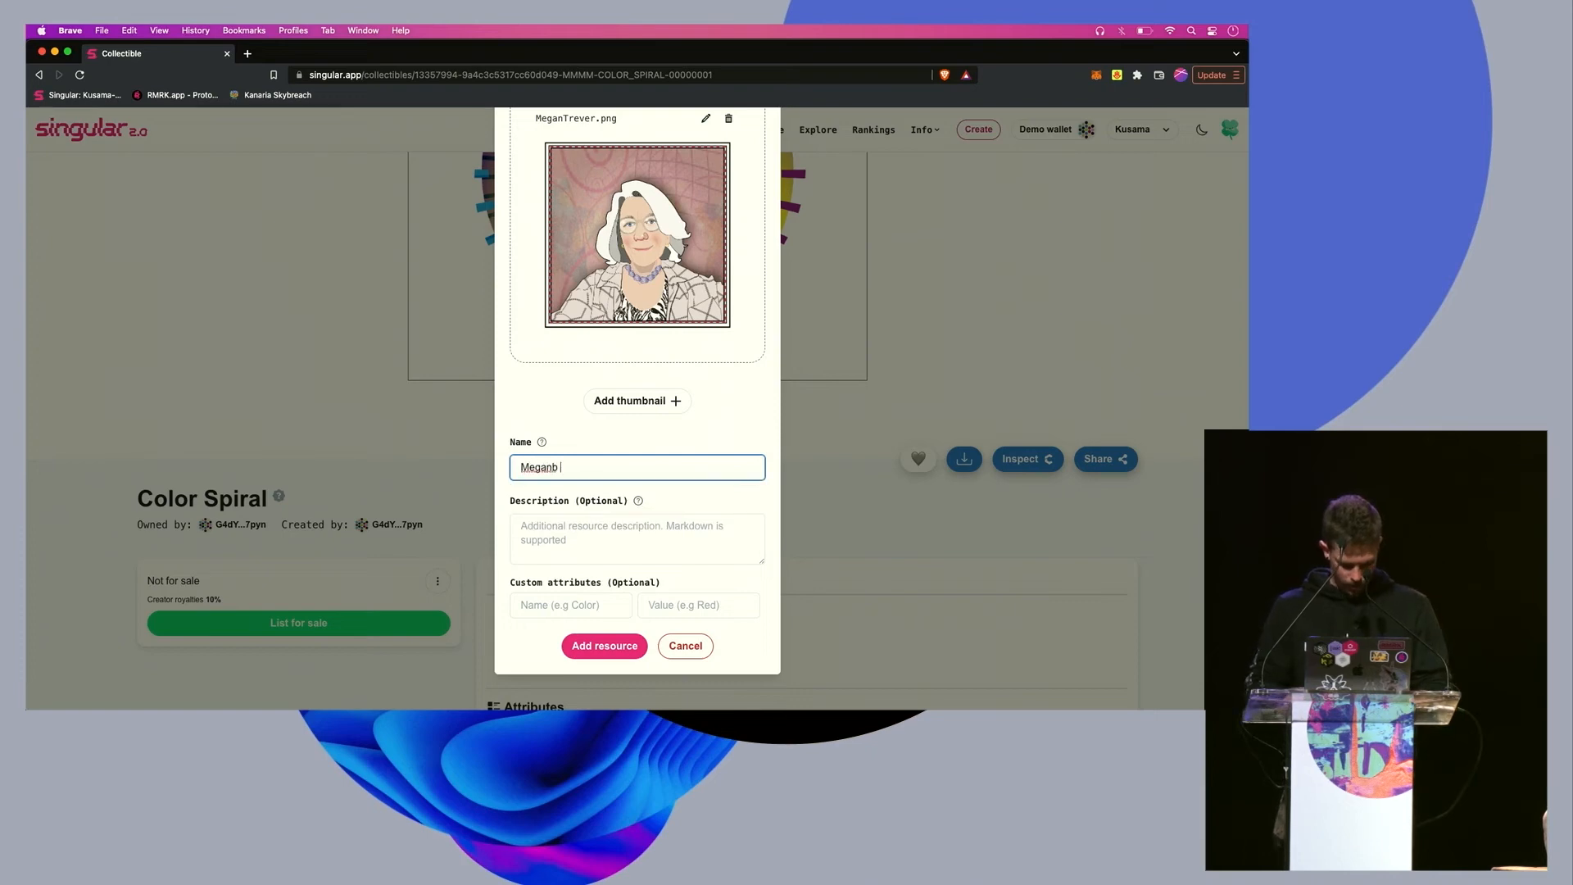
type("Megan Trever")
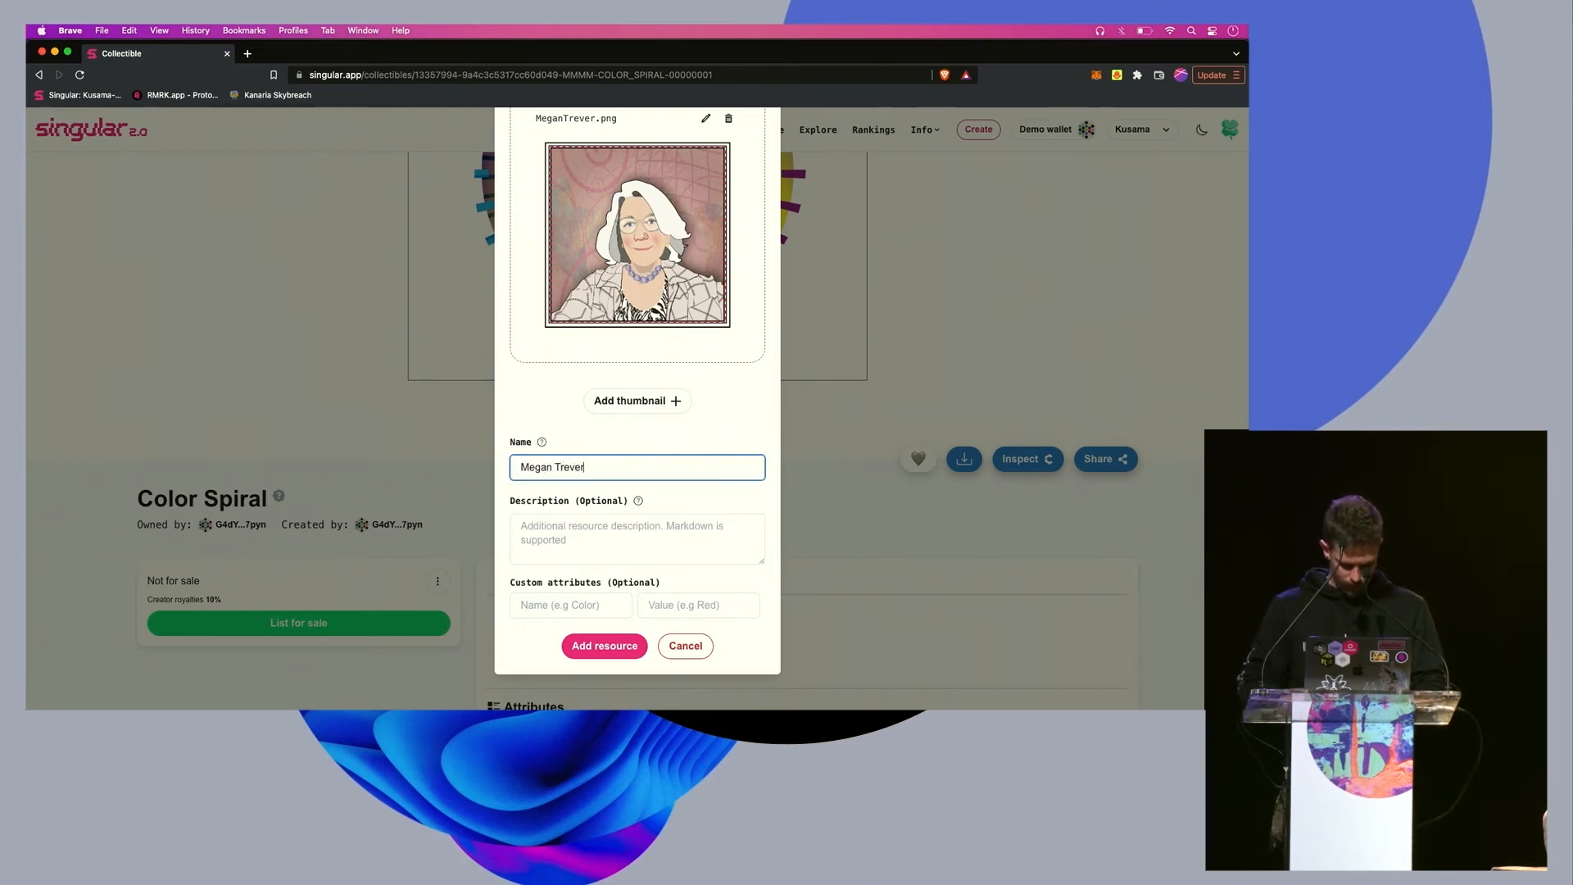
left_click(638, 539)
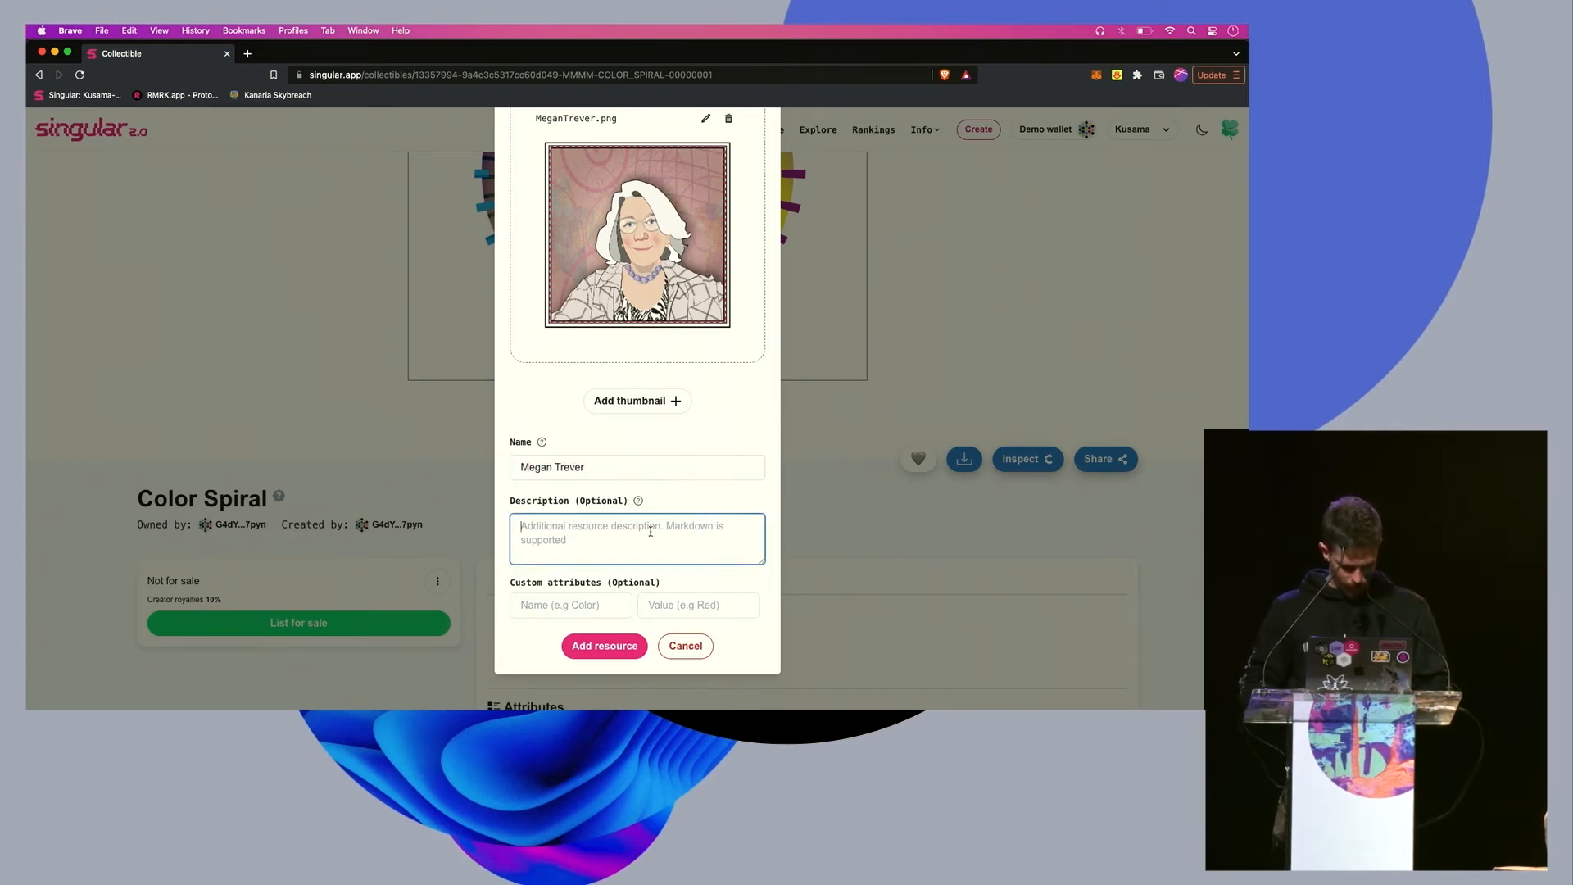
type("Experiments")
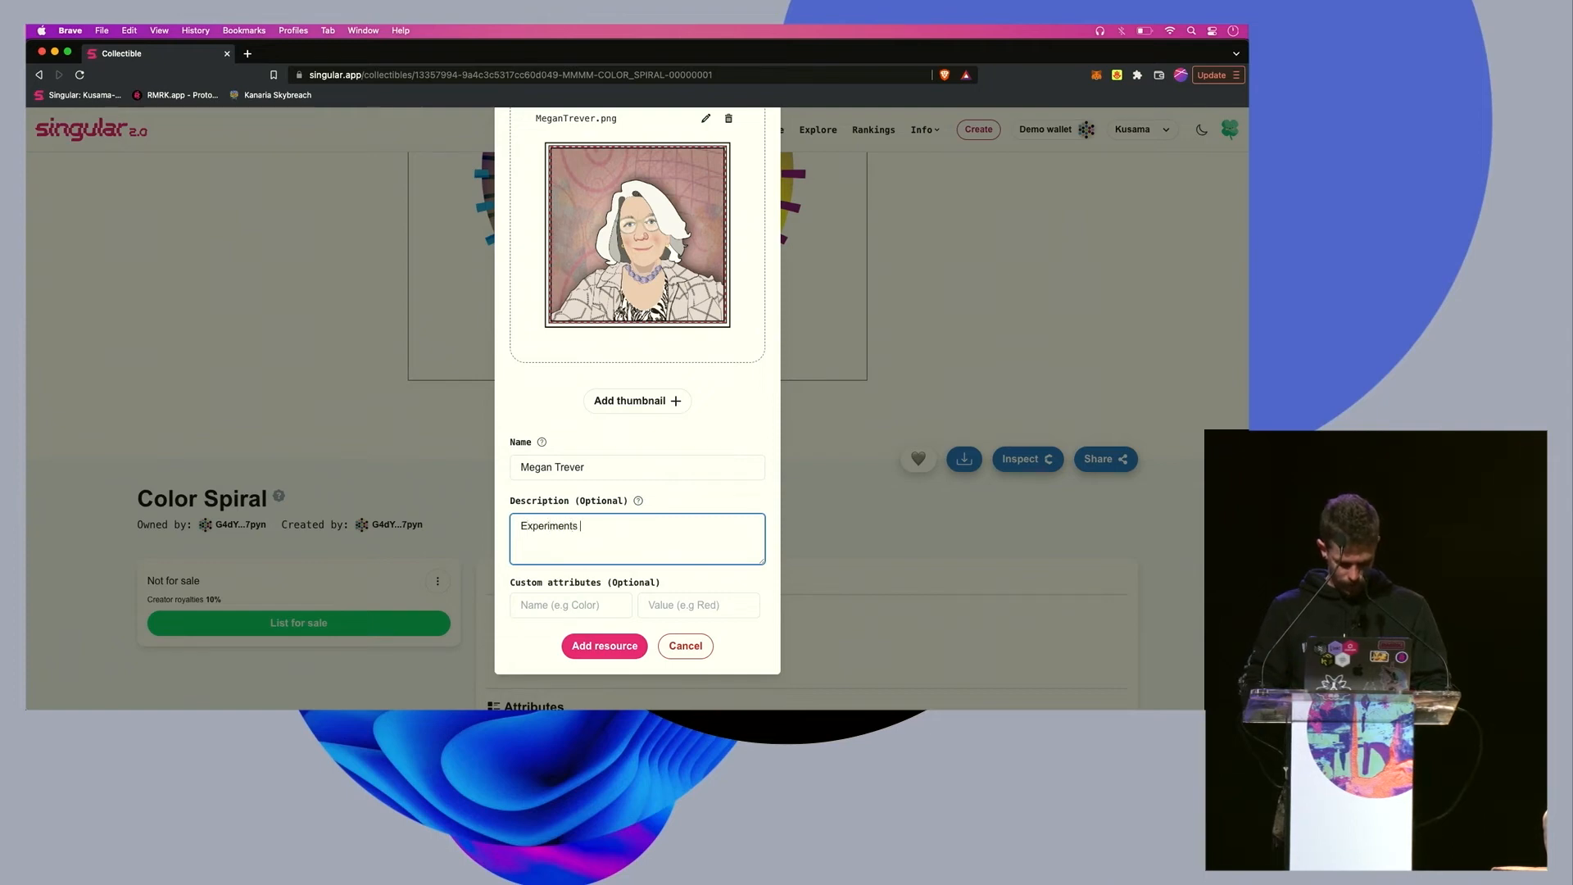
type("in art")
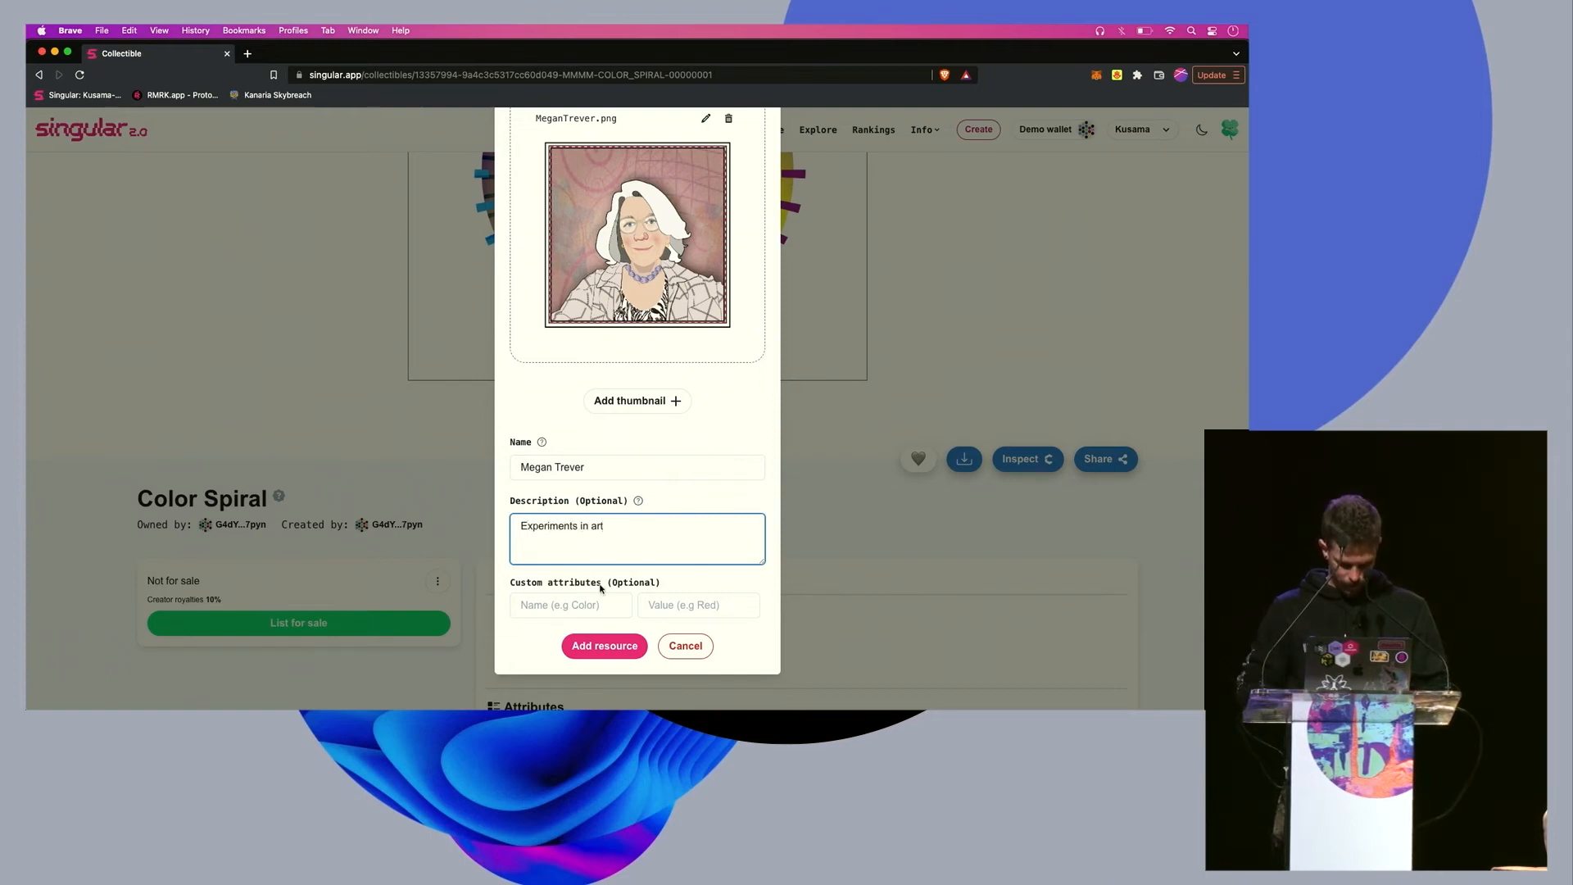
left_click(604, 645)
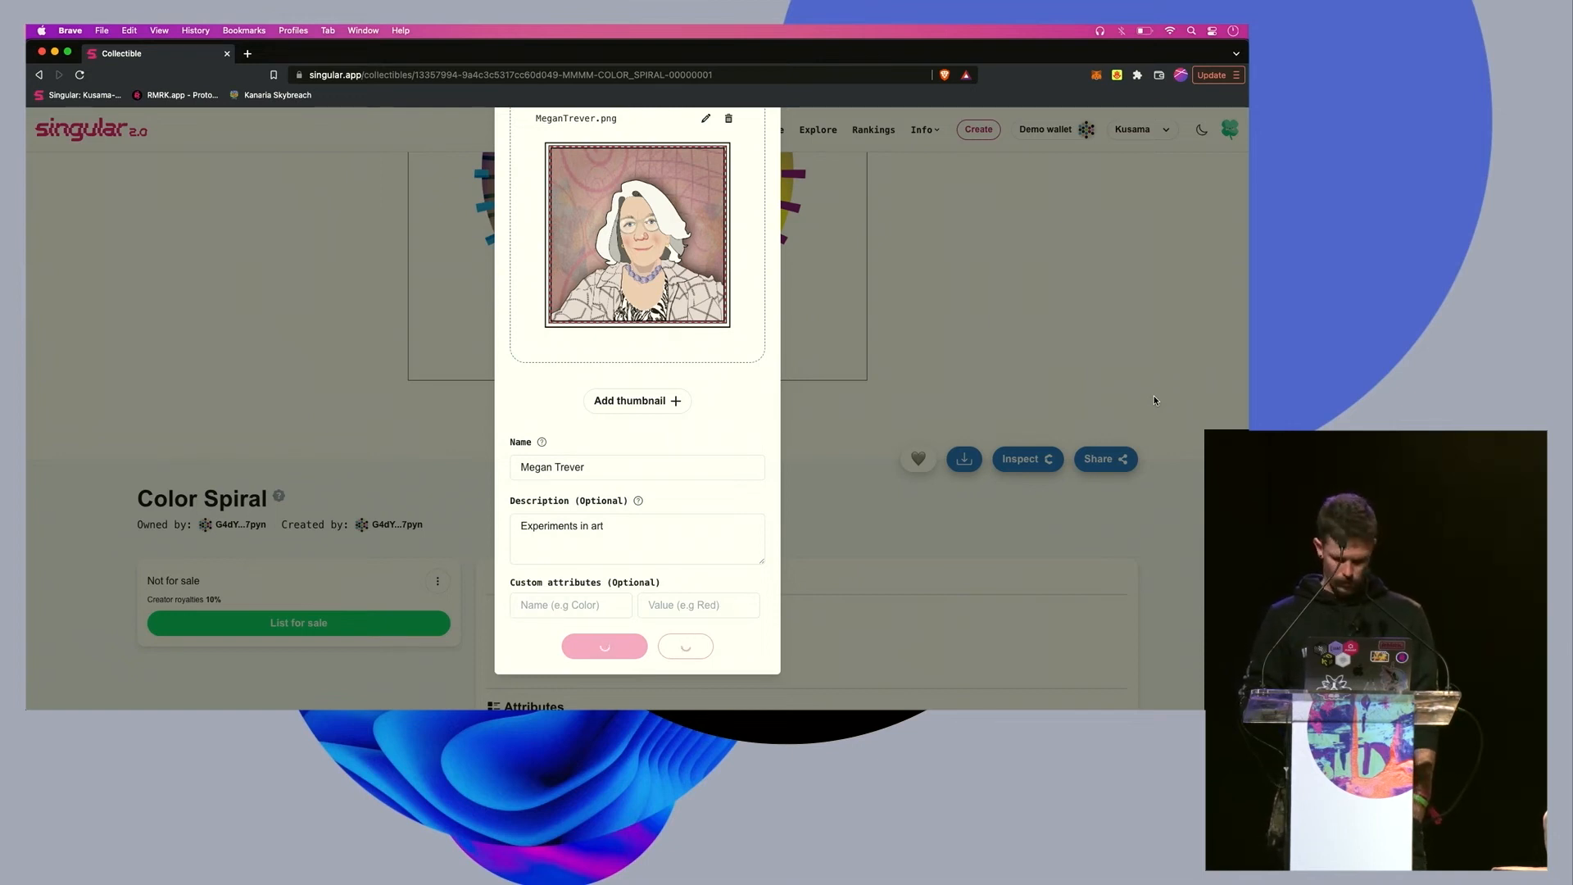
left_click(605, 646)
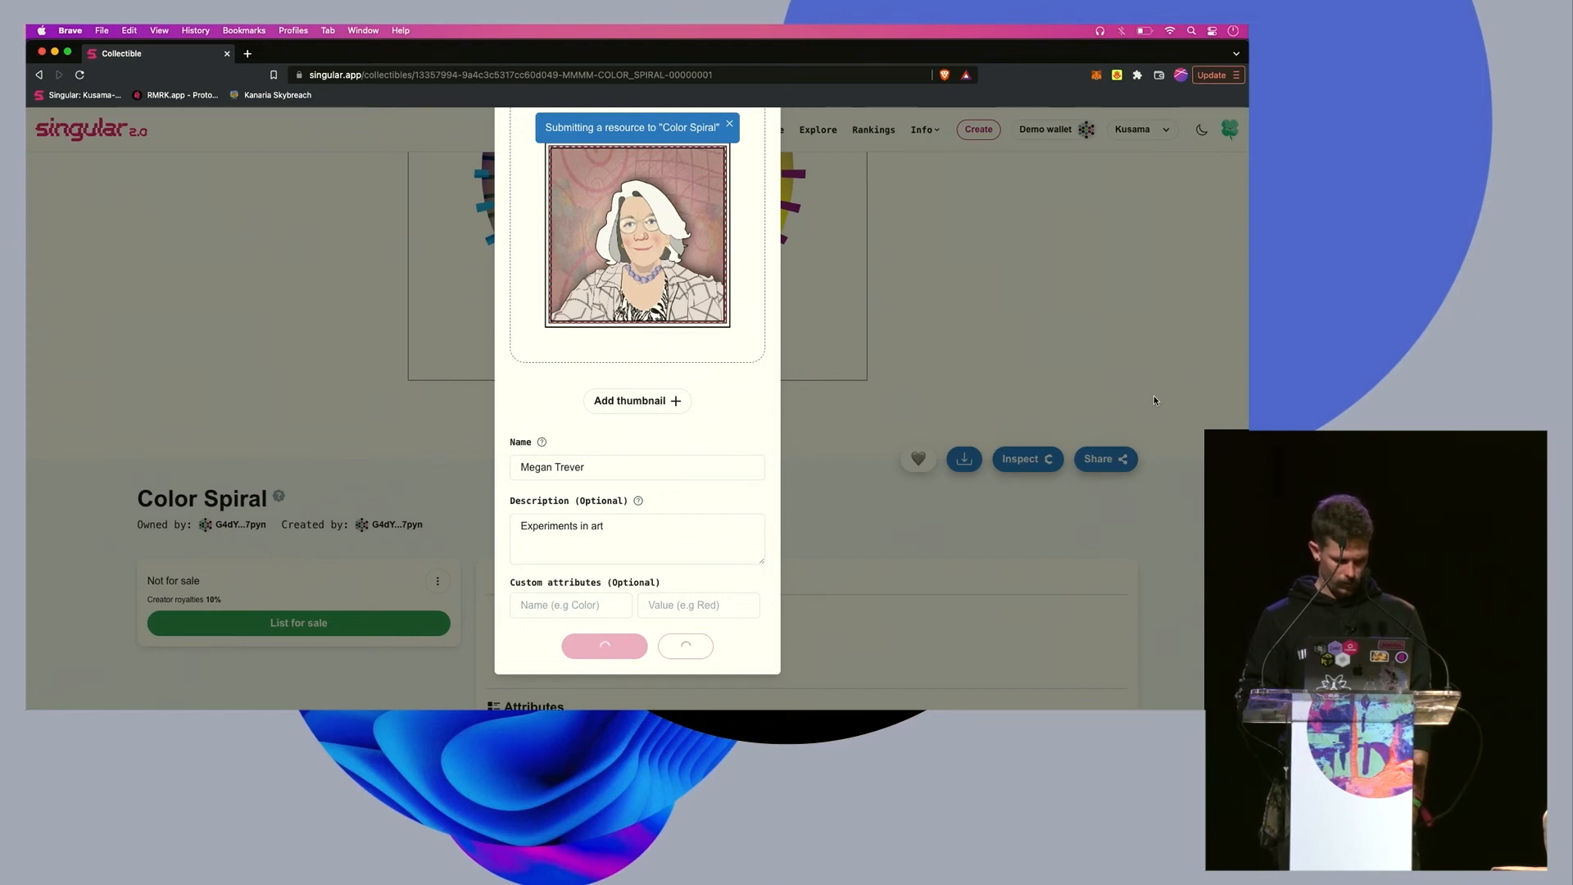
left_click(605, 646)
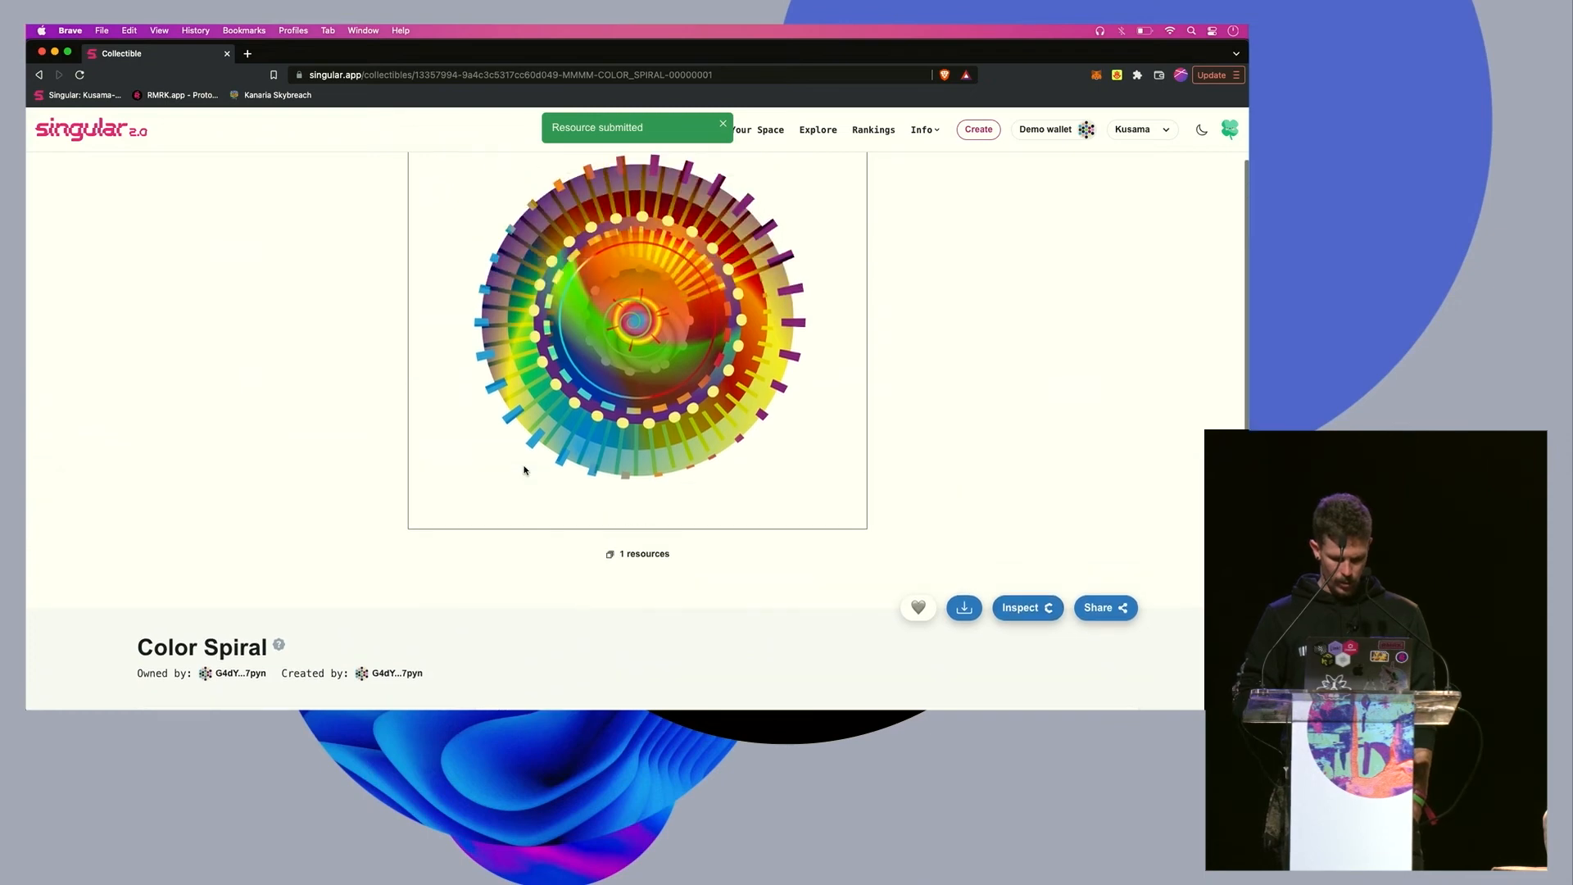
- Reload the Color Spiral page and view its two image resources
left_click(80, 74)
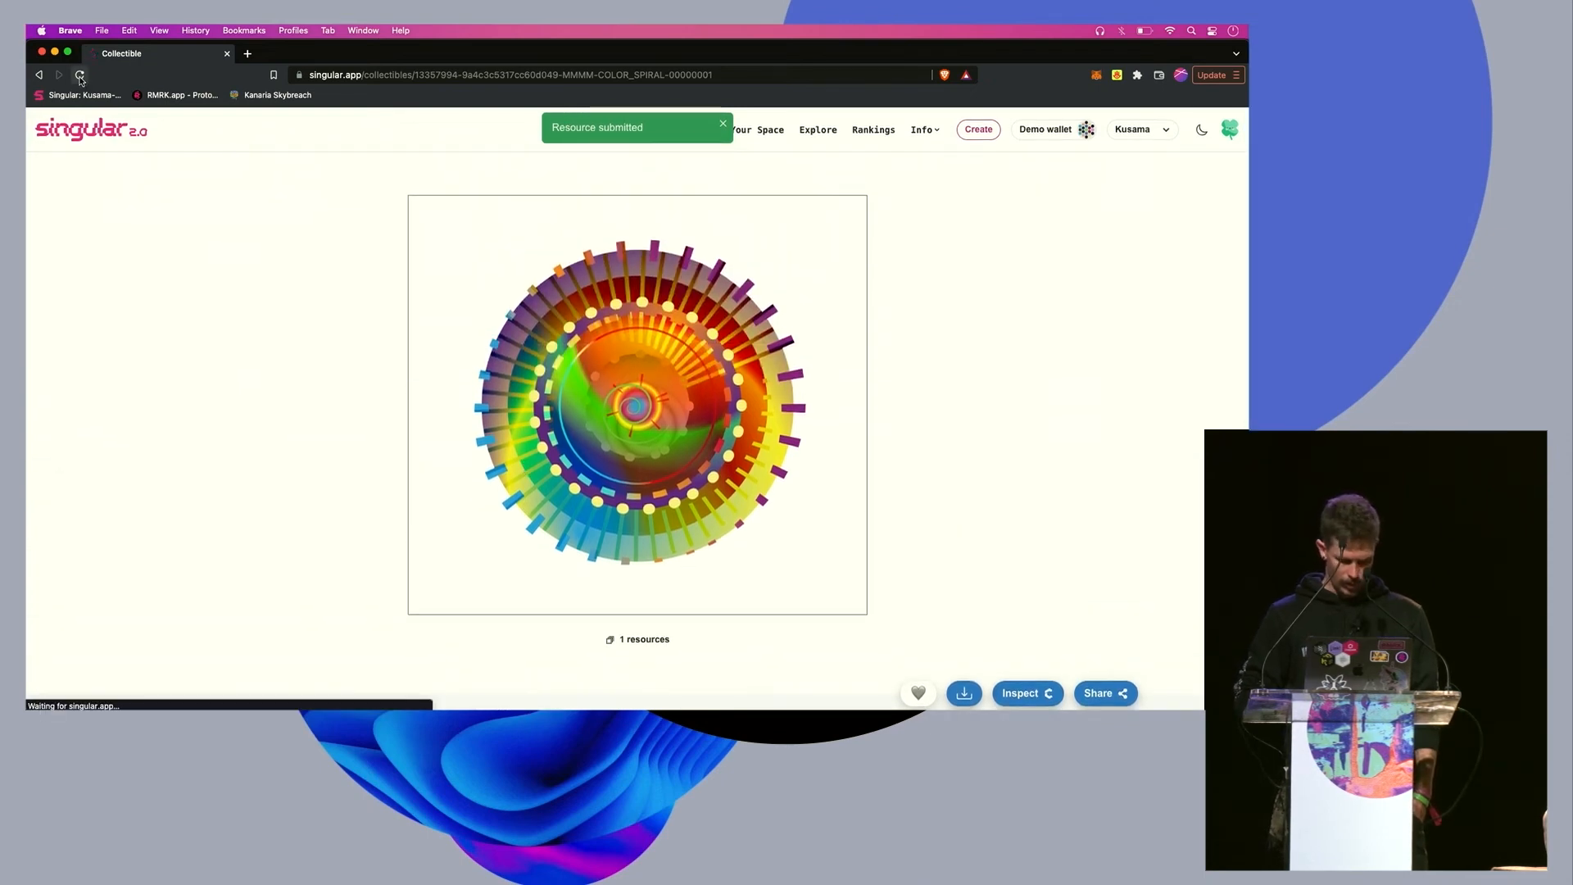
left_click(81, 74)
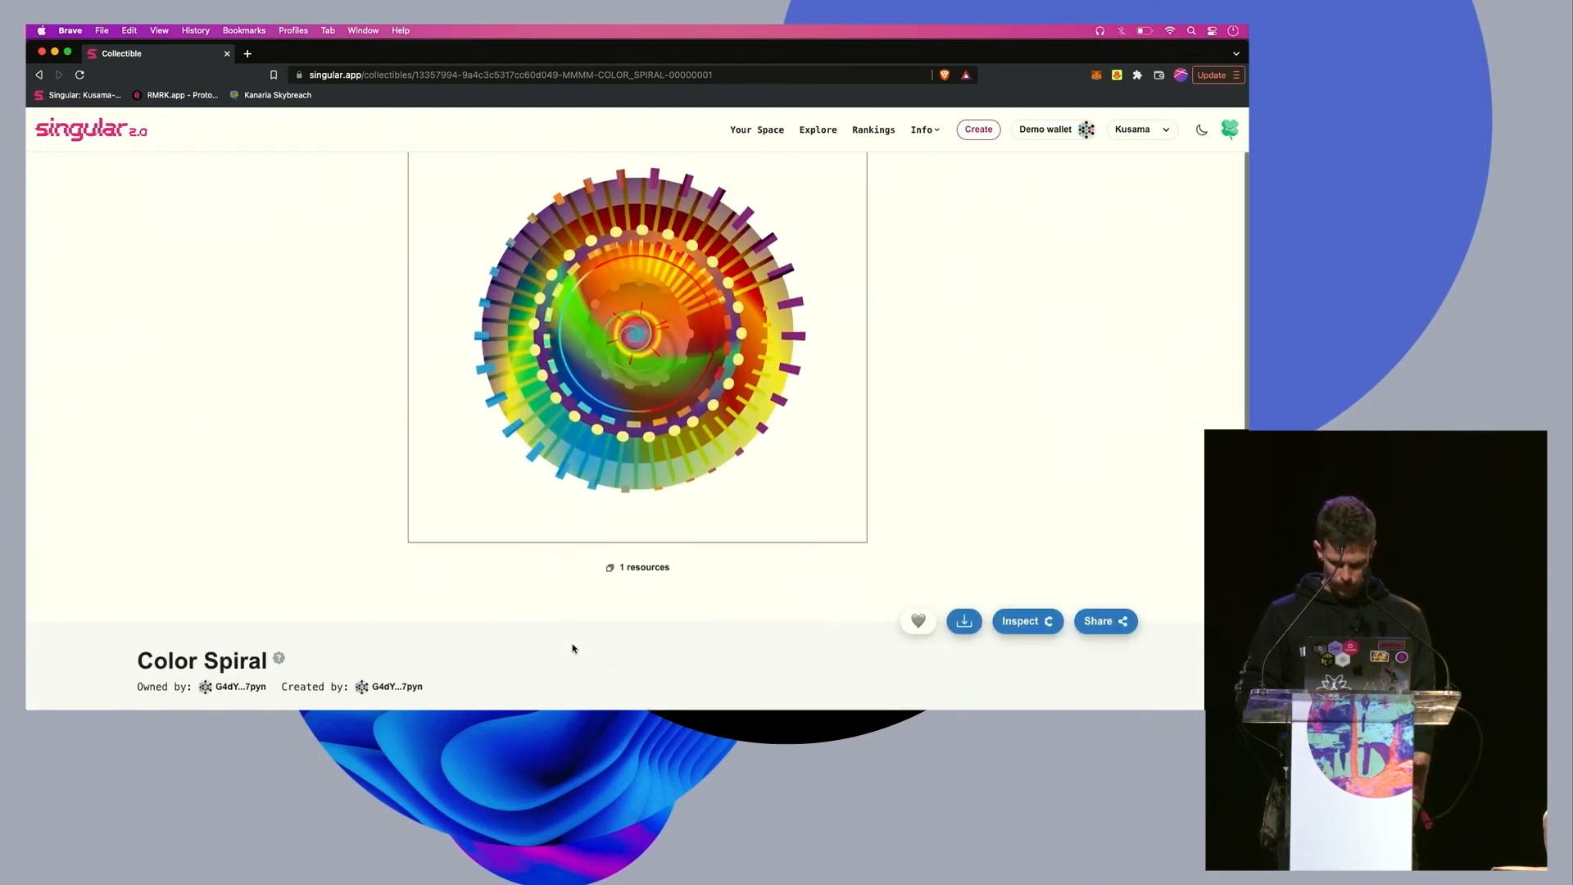
left_click(642, 567)
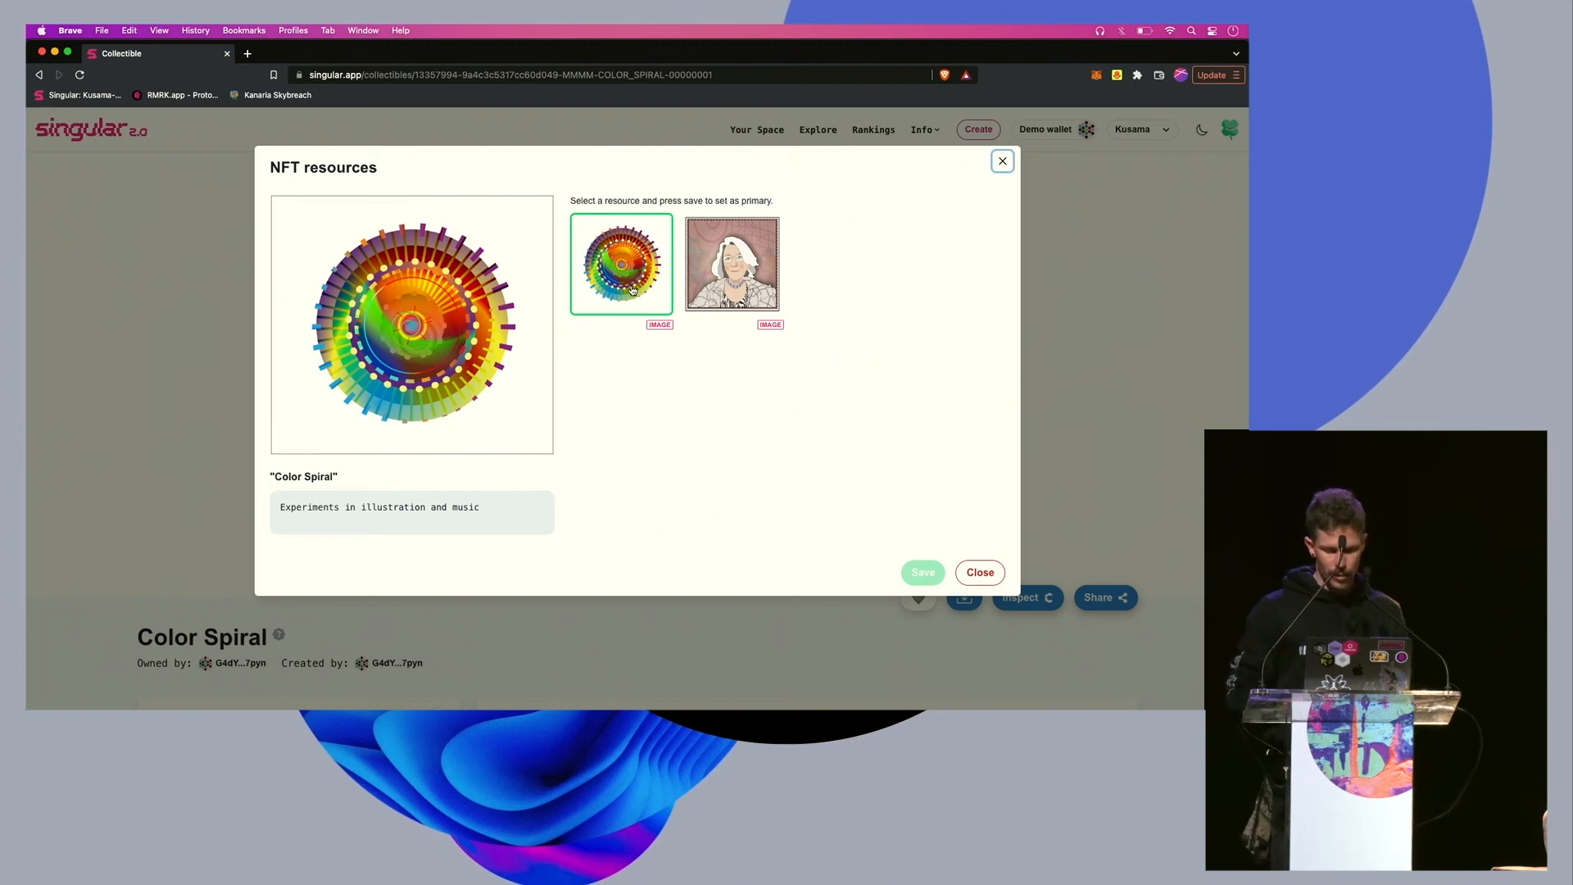
mouse_move(700, 423)
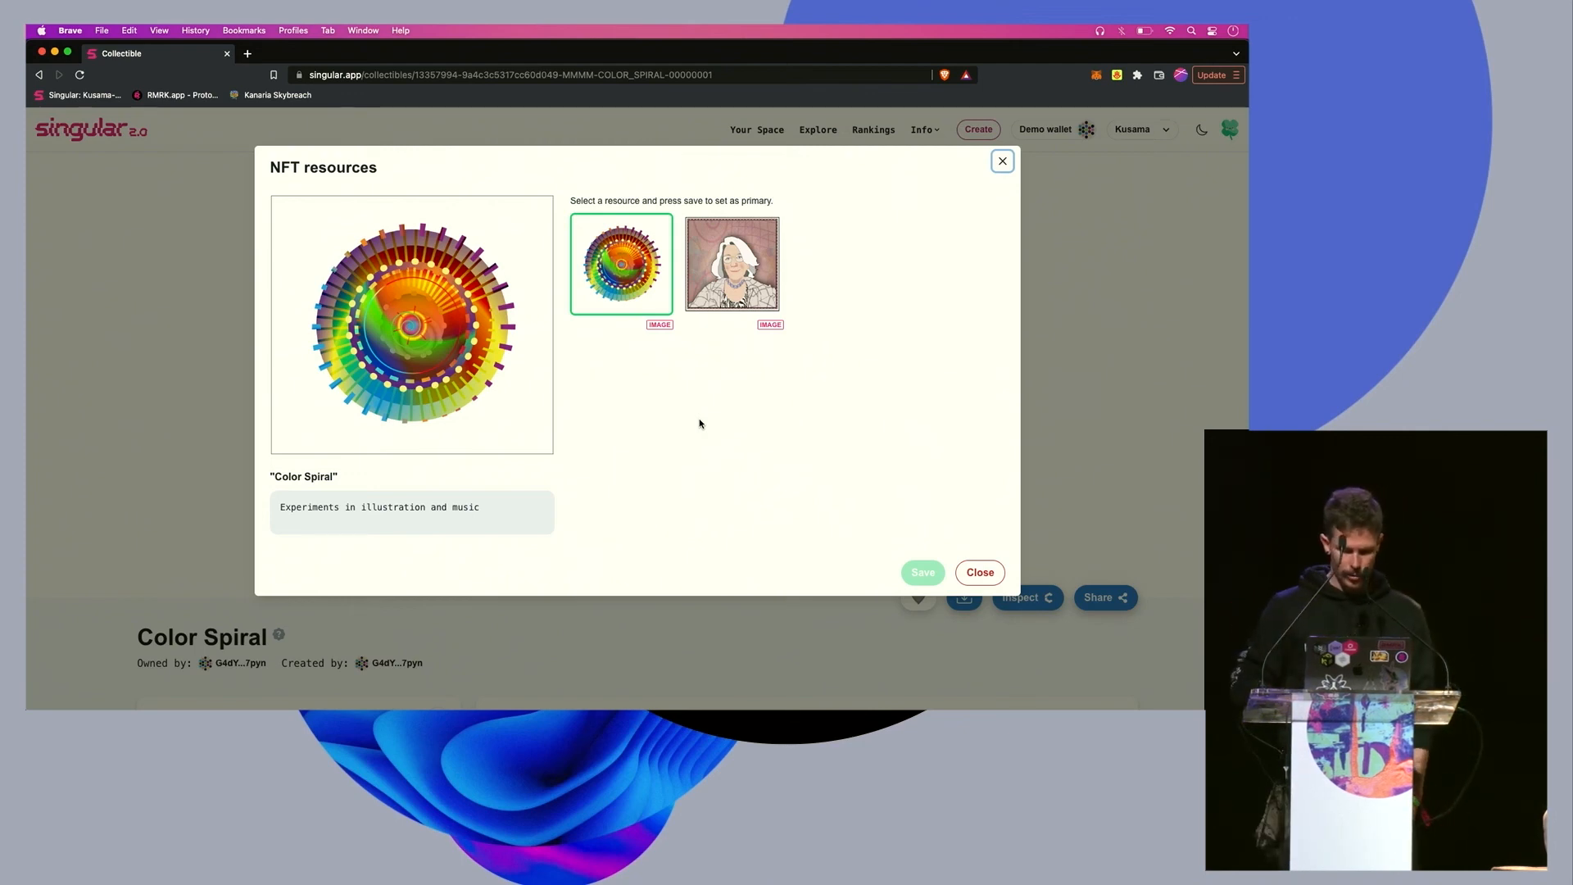
mouse_move(872, 411)
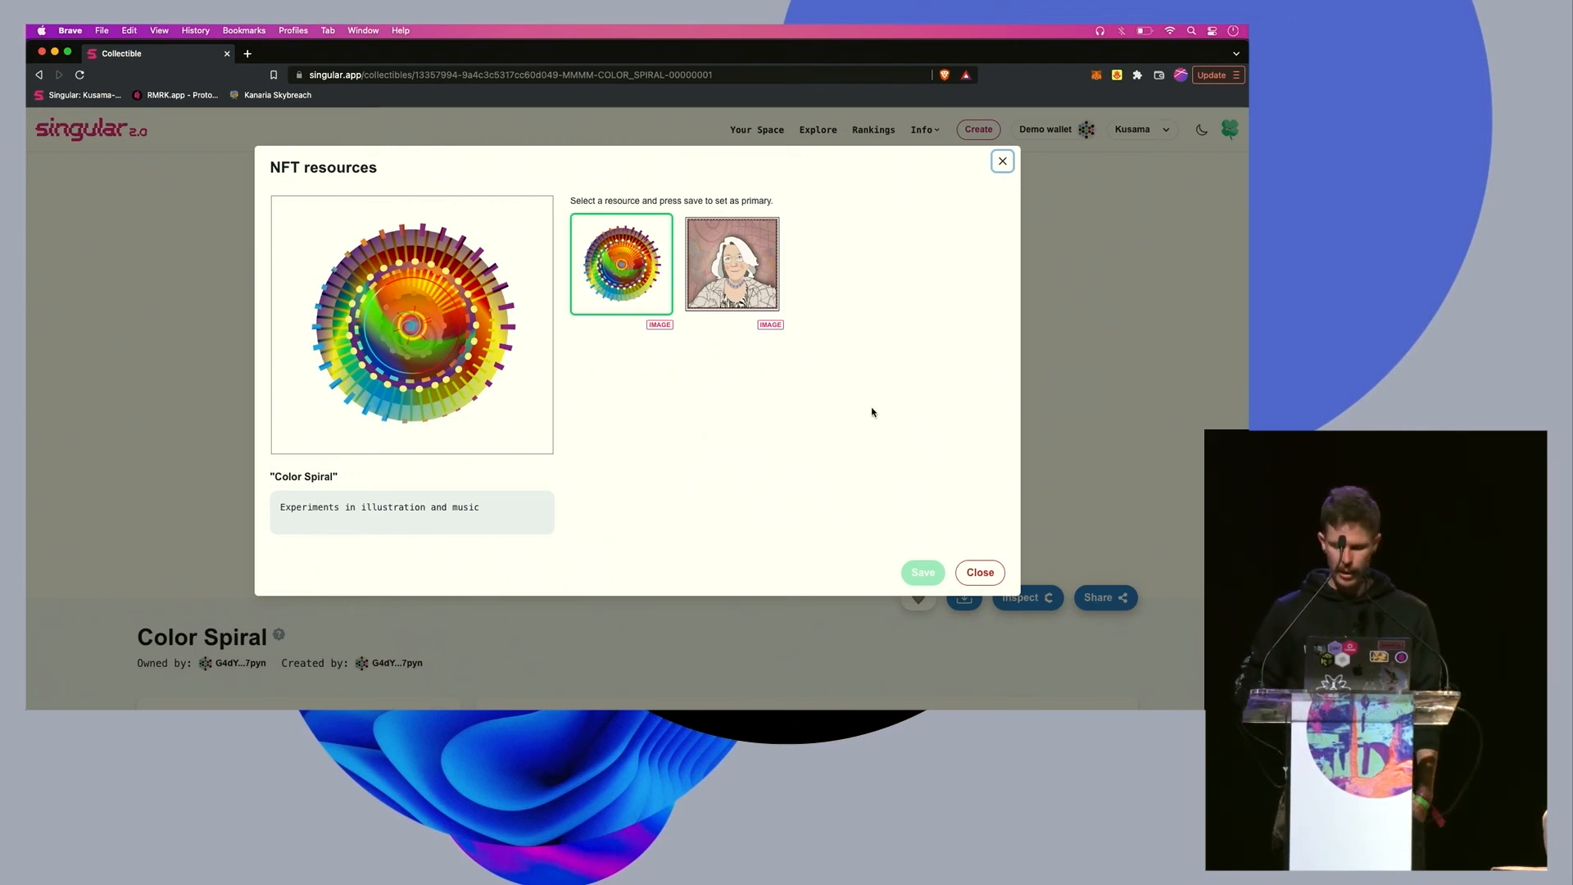
mouse_move(1092, 356)
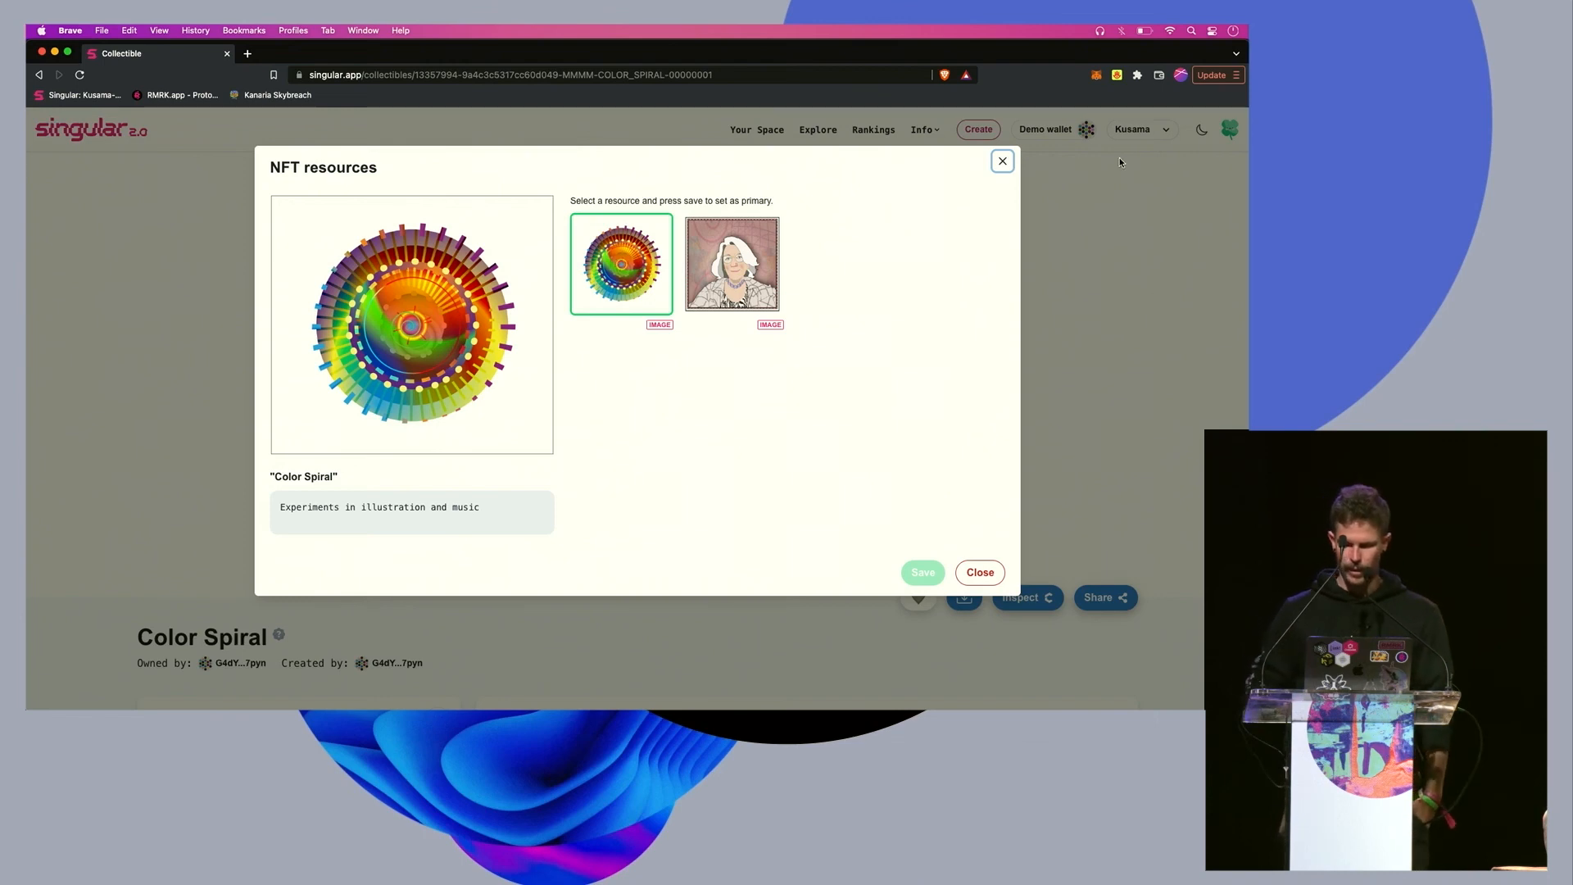
mouse_move(1129, 212)
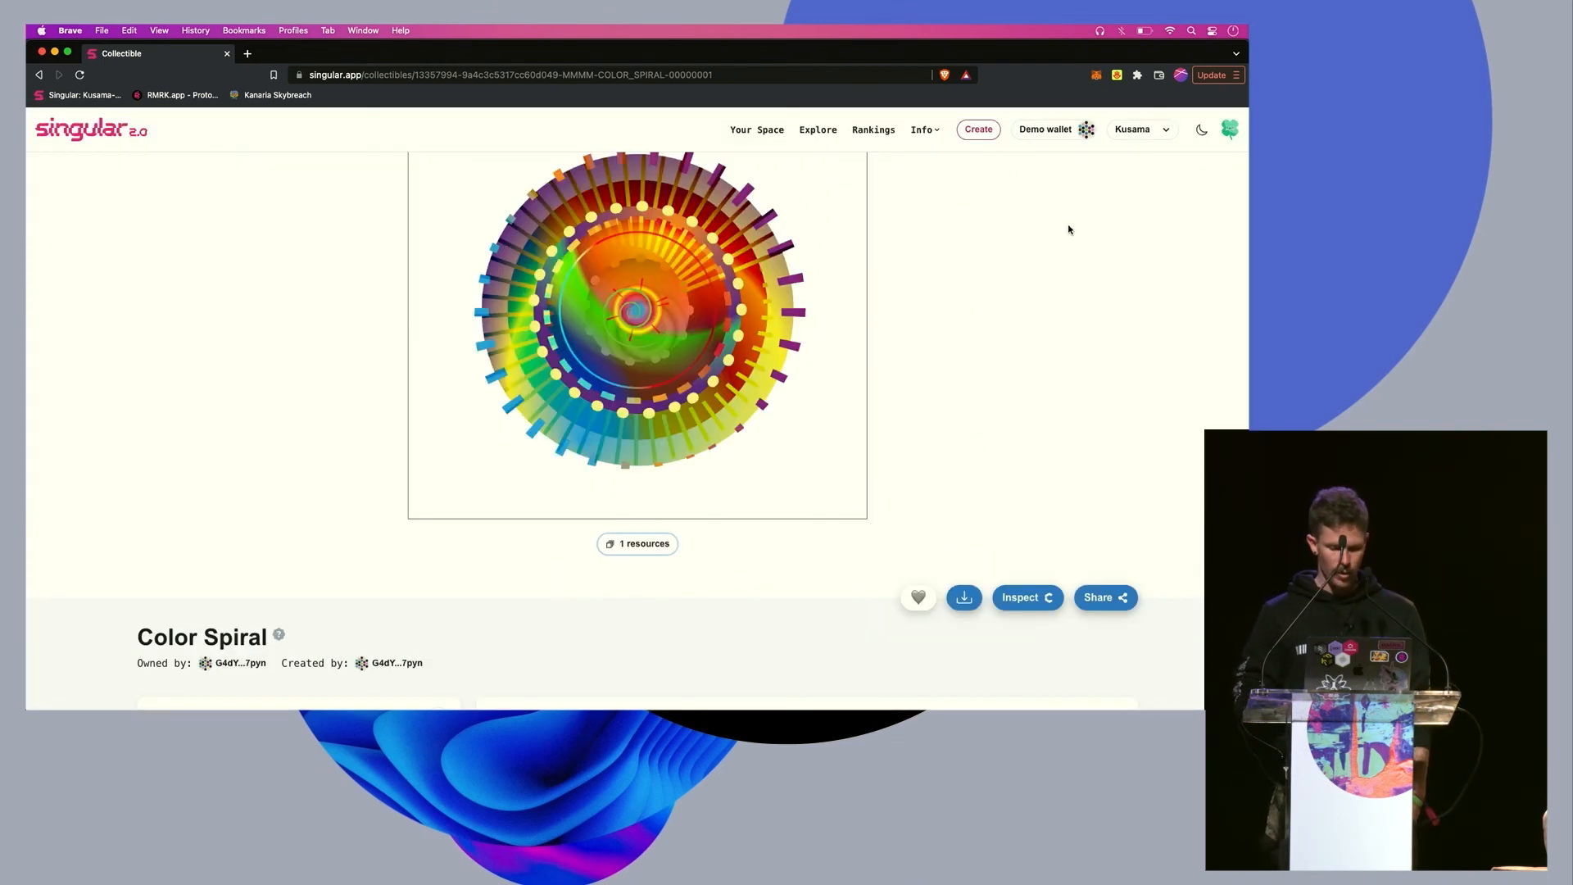
mouse_move(1121, 309)
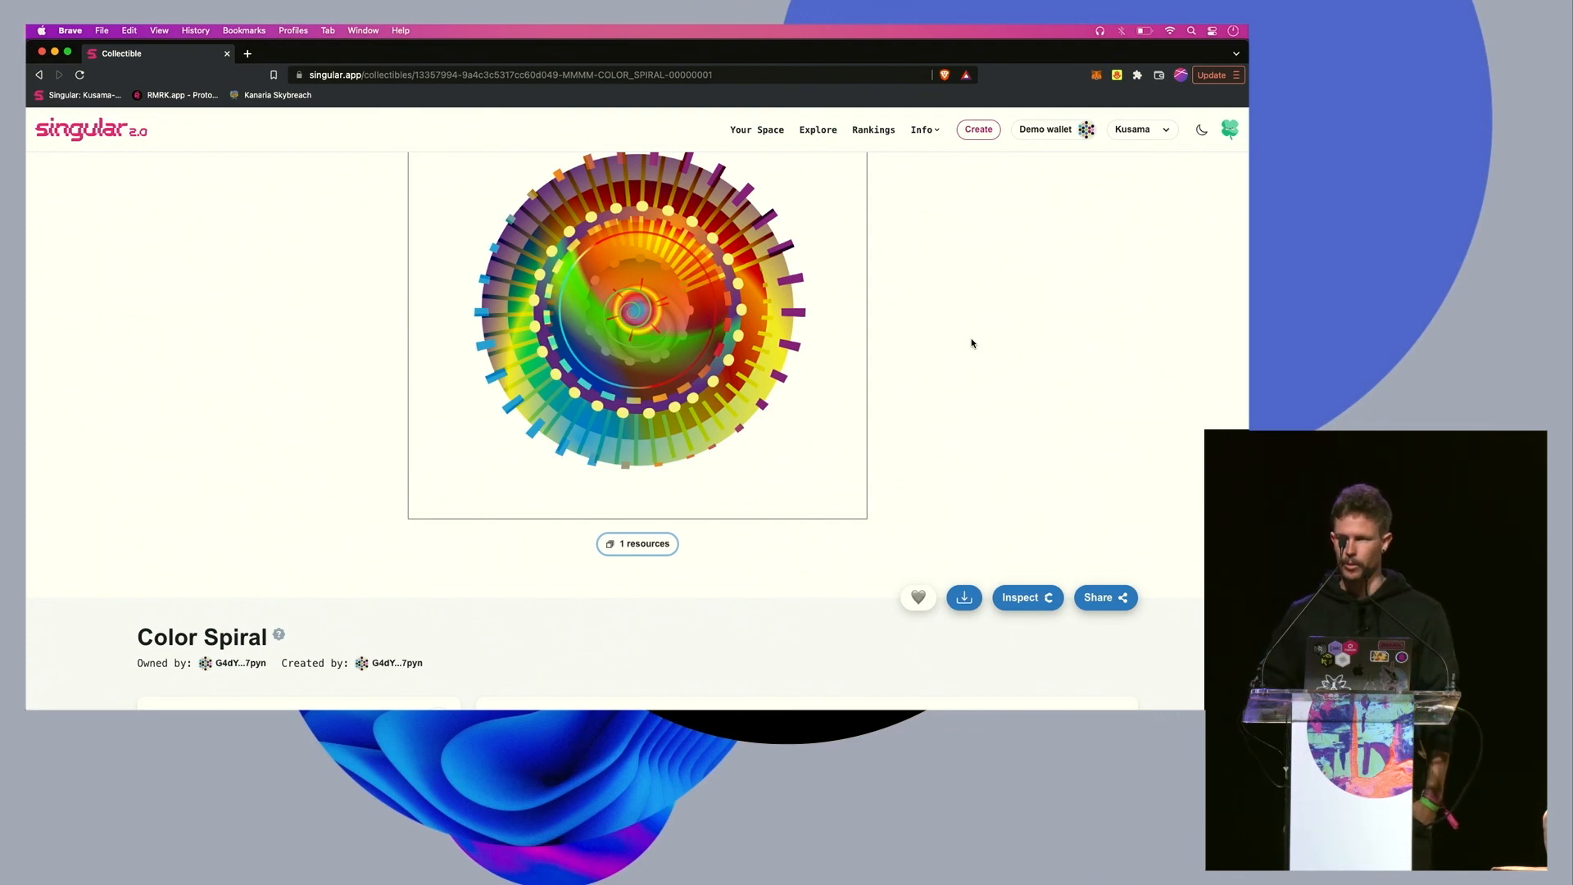
mouse_move(919, 428)
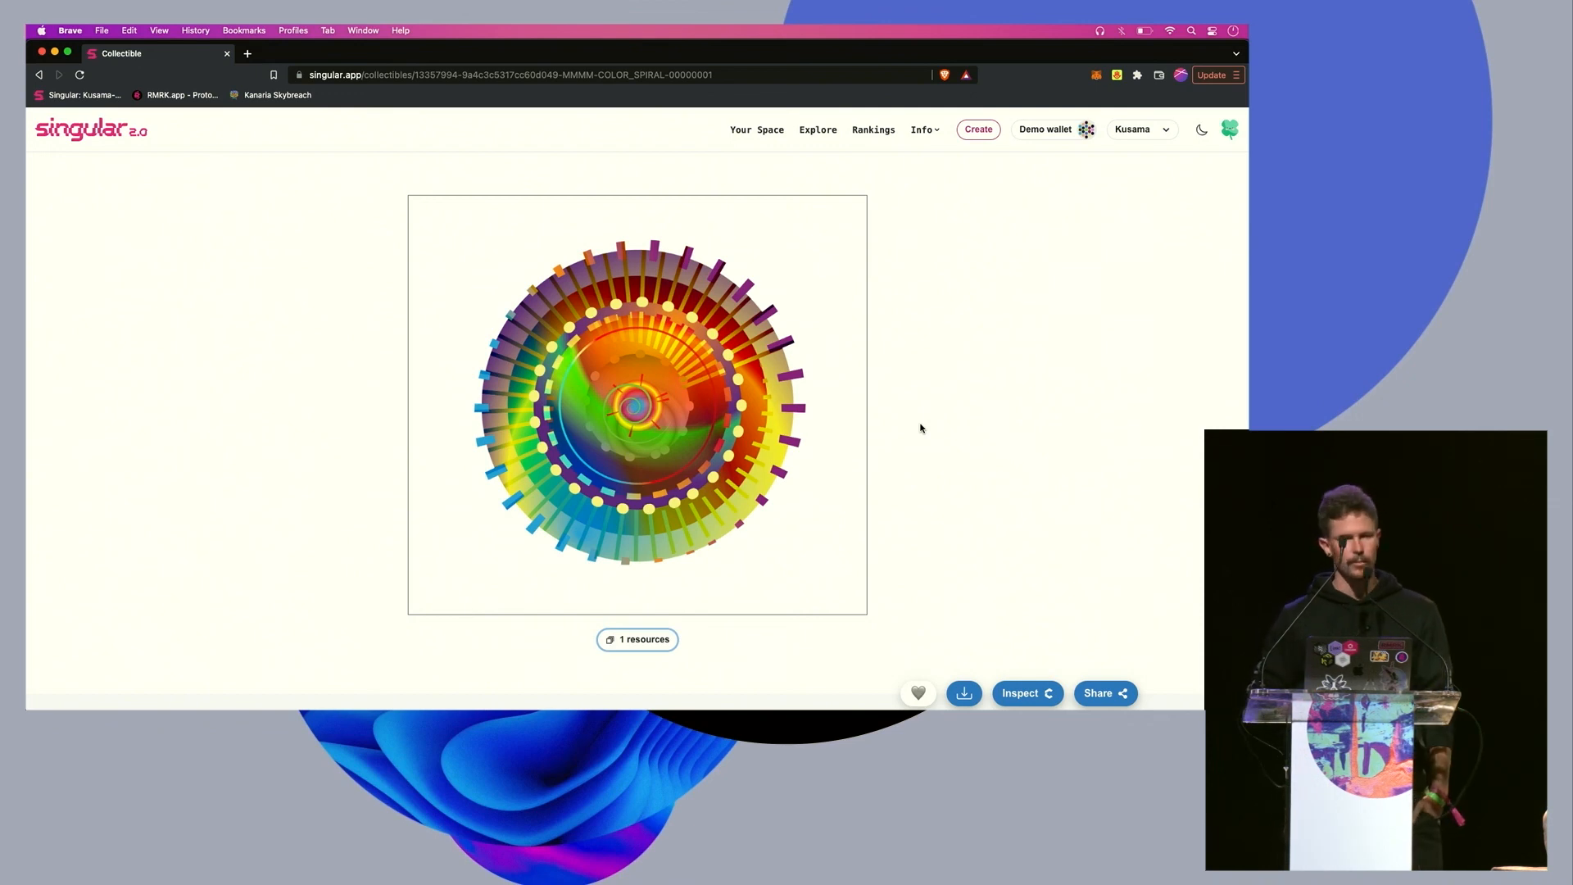
mouse_move(996, 309)
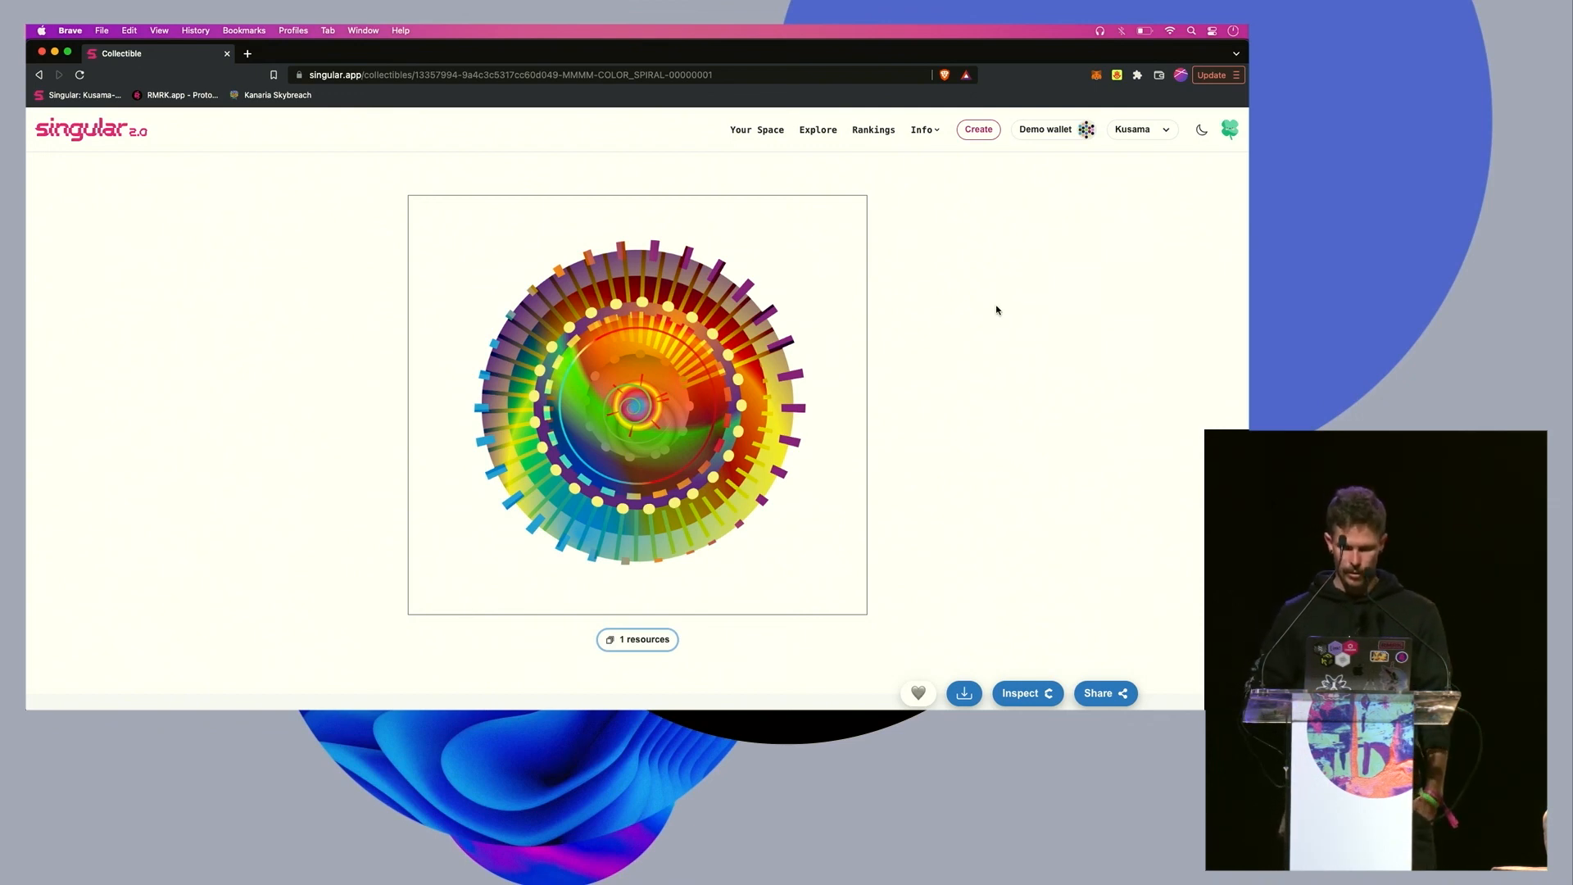
mouse_move(386, 257)
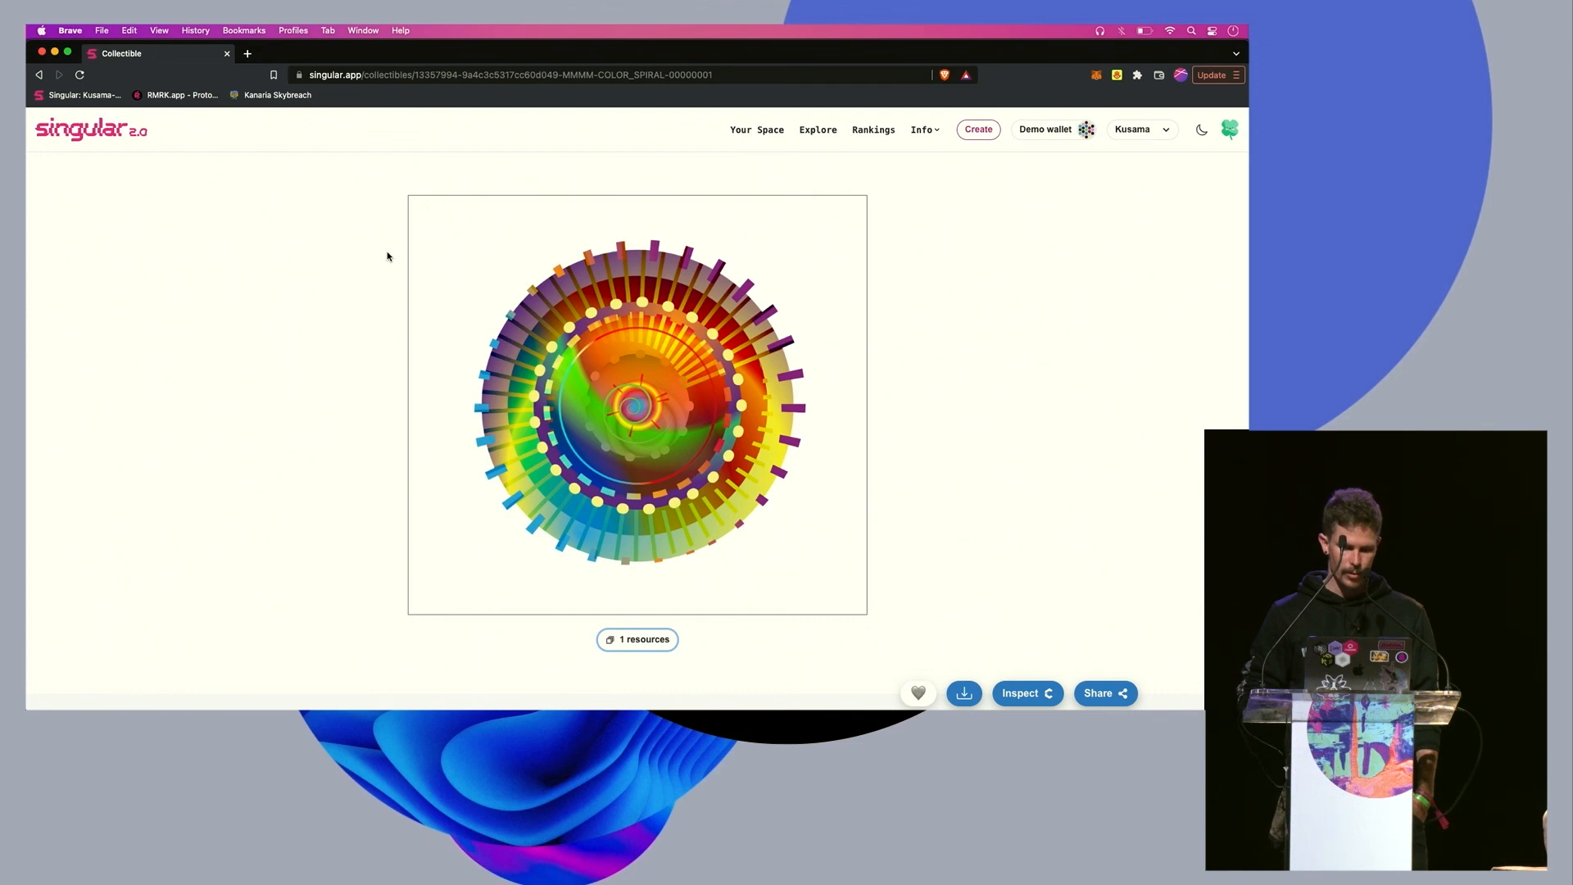
mouse_move(406, 264)
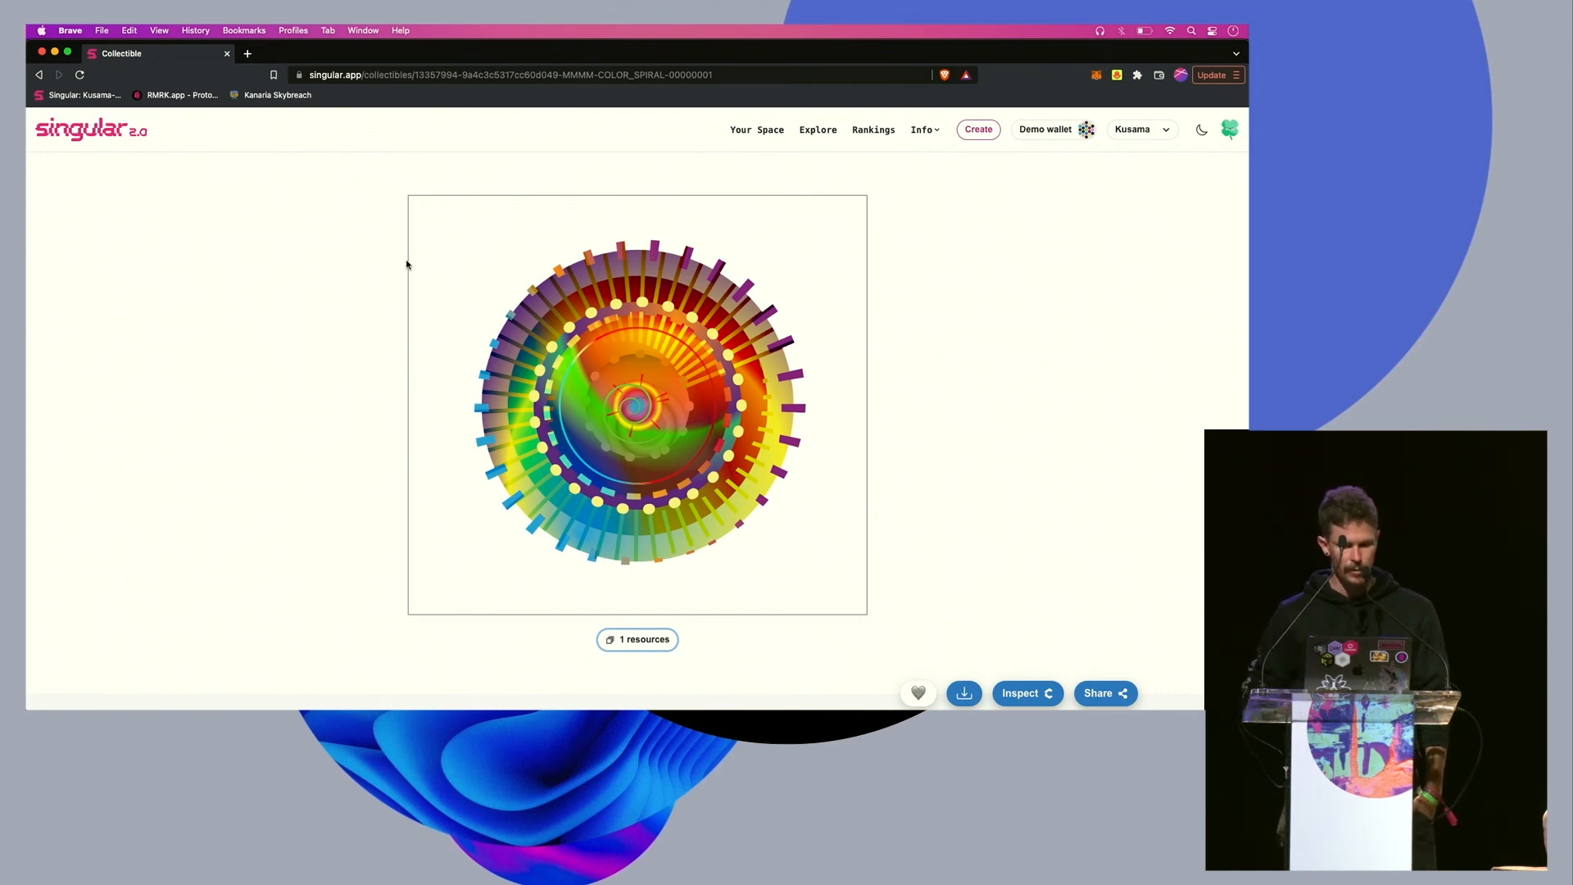
mouse_move(344, 281)
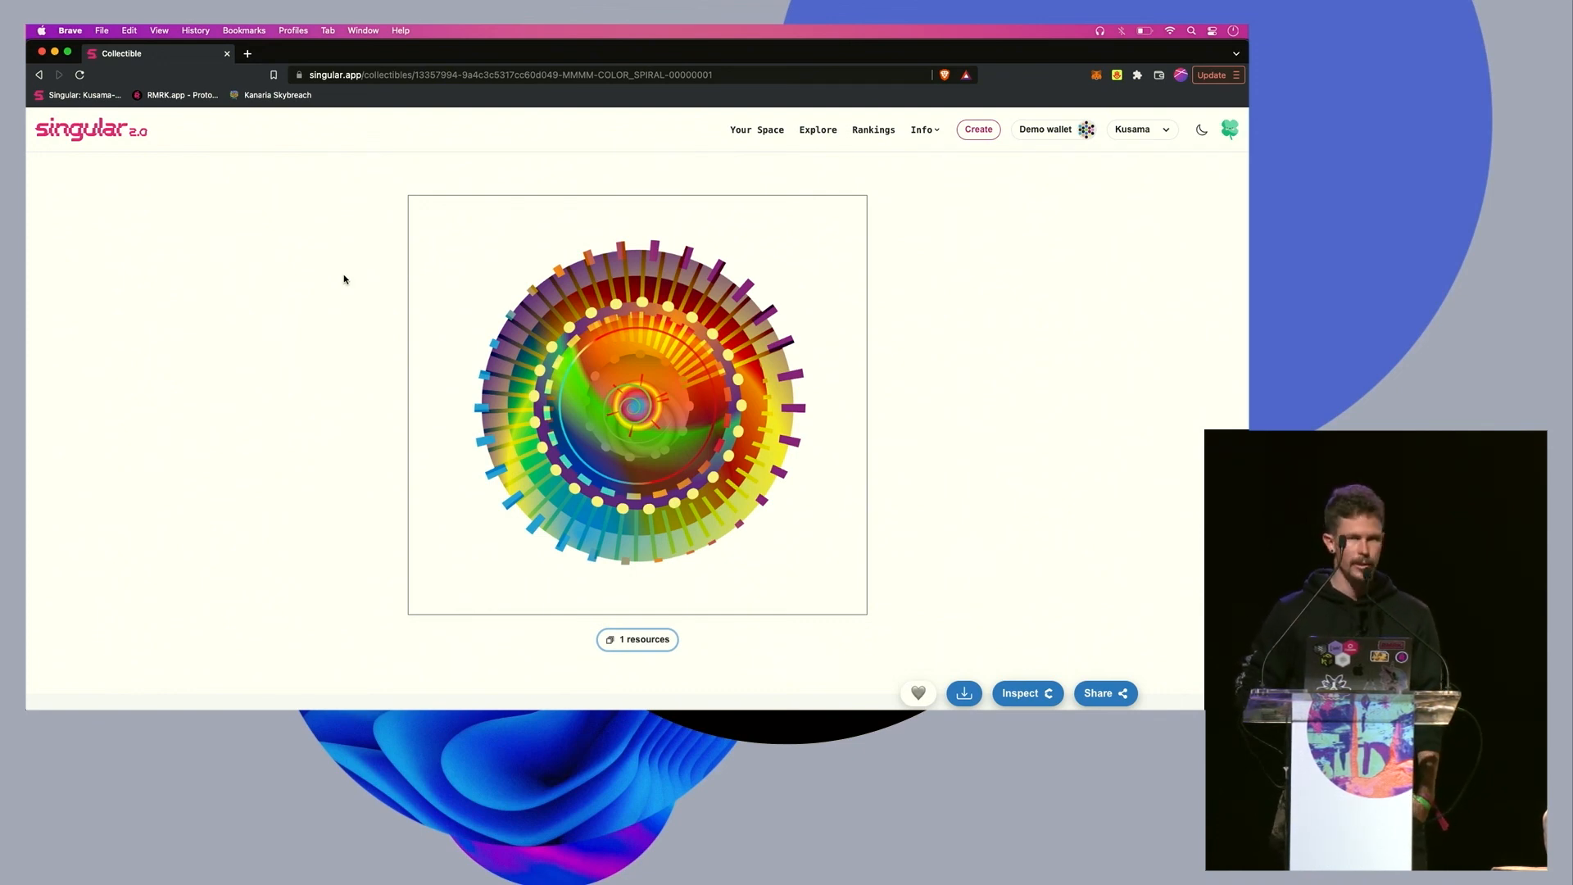